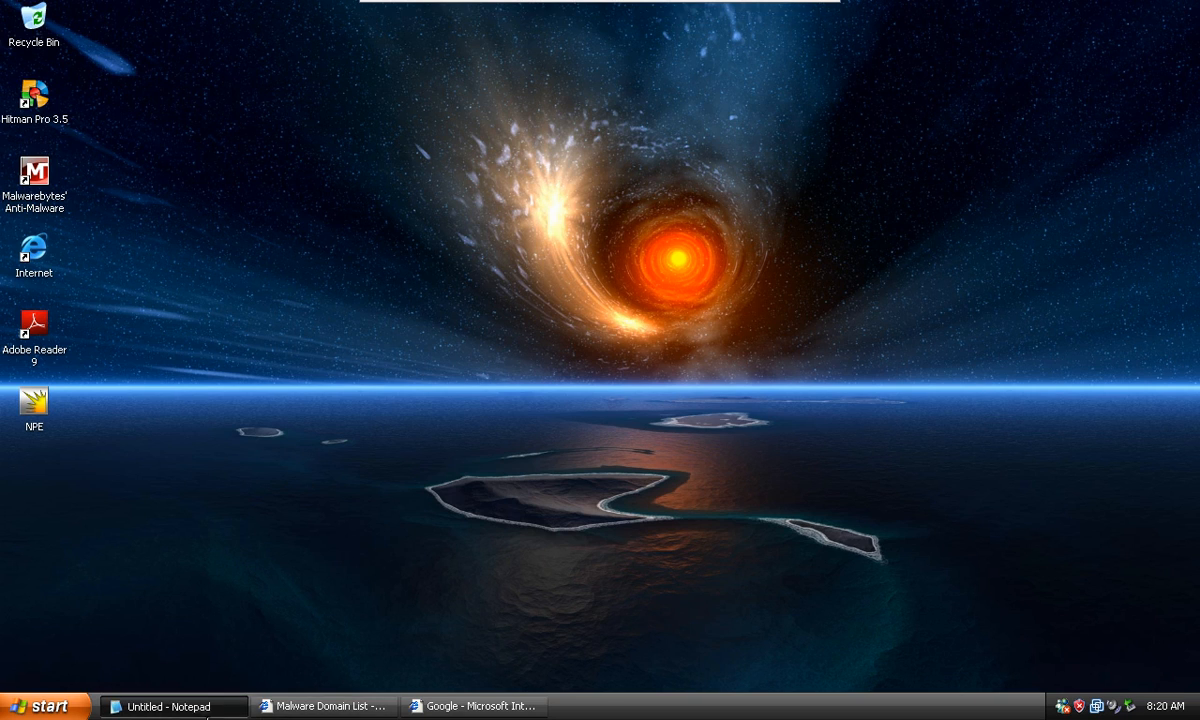
- Restore the Notepad note listing DNS addresses 198.153.192.1 and 198.153.194.1
click(172, 706)
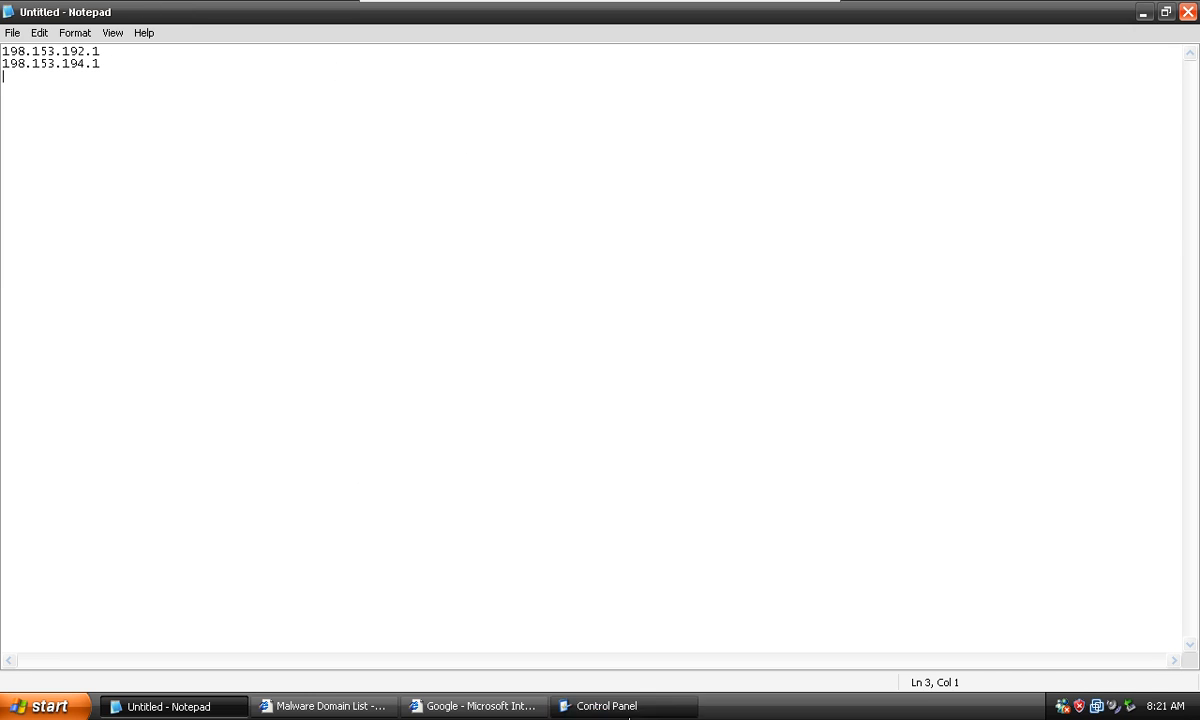
- Open Internet Protocol (TCP/IP) properties for Local Area Connection 5 via its status and Properties dialogs
click(623, 706)
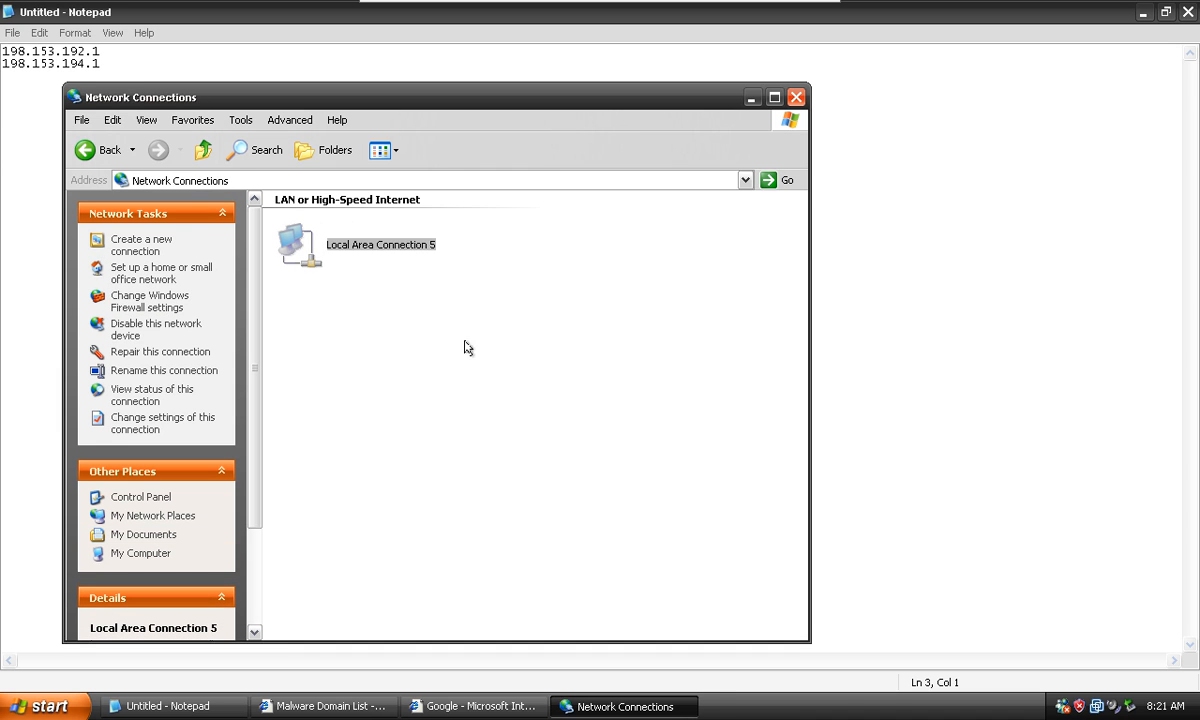
double_click(293, 244)
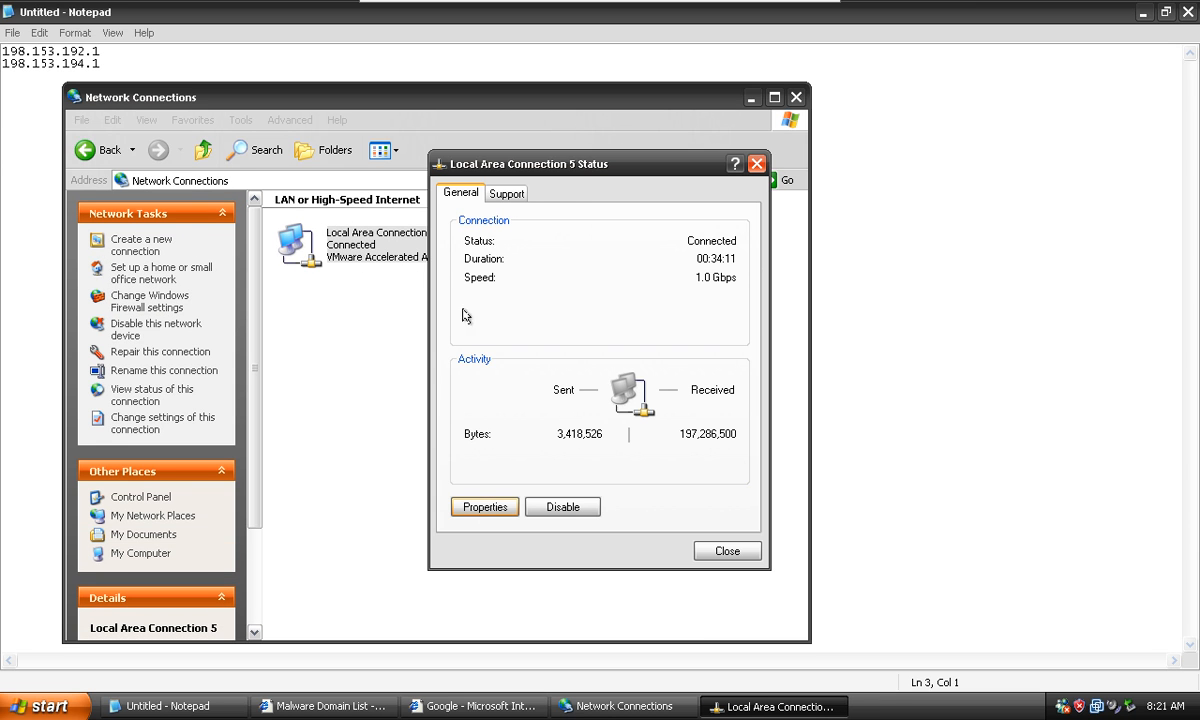
click(484, 506)
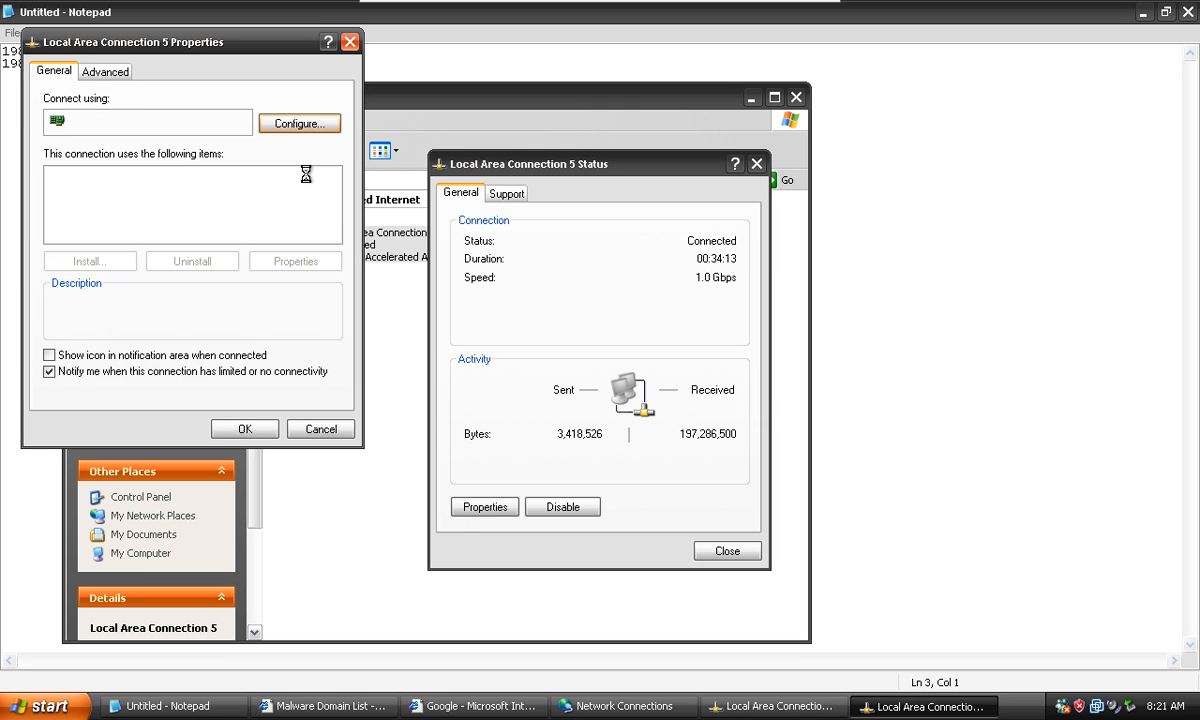
click(135, 222)
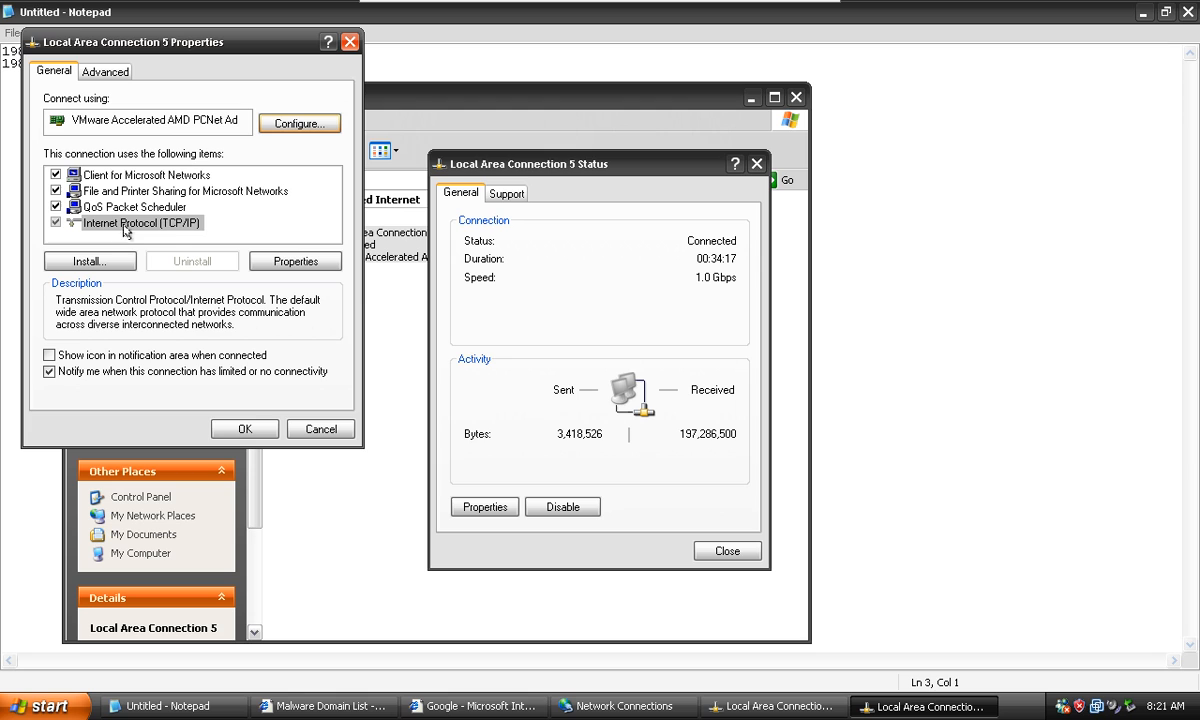
click(295, 261)
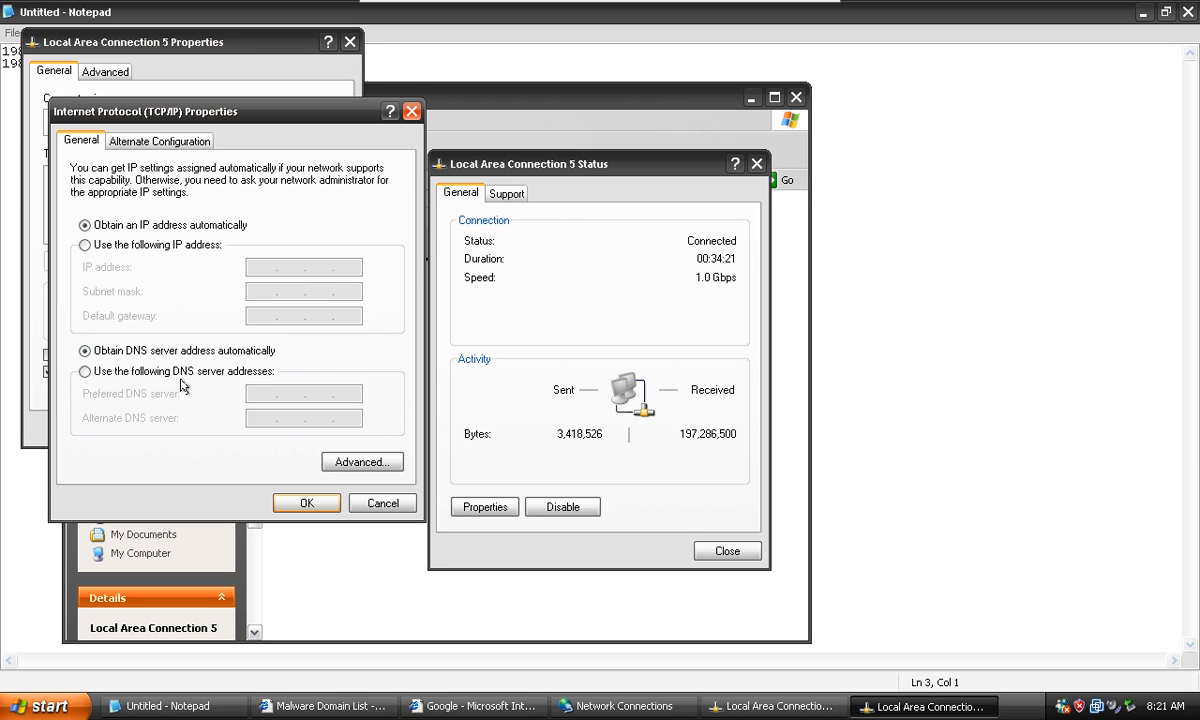
- Set manual DNS servers 198.153.192.1 preferred and 198.153.194.1 alternate, and confirm with OK
click(85, 371)
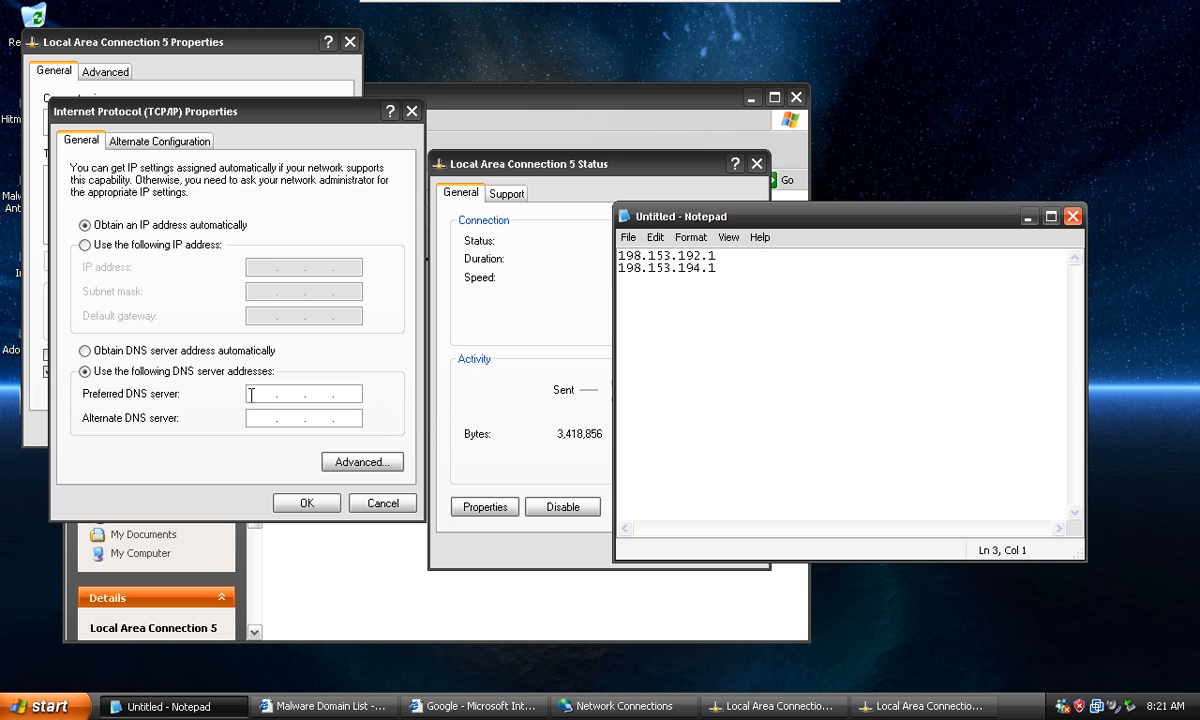
text(198 . . .)
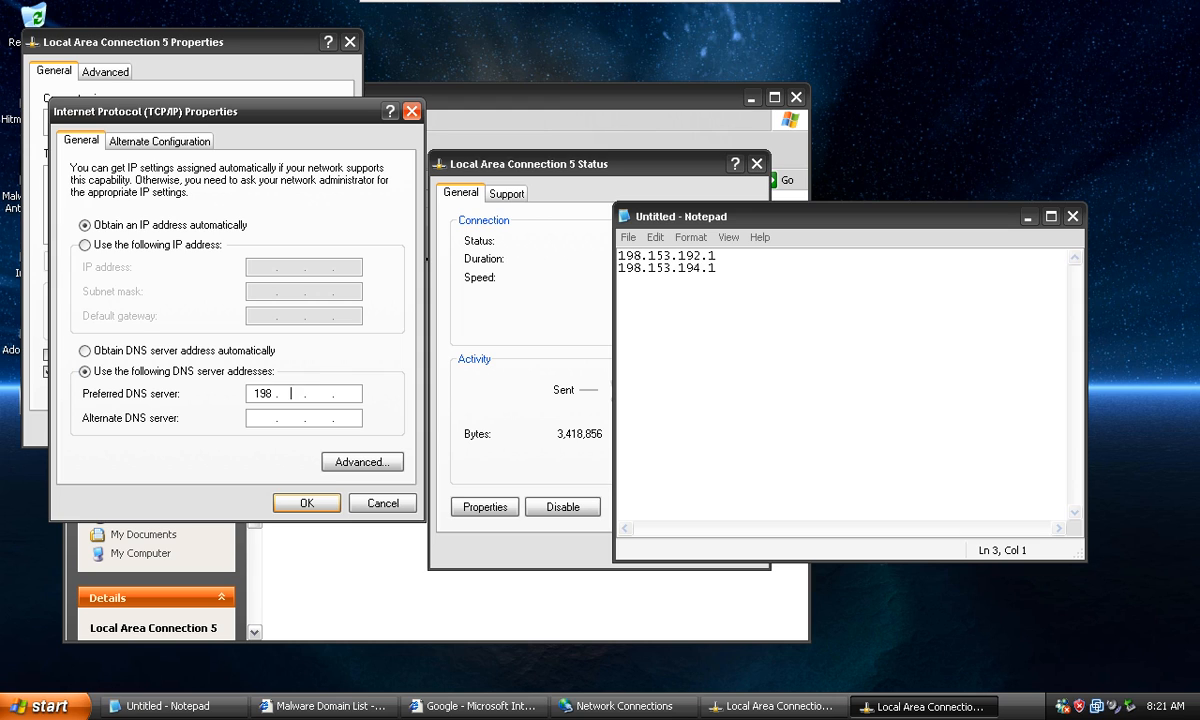
text(153)
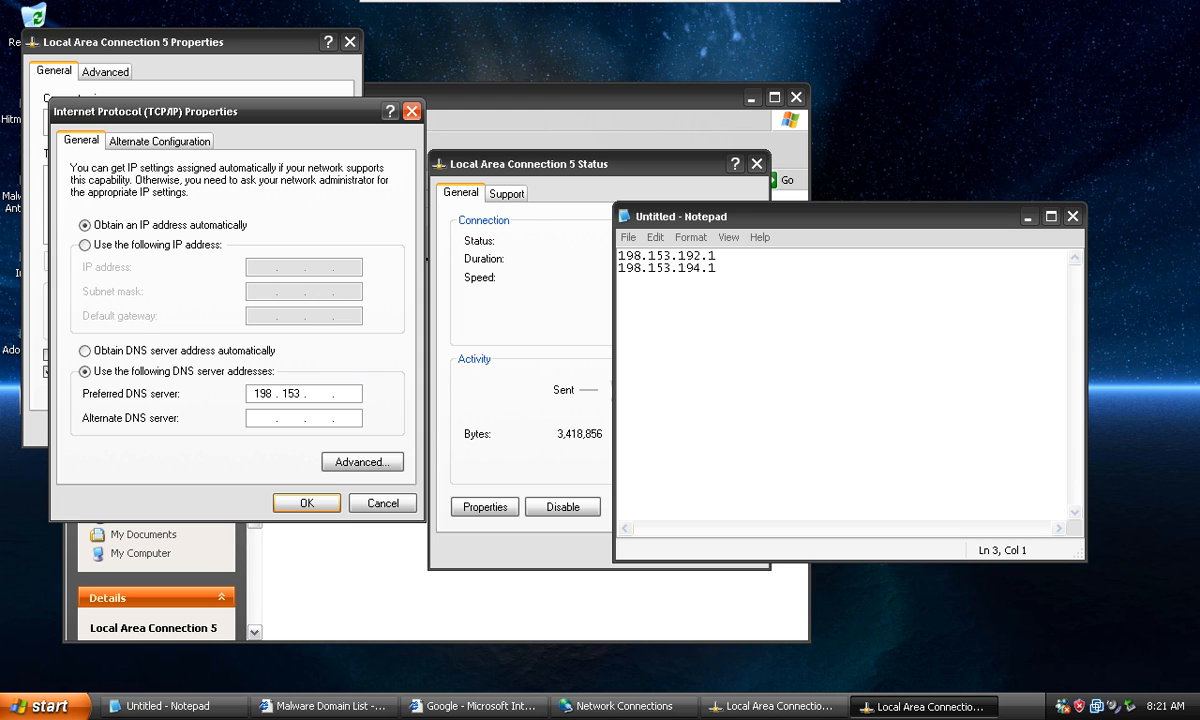
text(192.1)
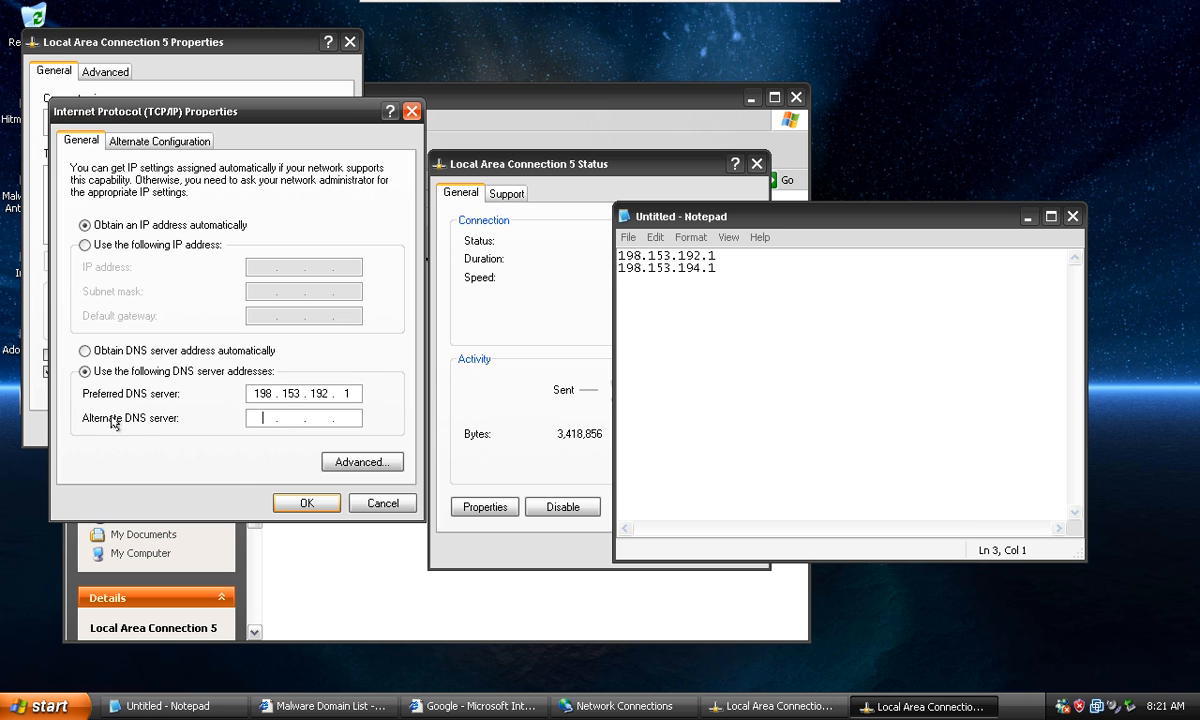
mouse_move(138, 419)
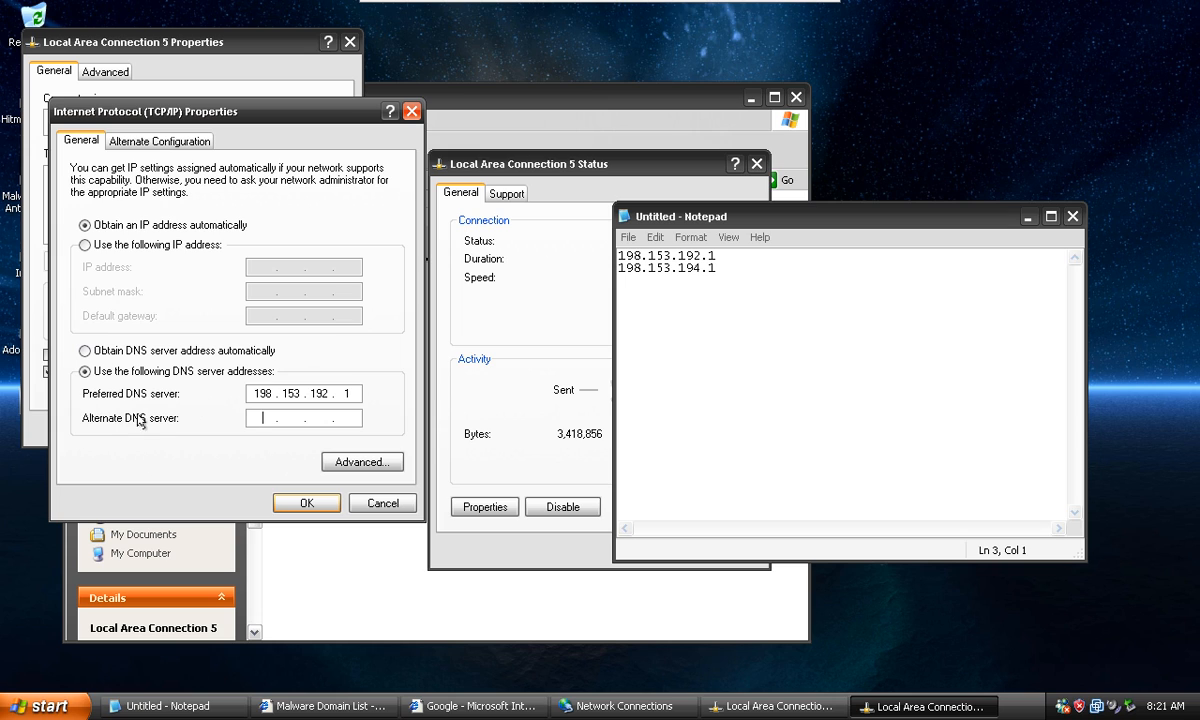
text(198 . 153 . 194 . 1)
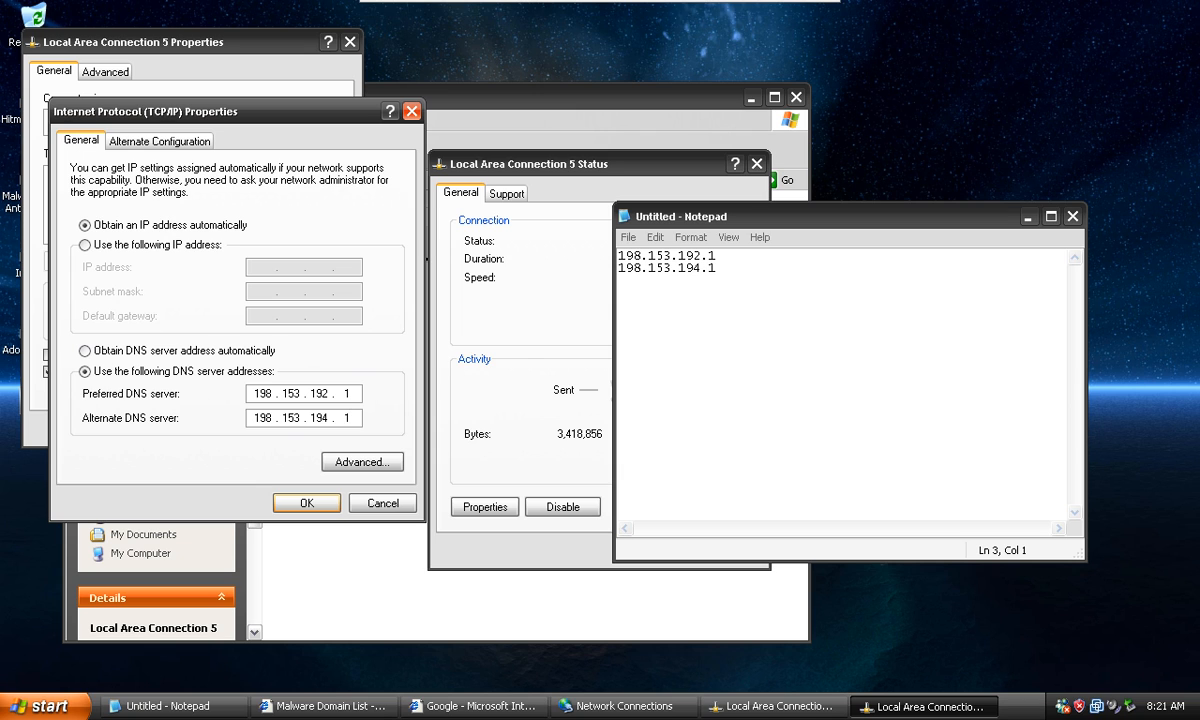
click(306, 502)
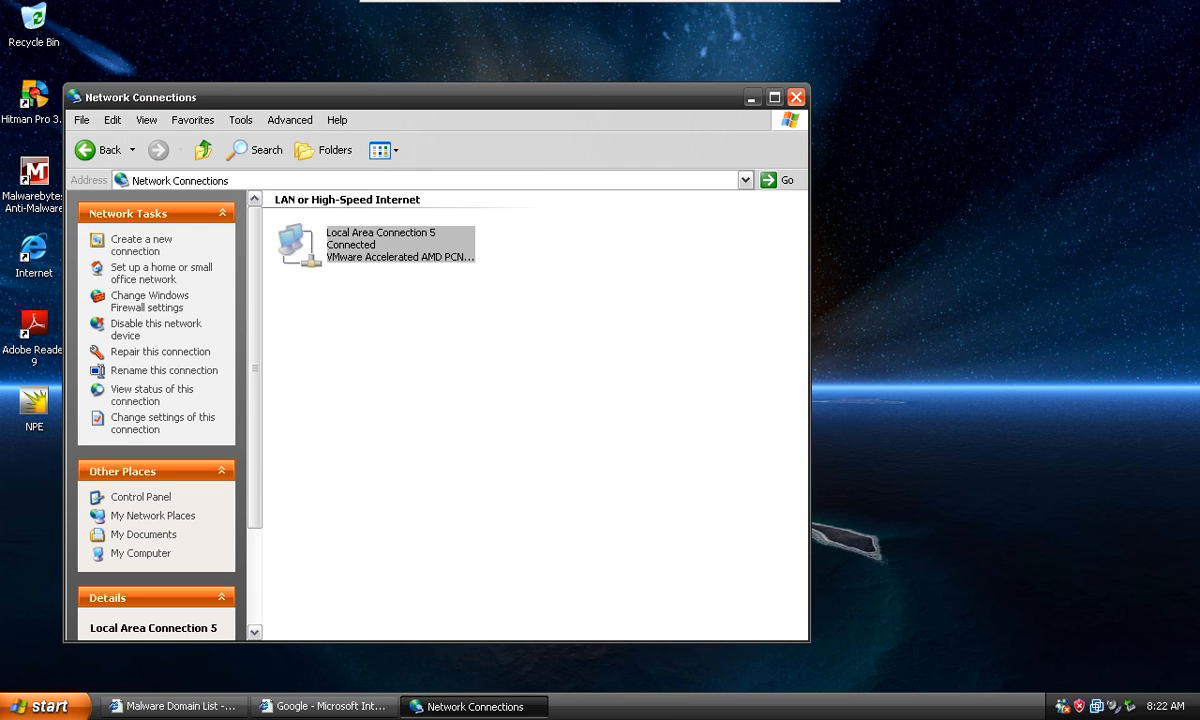
- Load updatejp.com in the Google IE window, reaching a GoDaddy account-suspended page
click(322, 706)
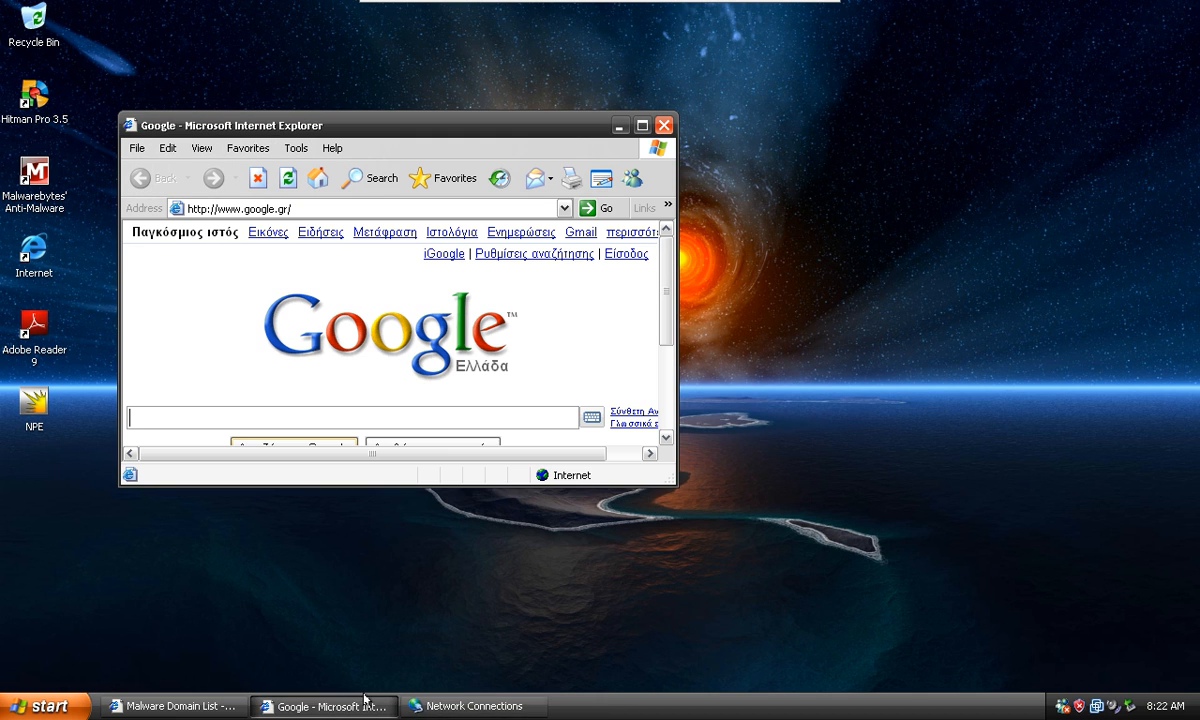
click(172, 705)
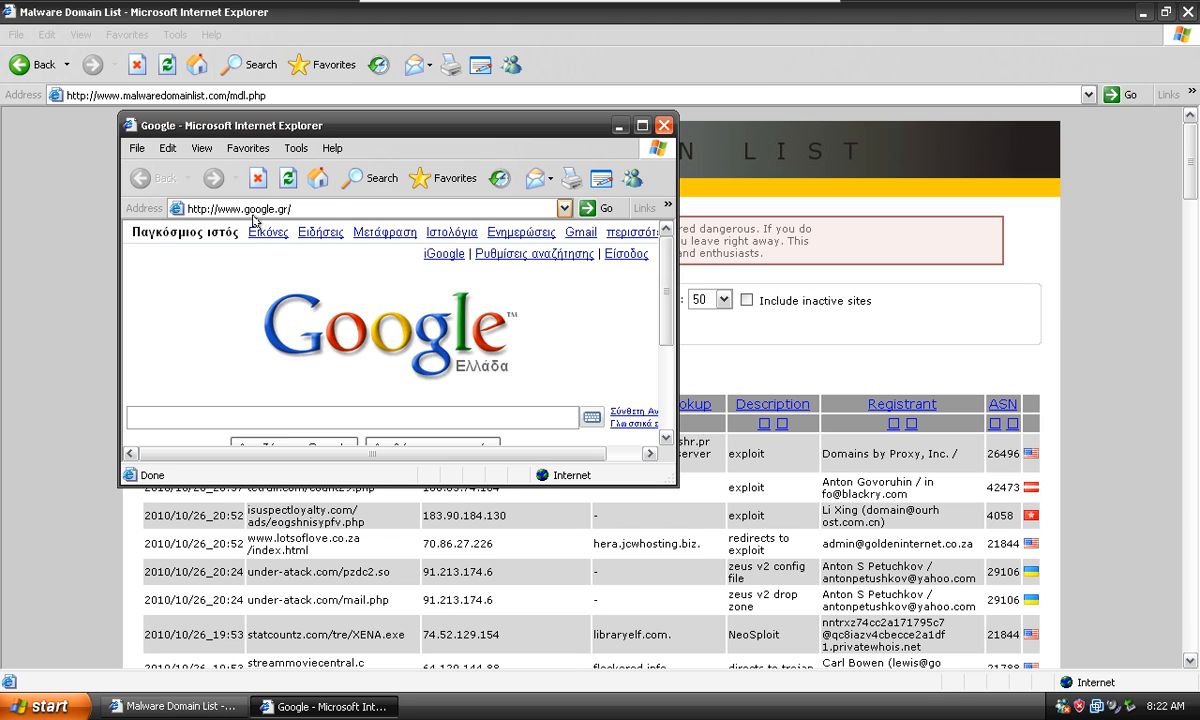
text(updatejp.com/)
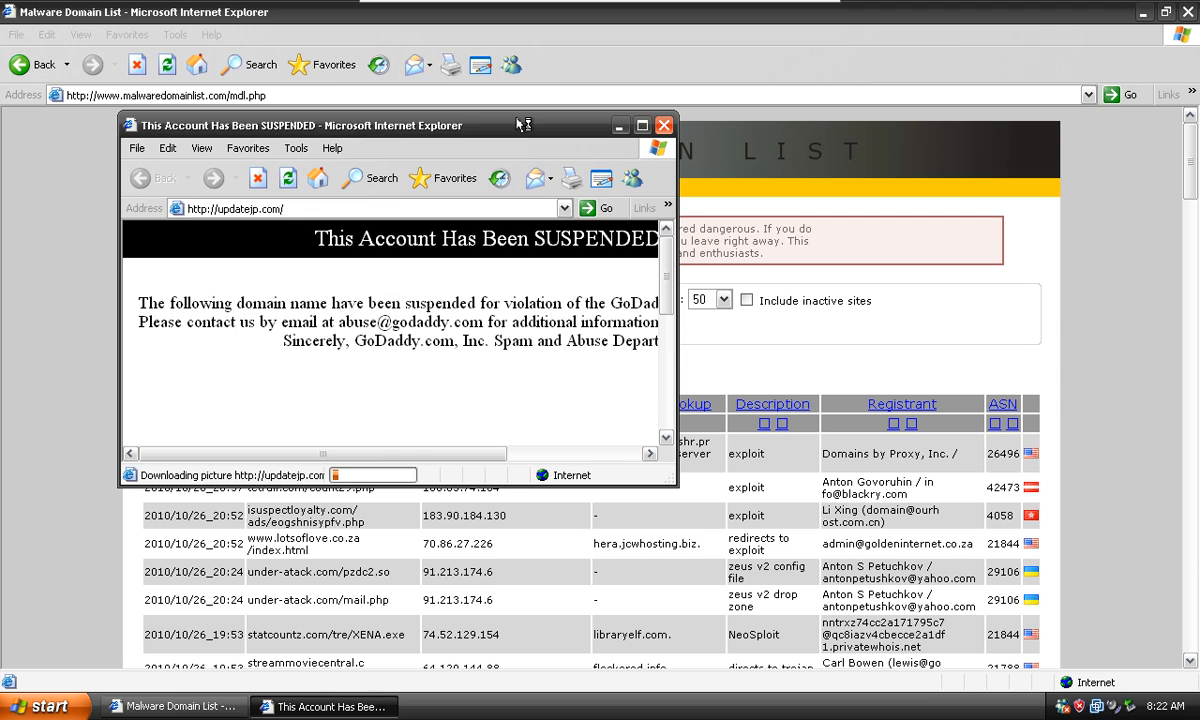
click(642, 124)
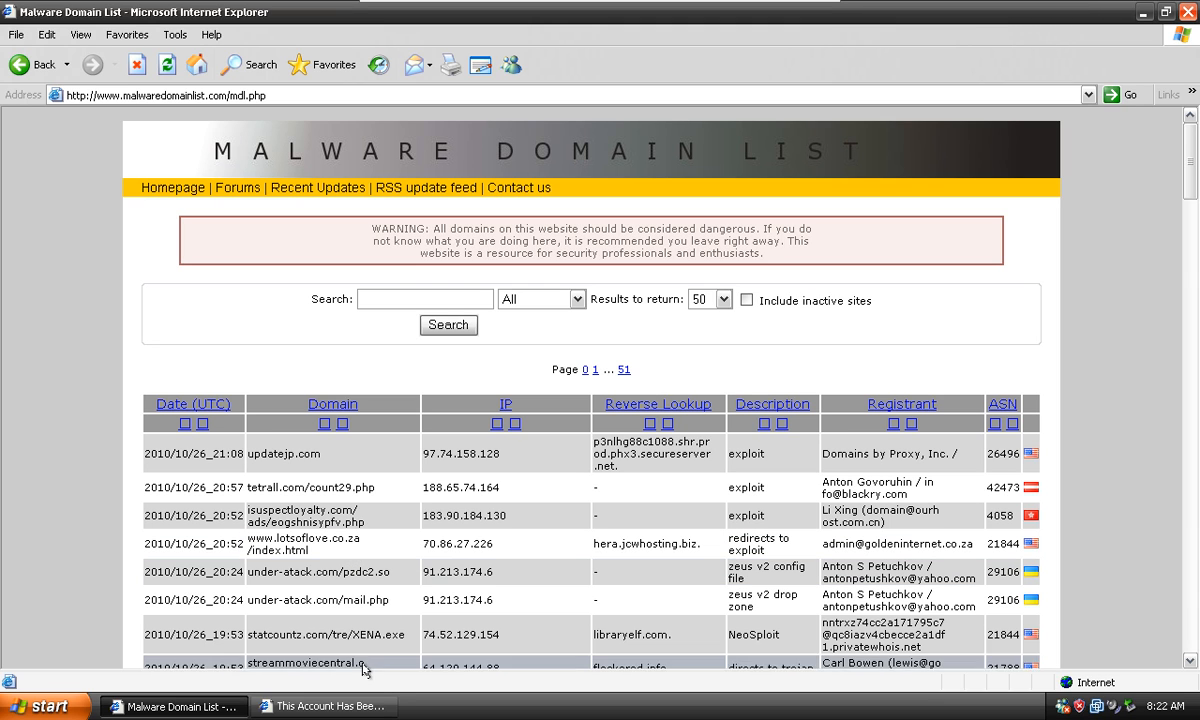
- Load statcountz.com/tre/XENA.exe, see Norton DNS block it, and return to the list
double_click(303, 634)
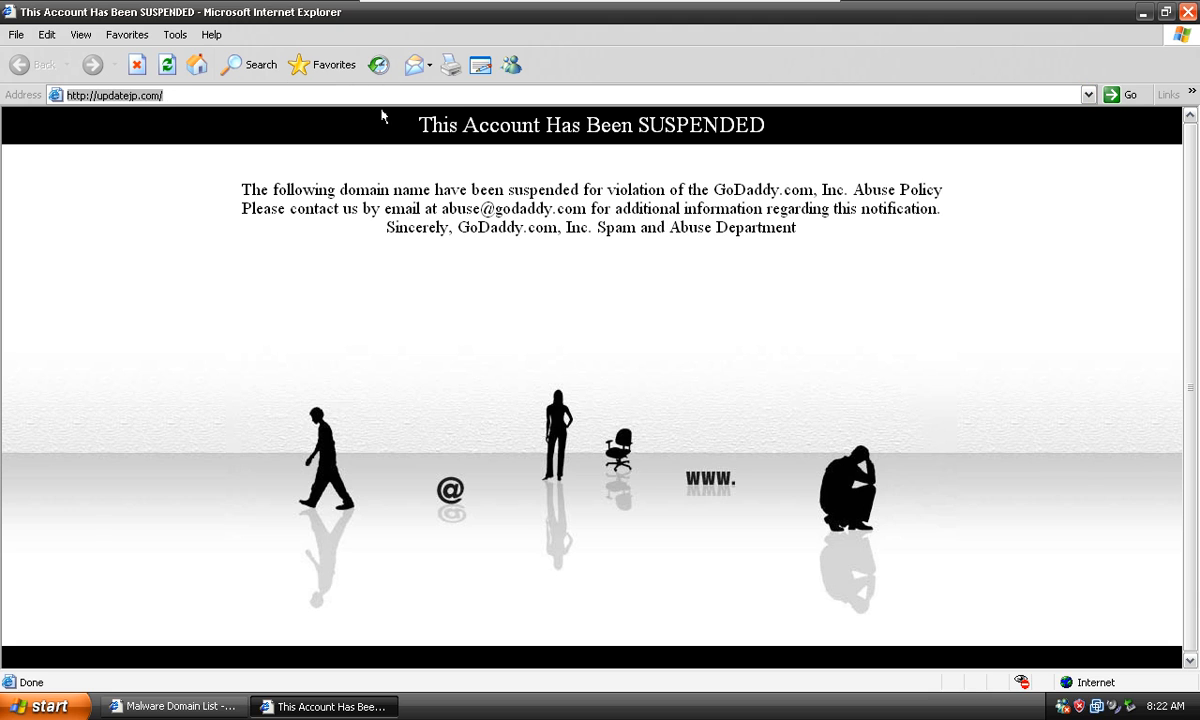
text(statcountz.com/tre/XENA.exe)
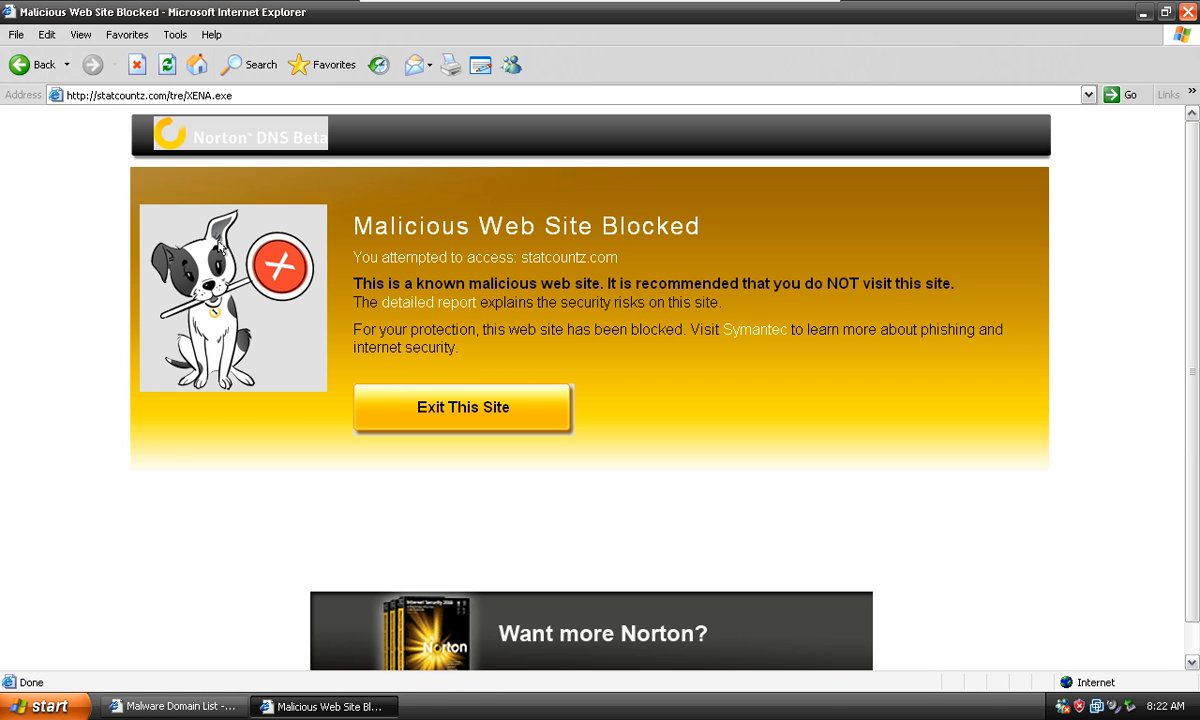
mouse_move(138, 315)
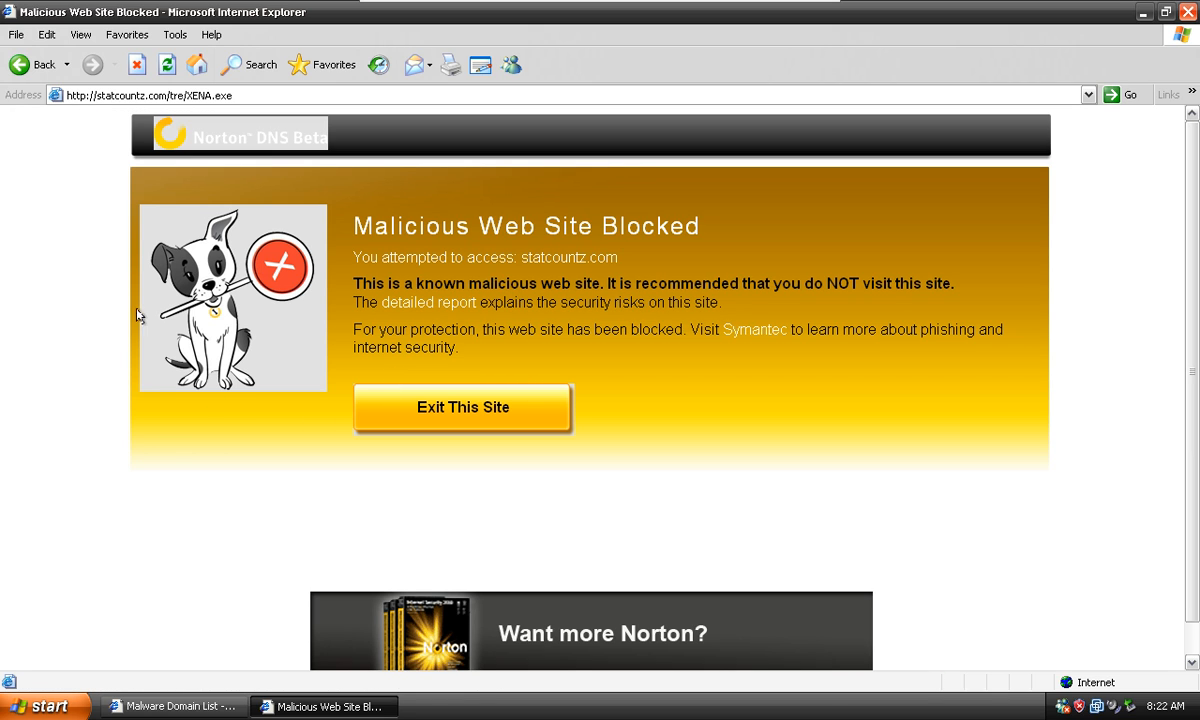
mouse_move(295, 289)
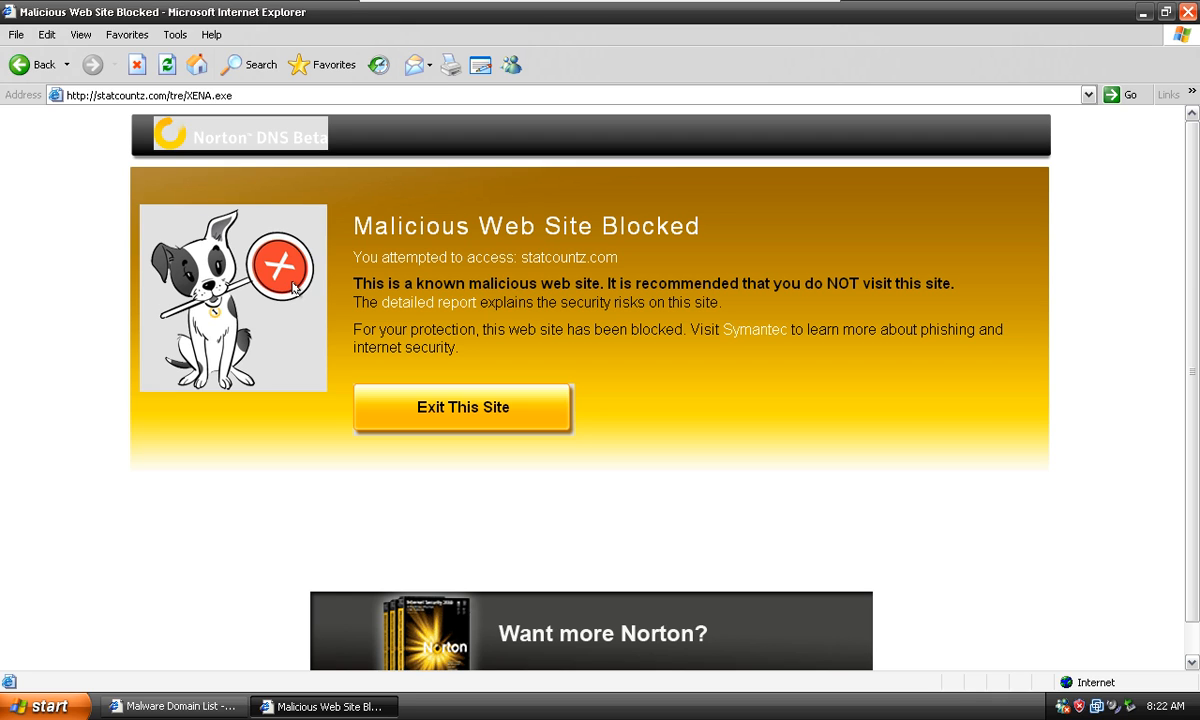
mouse_move(290, 136)
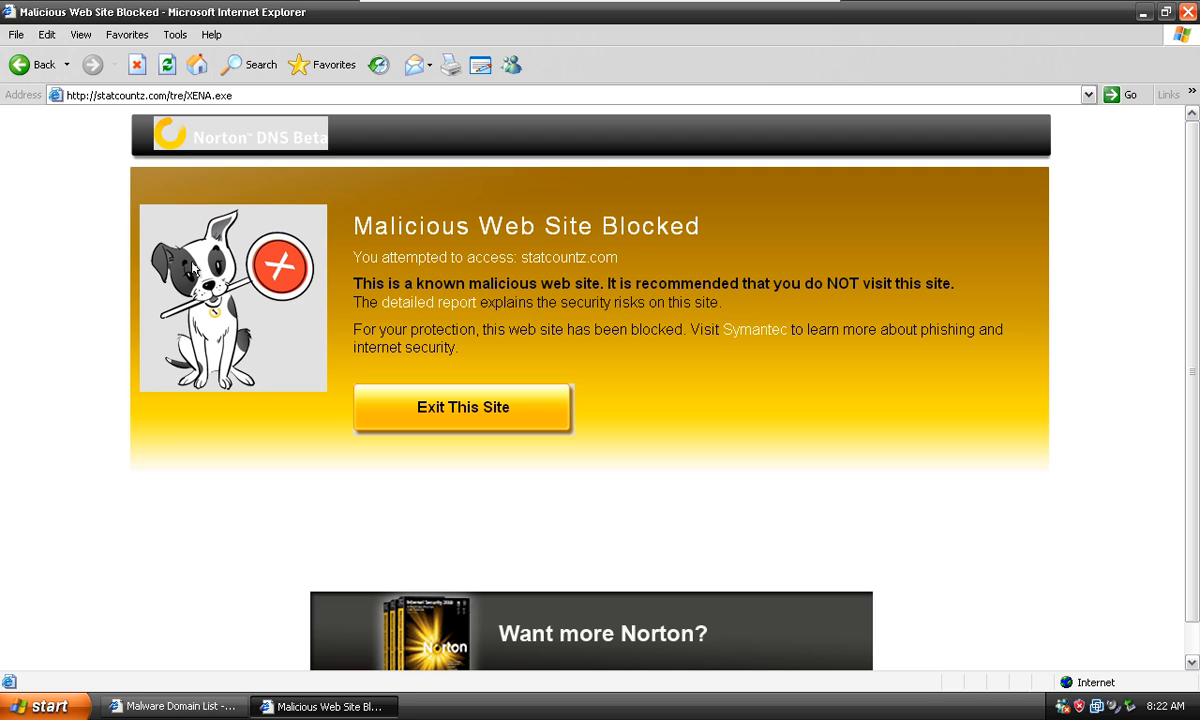
mouse_move(291, 303)
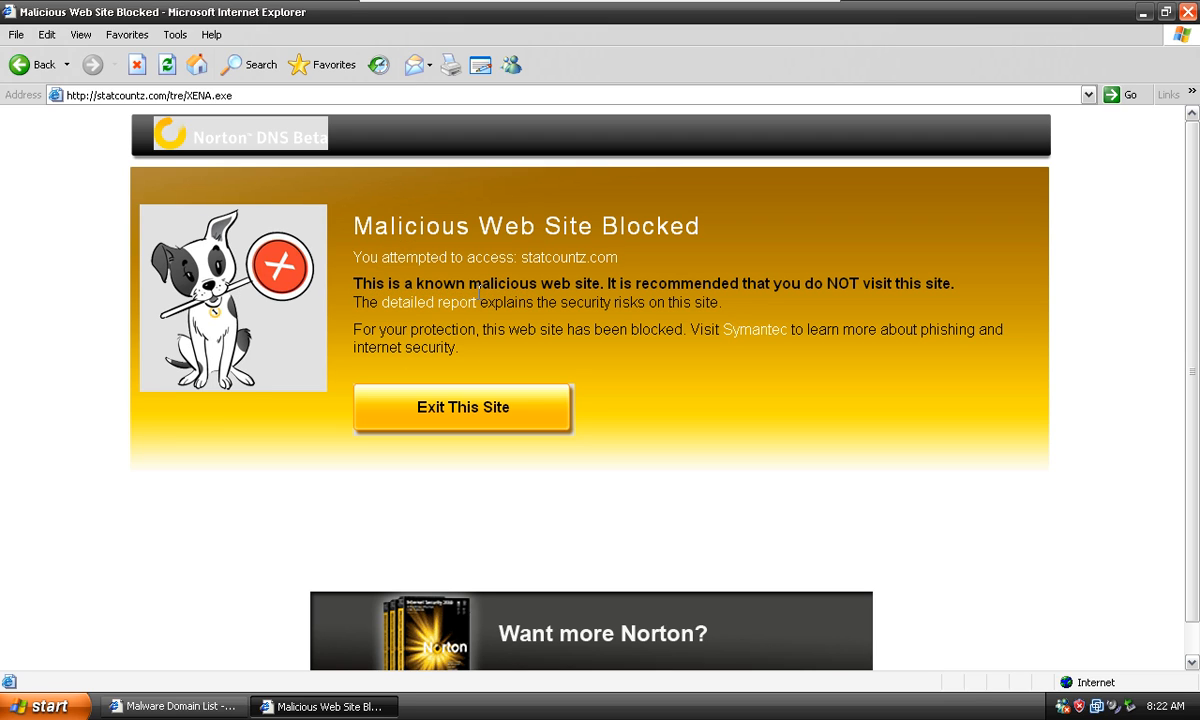
click(175, 705)
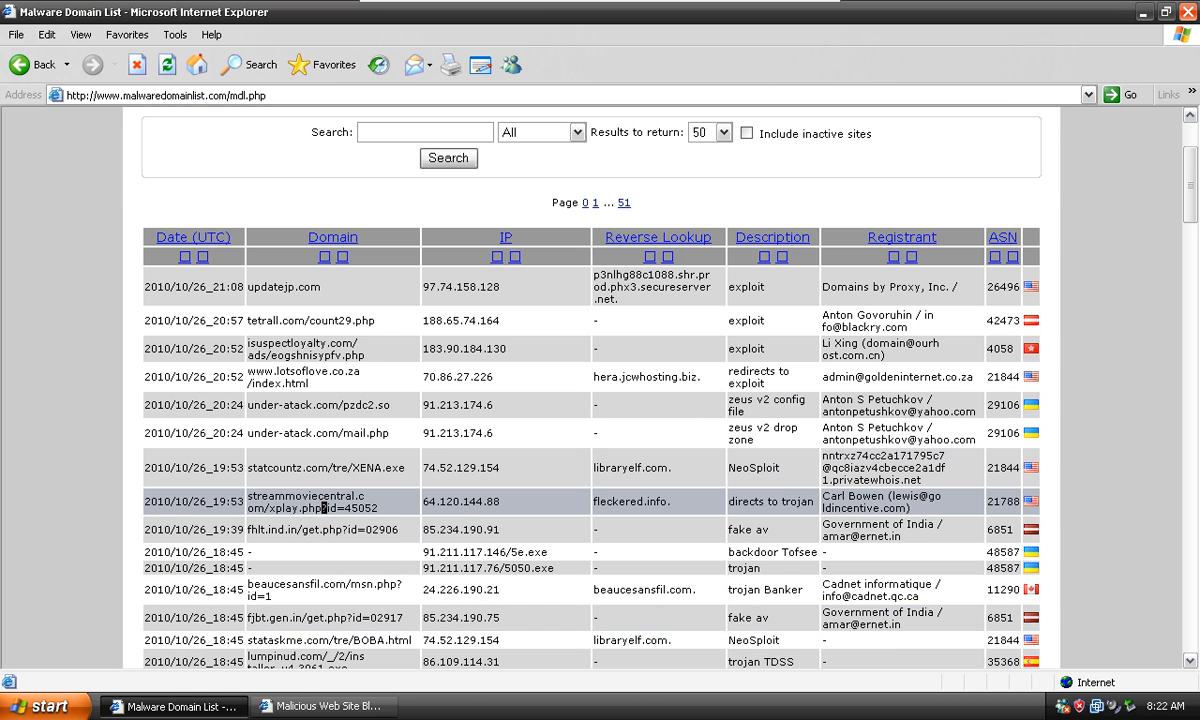
- Load streammoviecentral.com/xplay.php?id=45052 and see it blocked, then return to the list
click(305, 467)
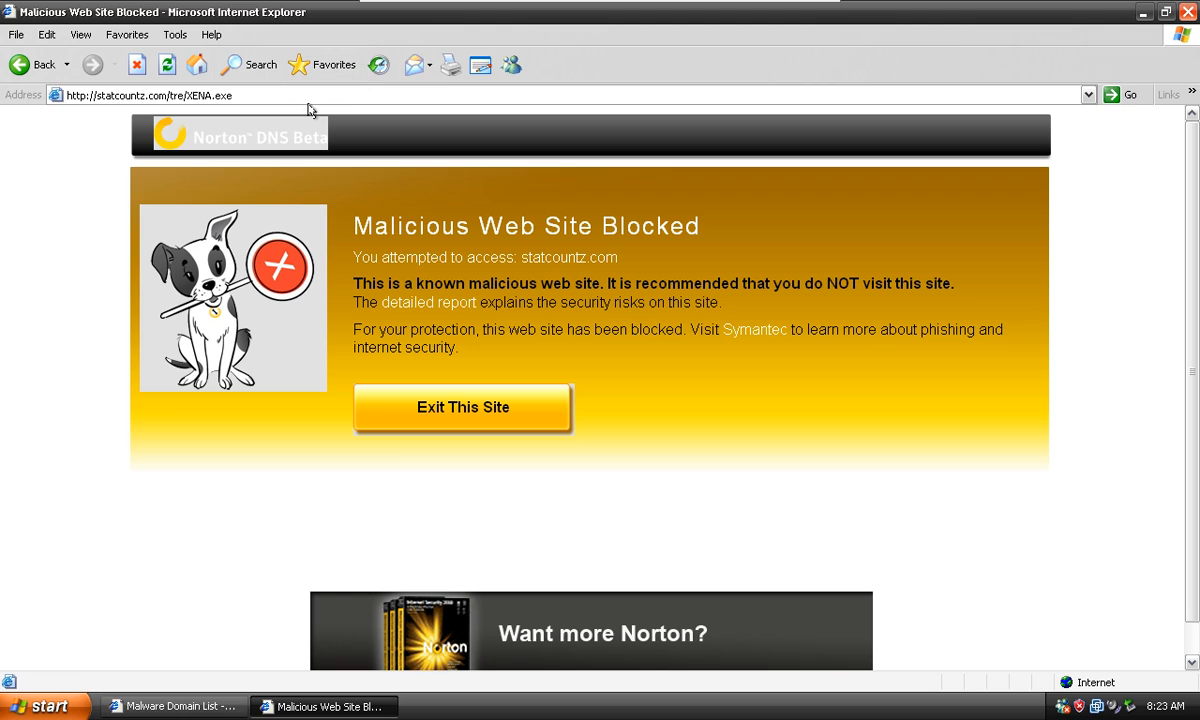
text(streammoviecentral.com/xplay.php?id=45052)
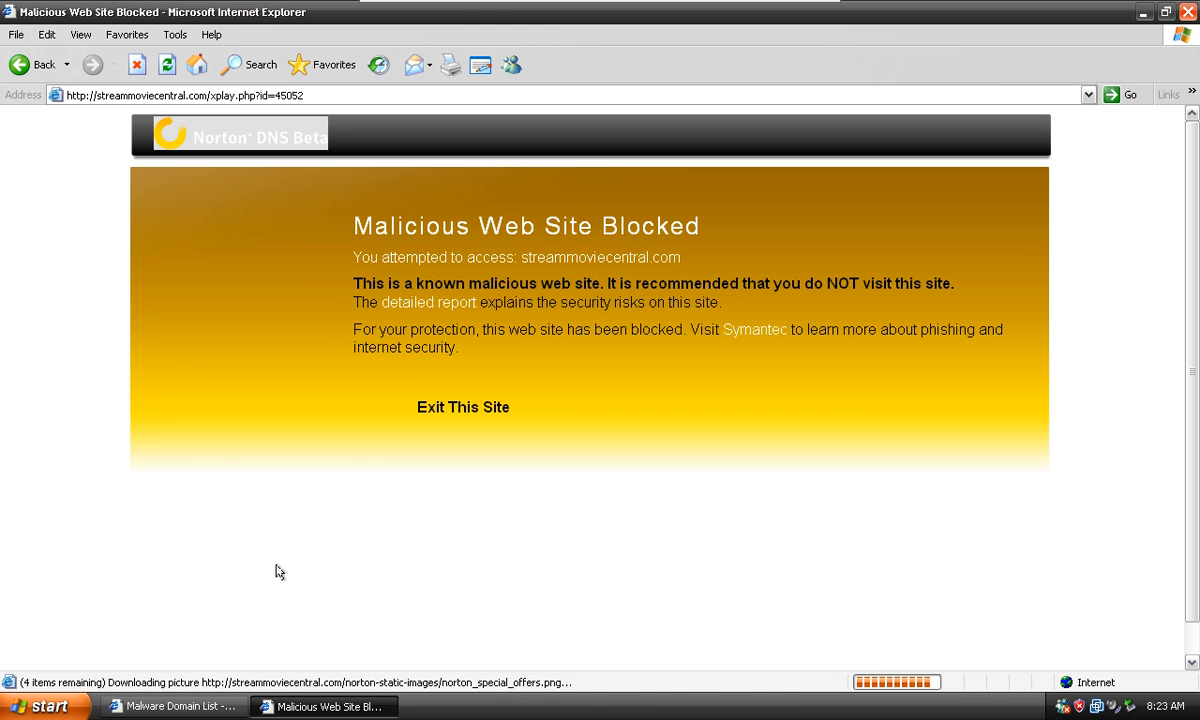
click(170, 706)
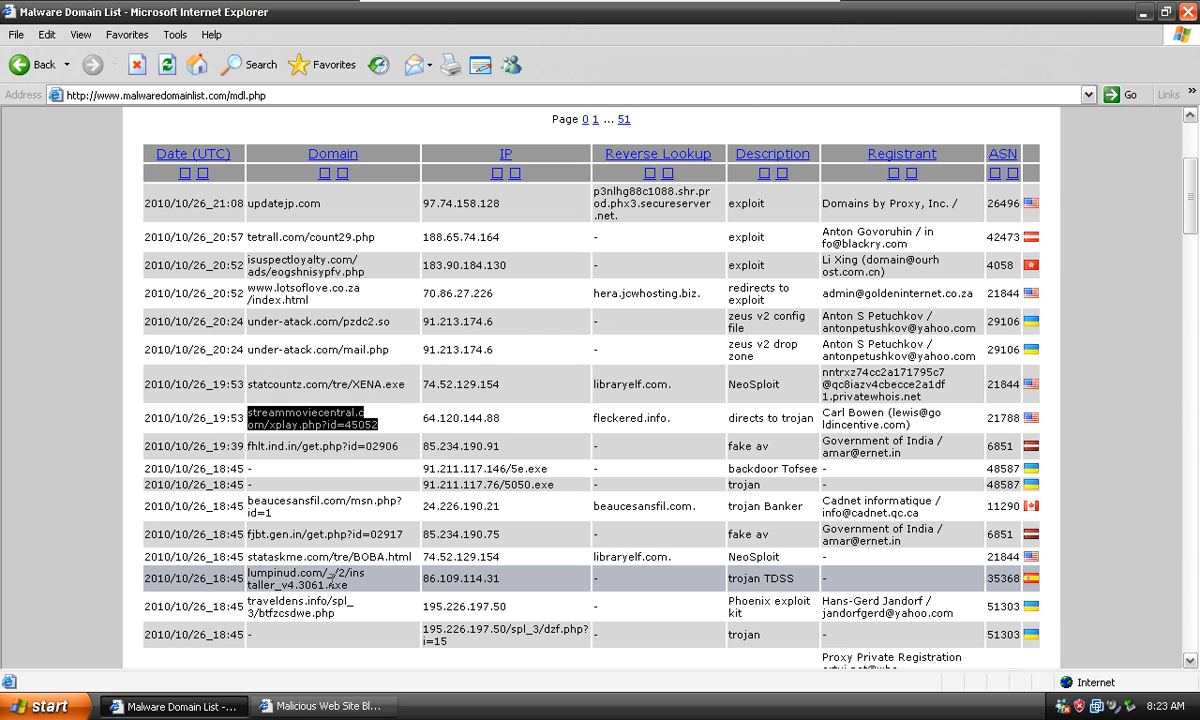
- Load lumpinud.com/_/2/installer_v4.3061.exe and see it blocked, then return to the list
click(310, 418)
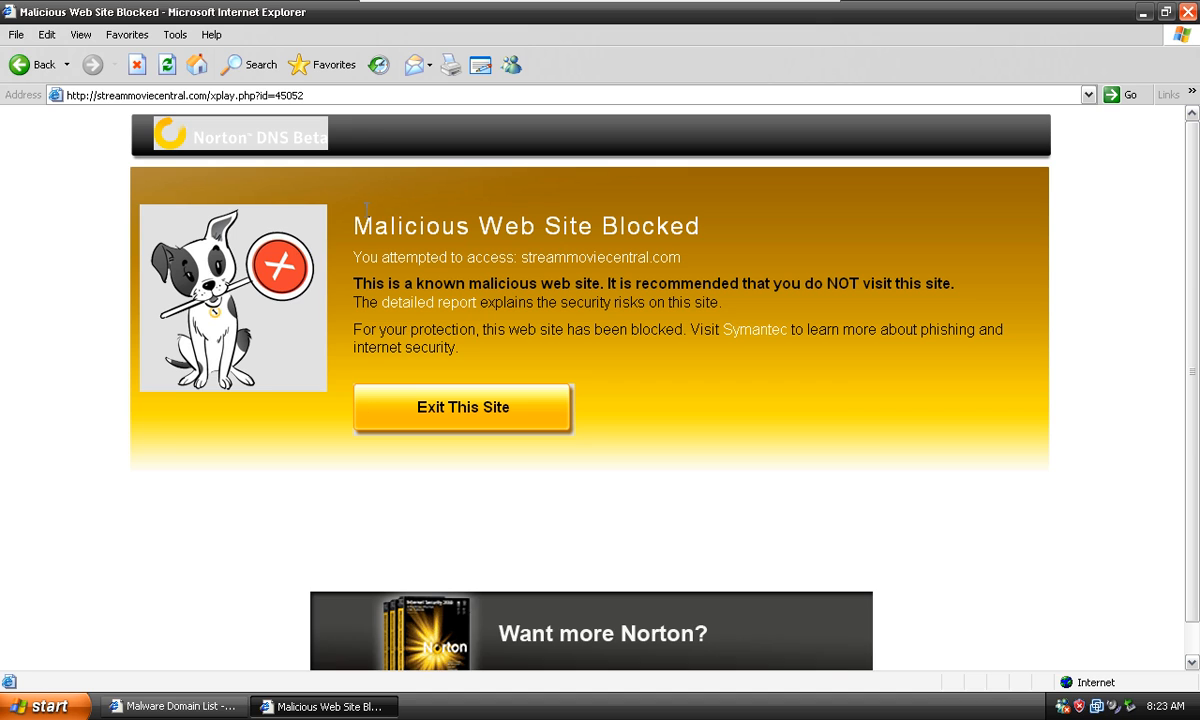
text(lumpinud.com/_/2/installer_v4.3061.exe)
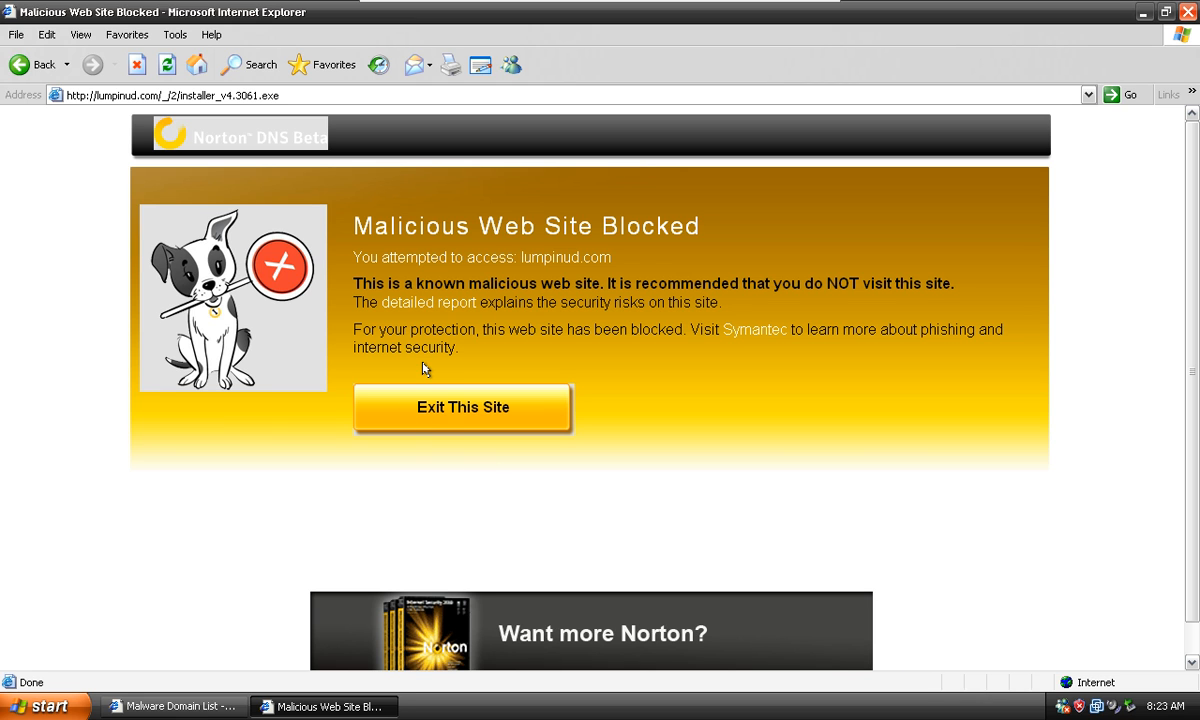
click(175, 705)
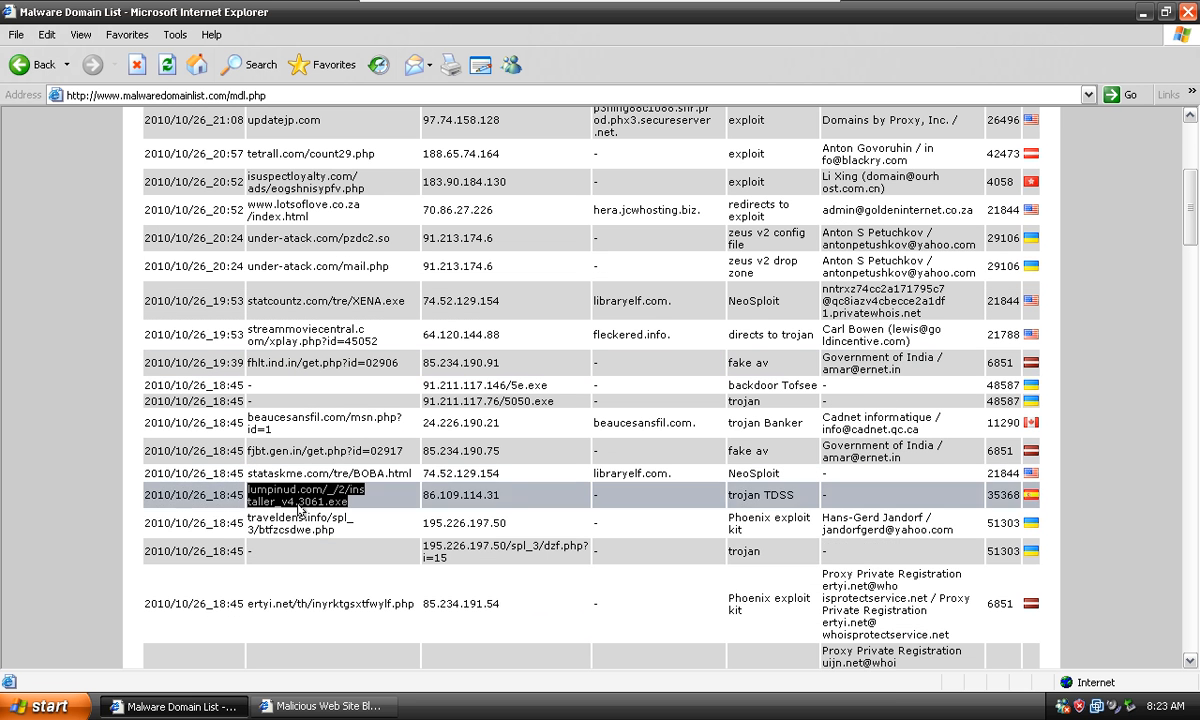
- Scroll the list, load ewlk.gen.in/get.php?id=02917, and copy the rlkt.gen.in link
scroll(down, 3)
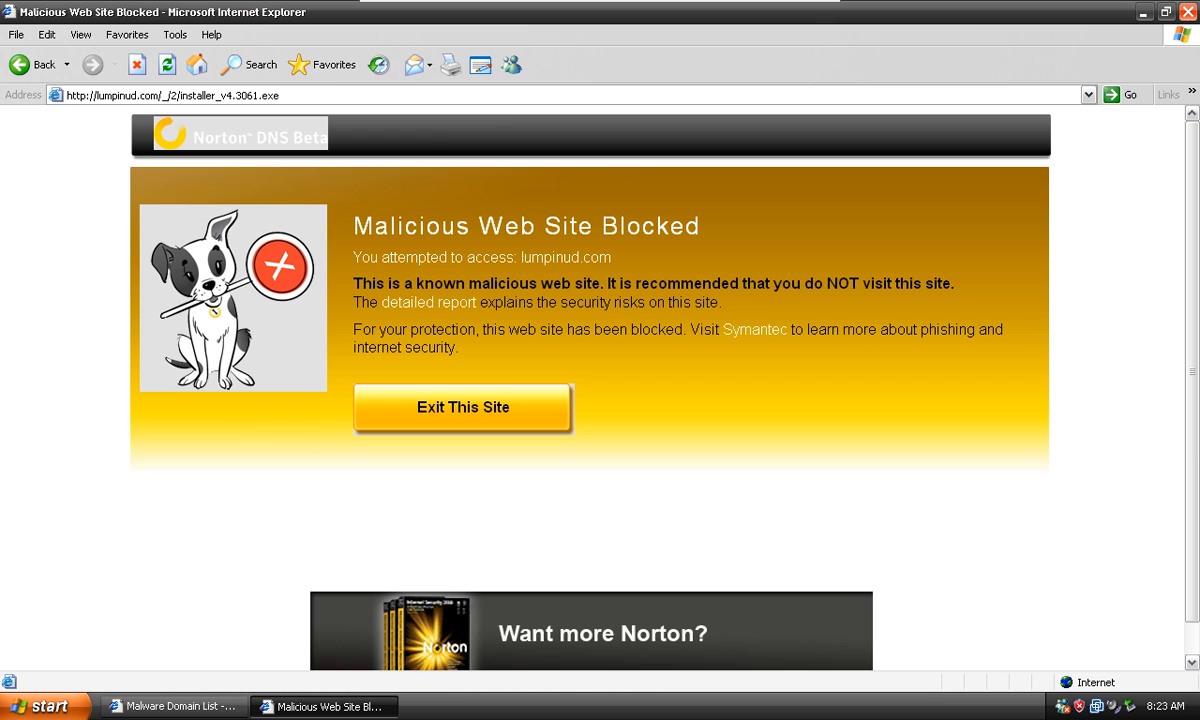
text(ewlk.gen.in/get.php?id=02917)
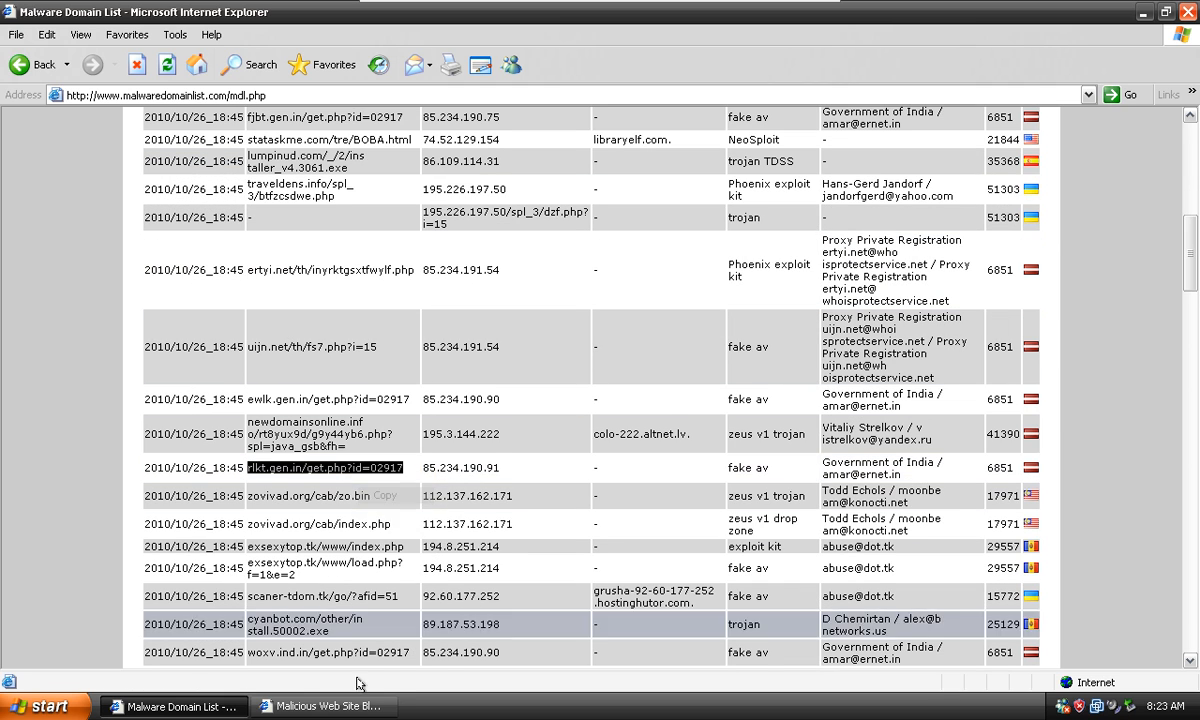
click(297, 467)
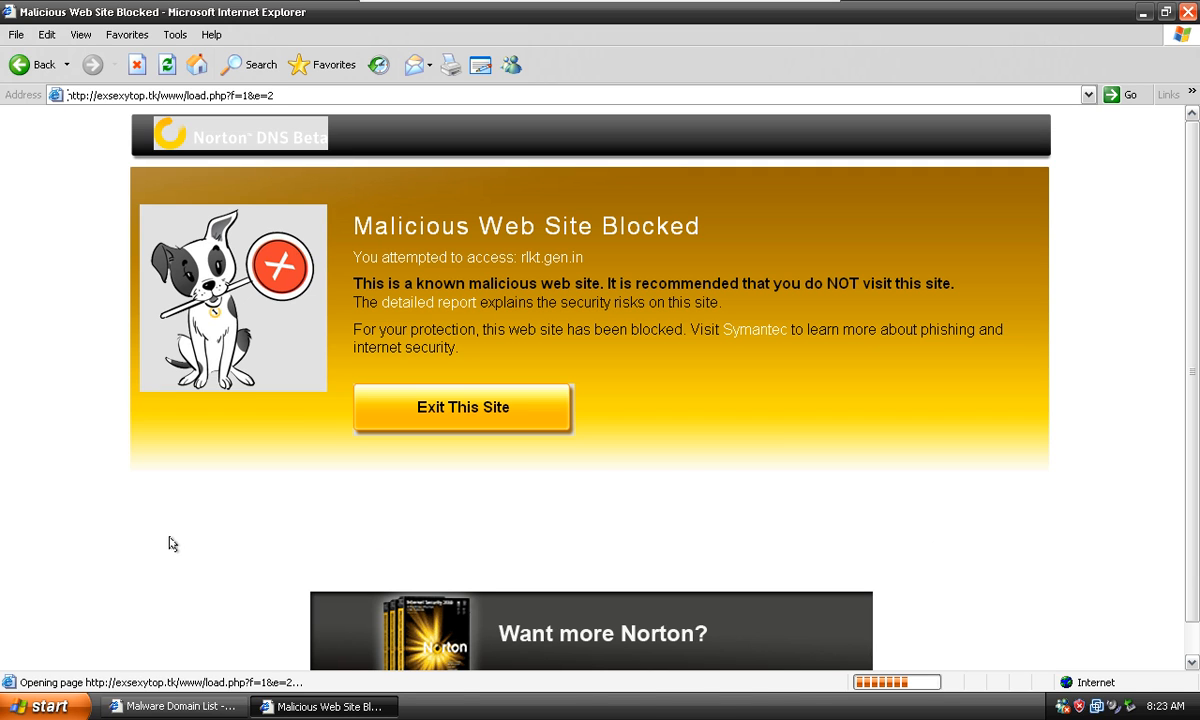
click(463, 408)
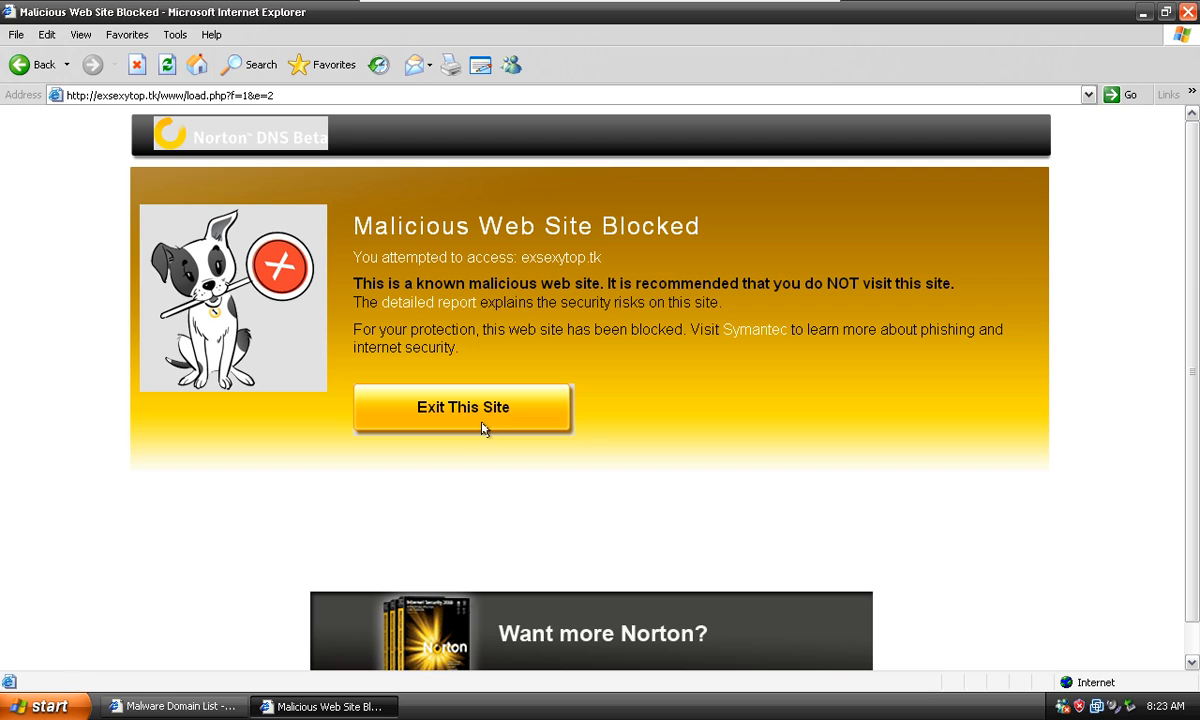
mouse_move(185, 623)
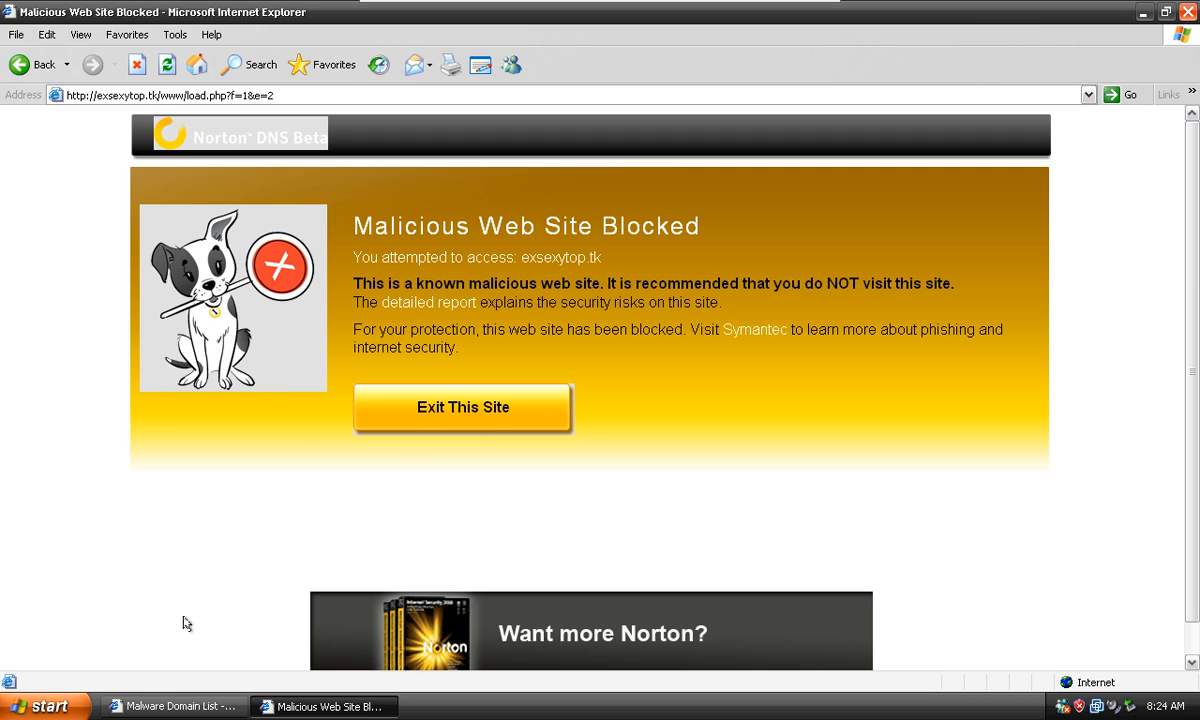
- Paste and load the greenfiles.net installer link and further listed links, each blocked by Norton
click(175, 705)
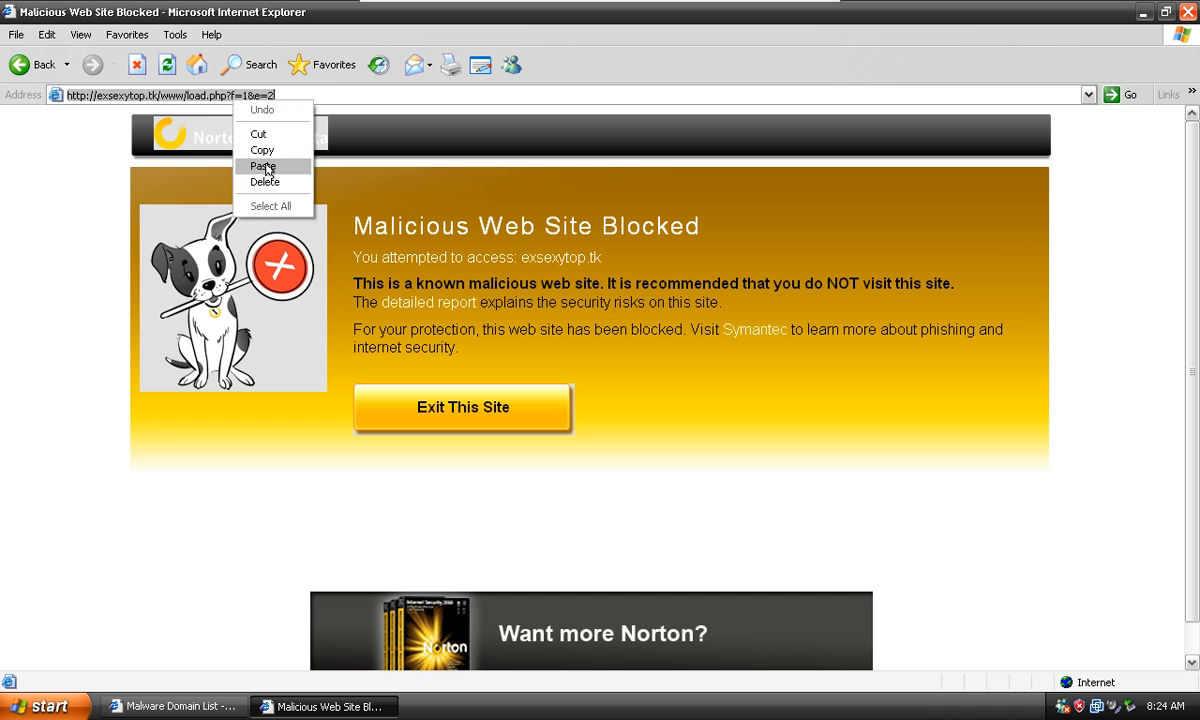
click(263, 166)
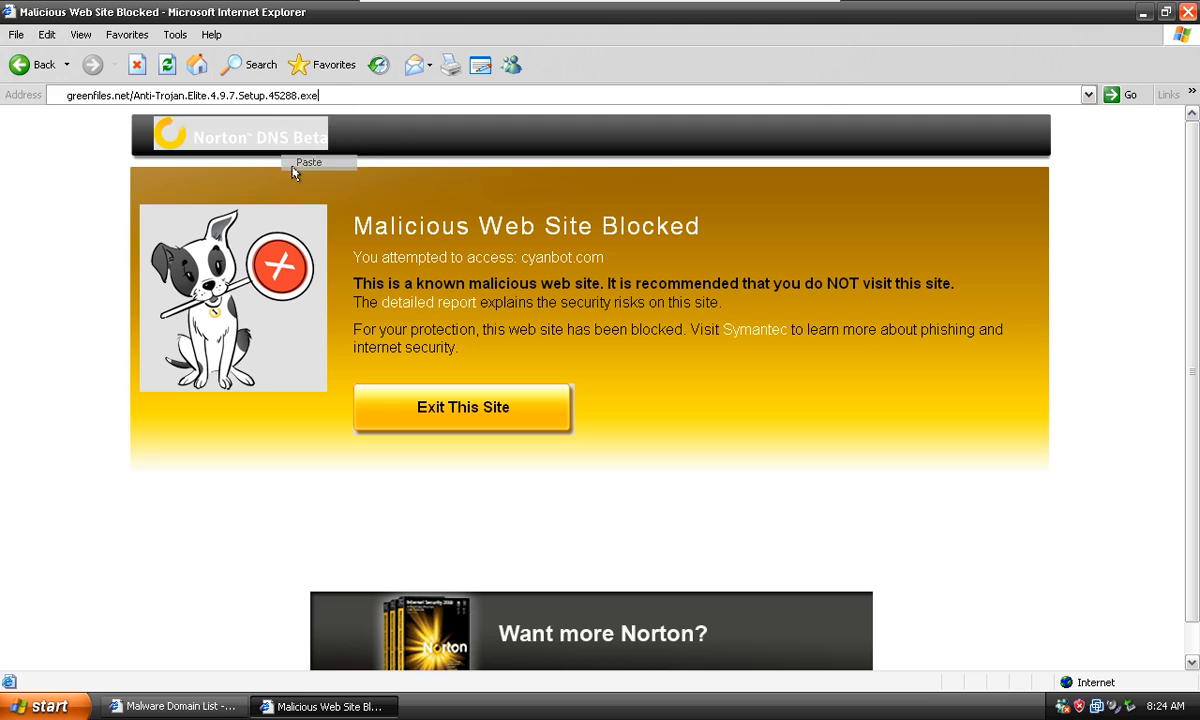
click(308, 162)
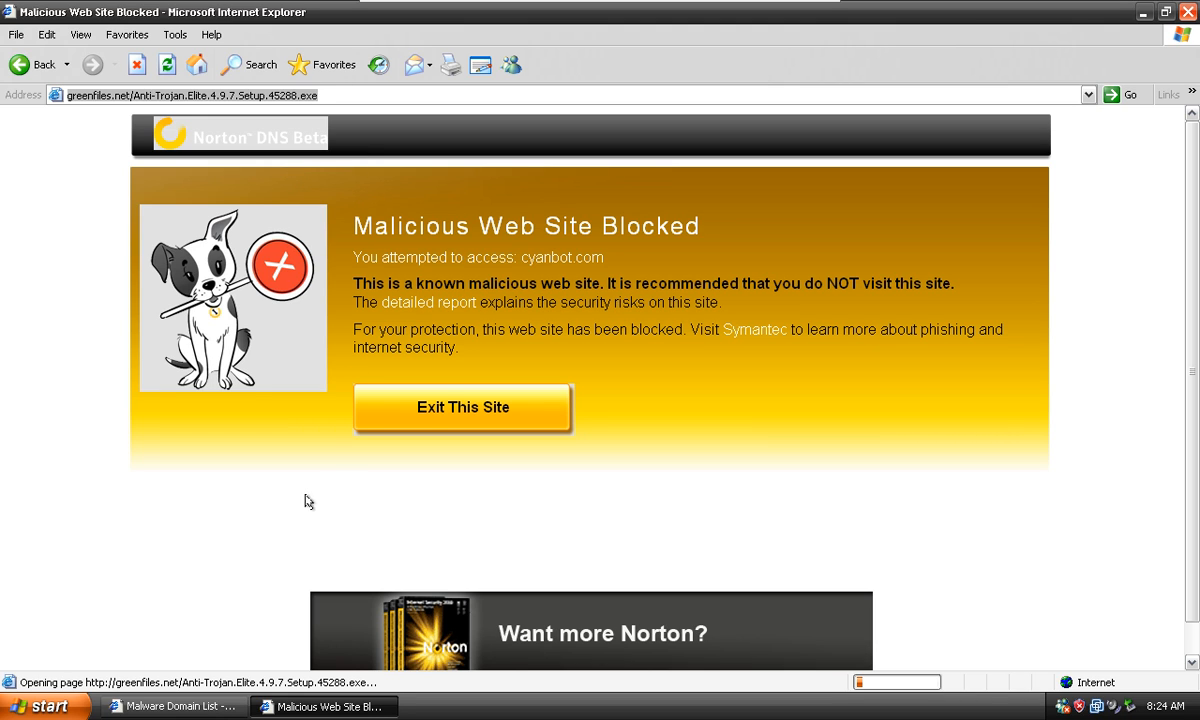
mouse_move(406, 571)
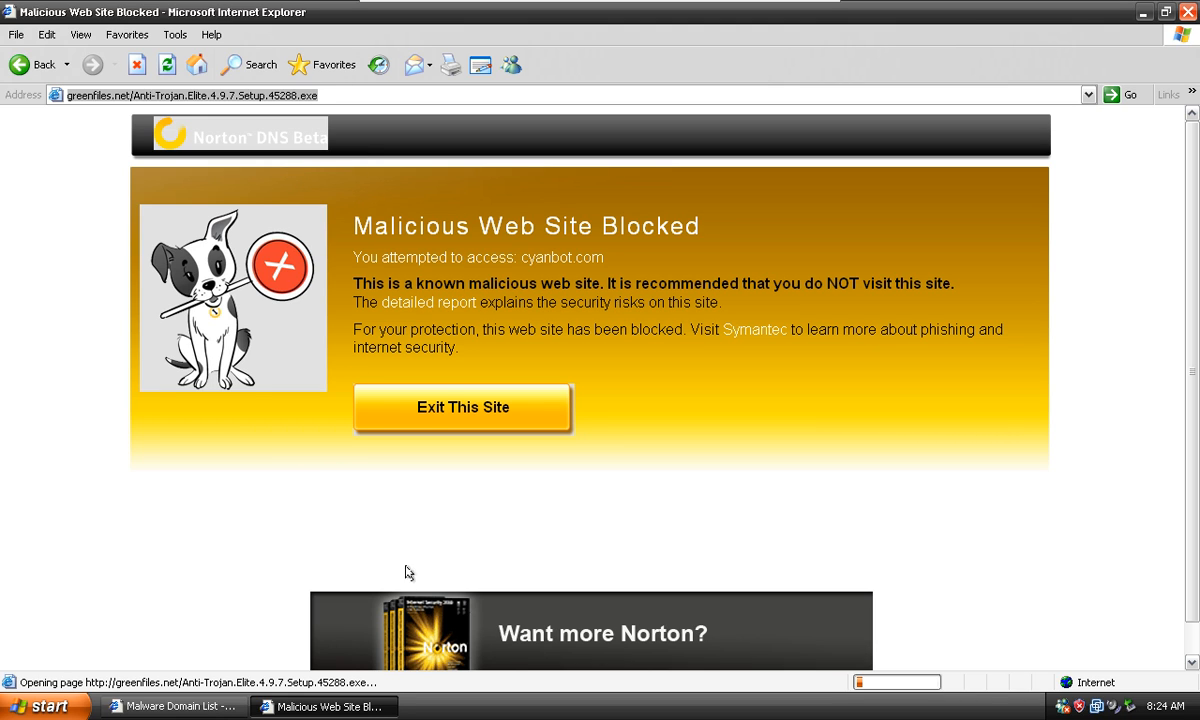
mouse_move(342, 494)
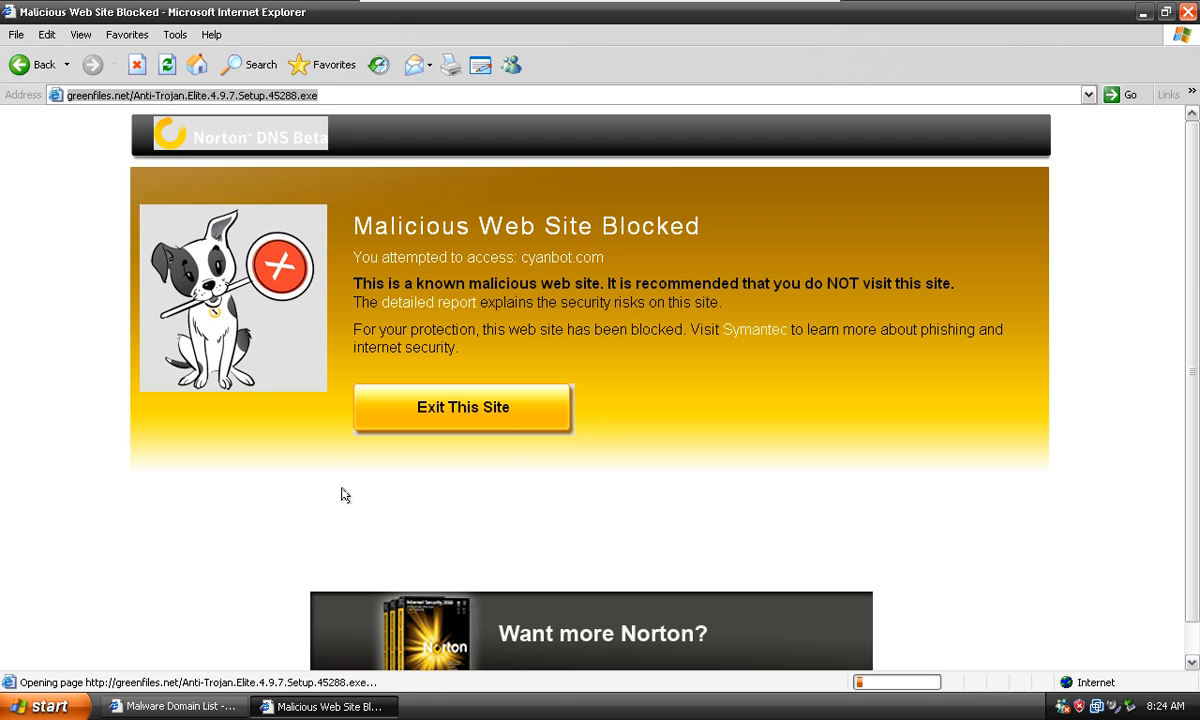
mouse_move(170, 693)
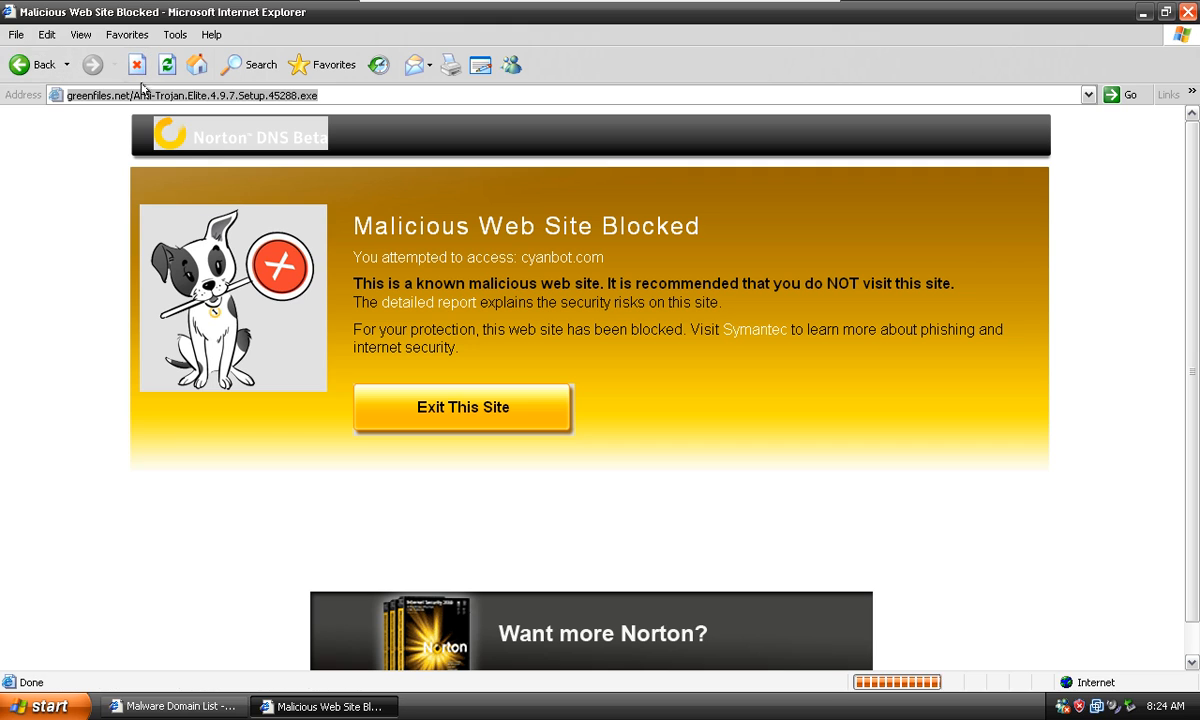
right_click(150, 95)
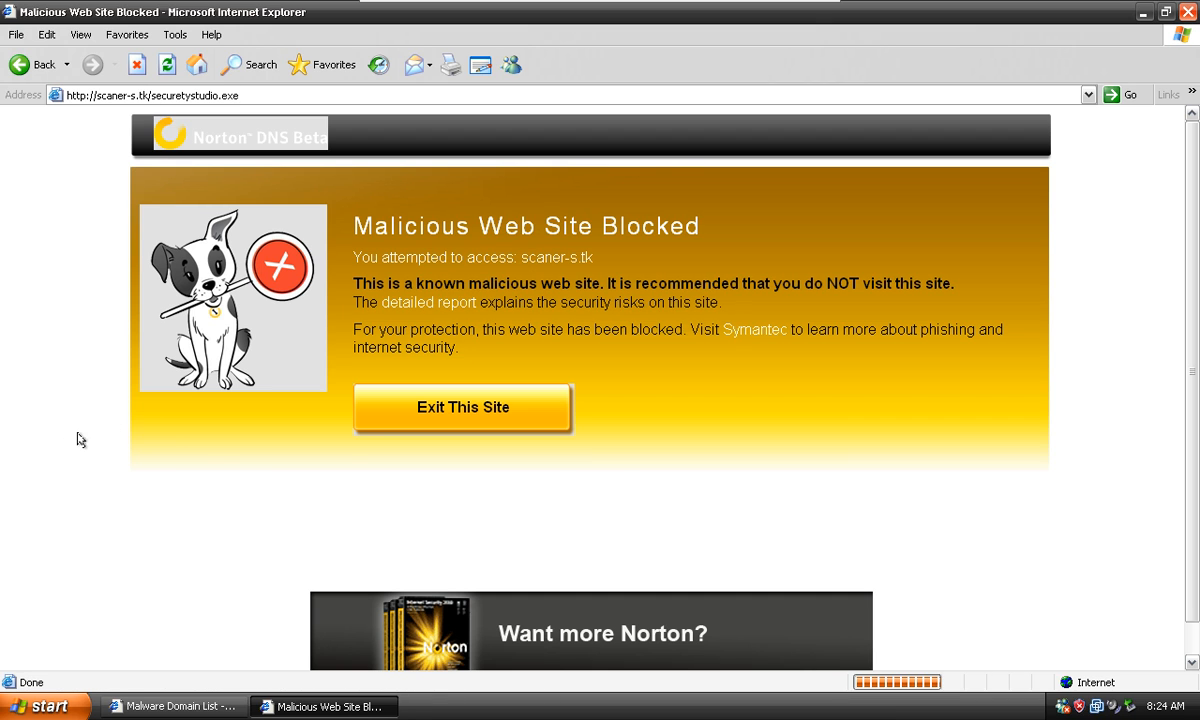
mouse_move(262, 553)
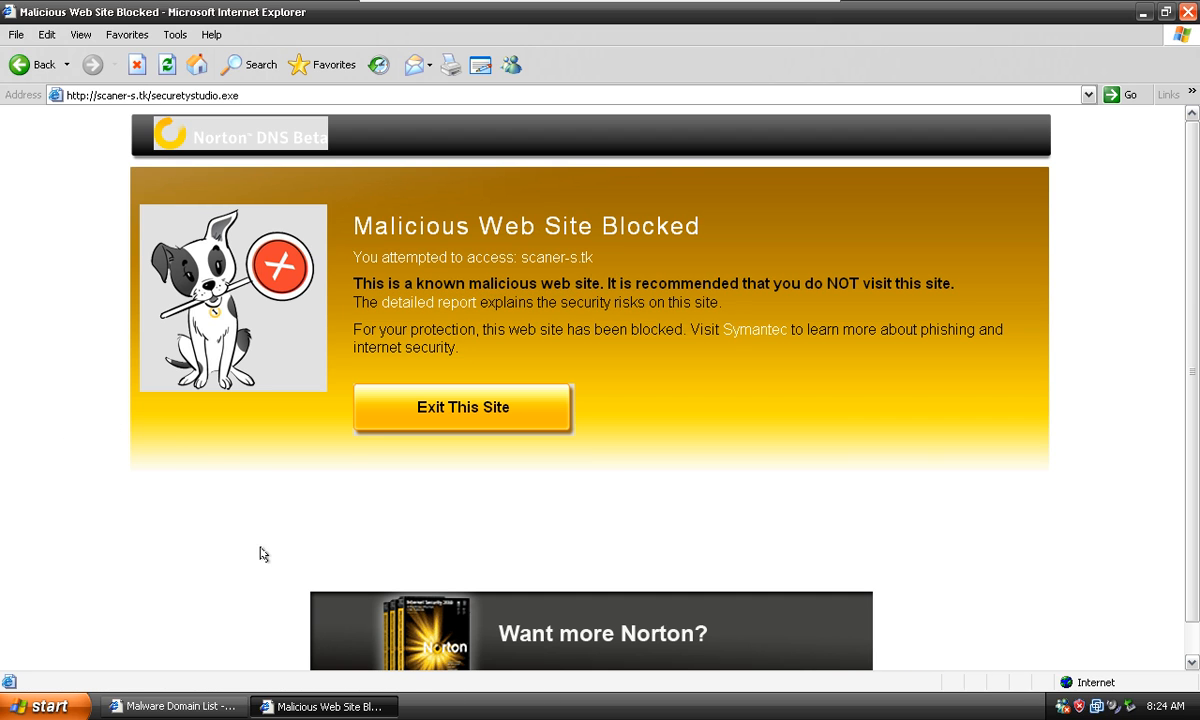
click(175, 706)
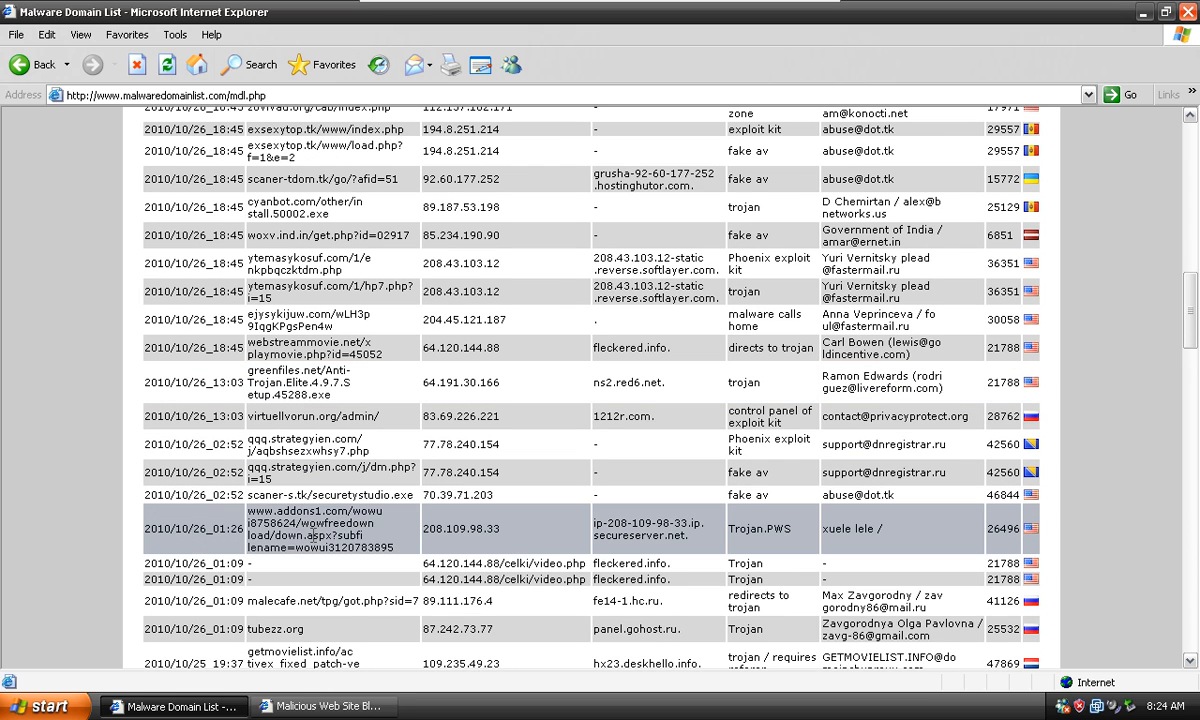
- Run wowui3120783895.exe from addons1.com, then load the getmovielist.info and movieszenga.info links
right_click(318, 528)
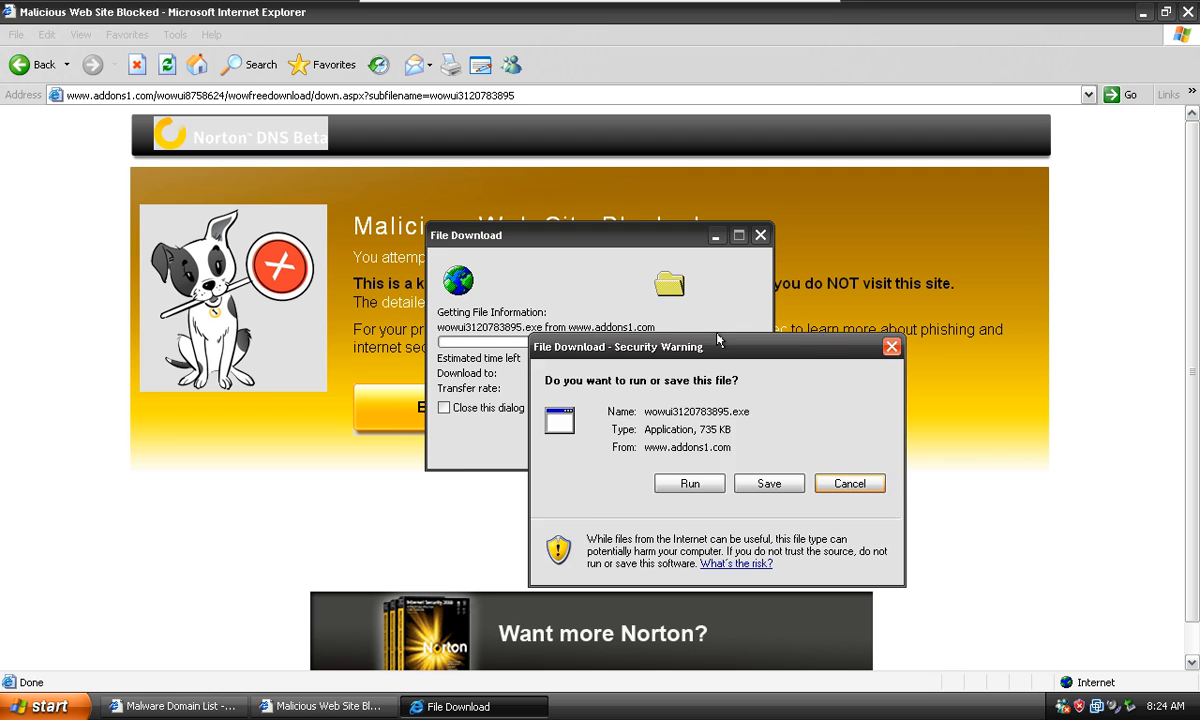
click(849, 483)
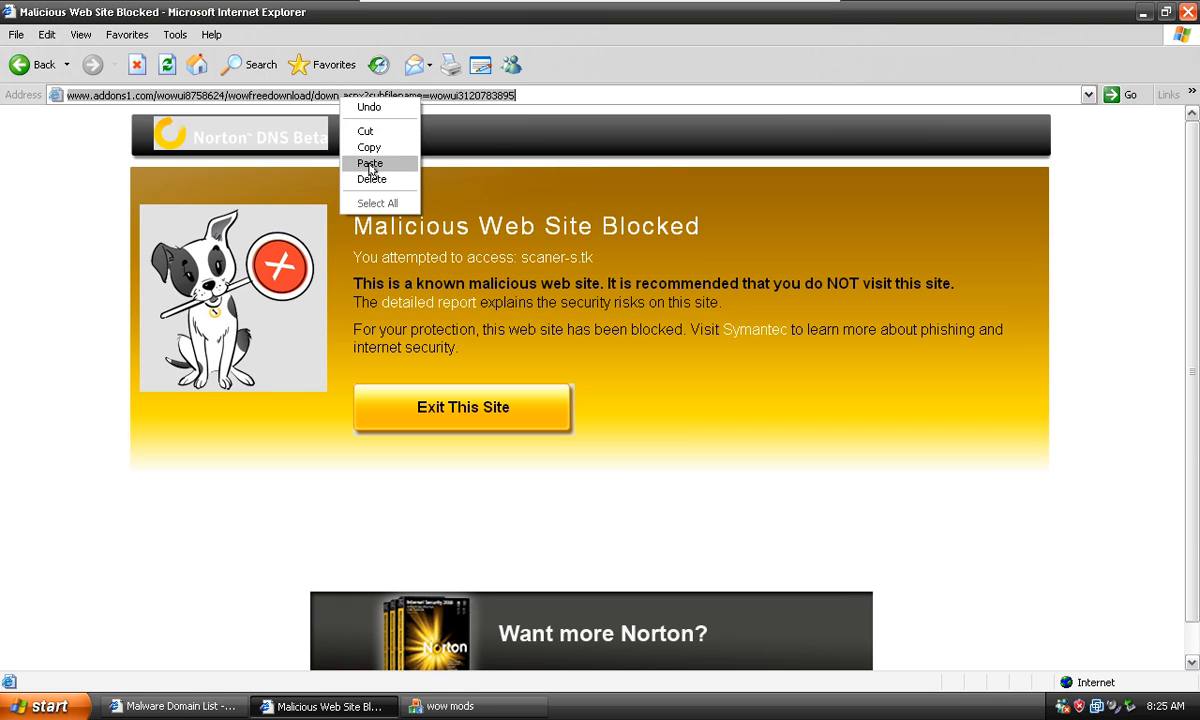
click(369, 163)
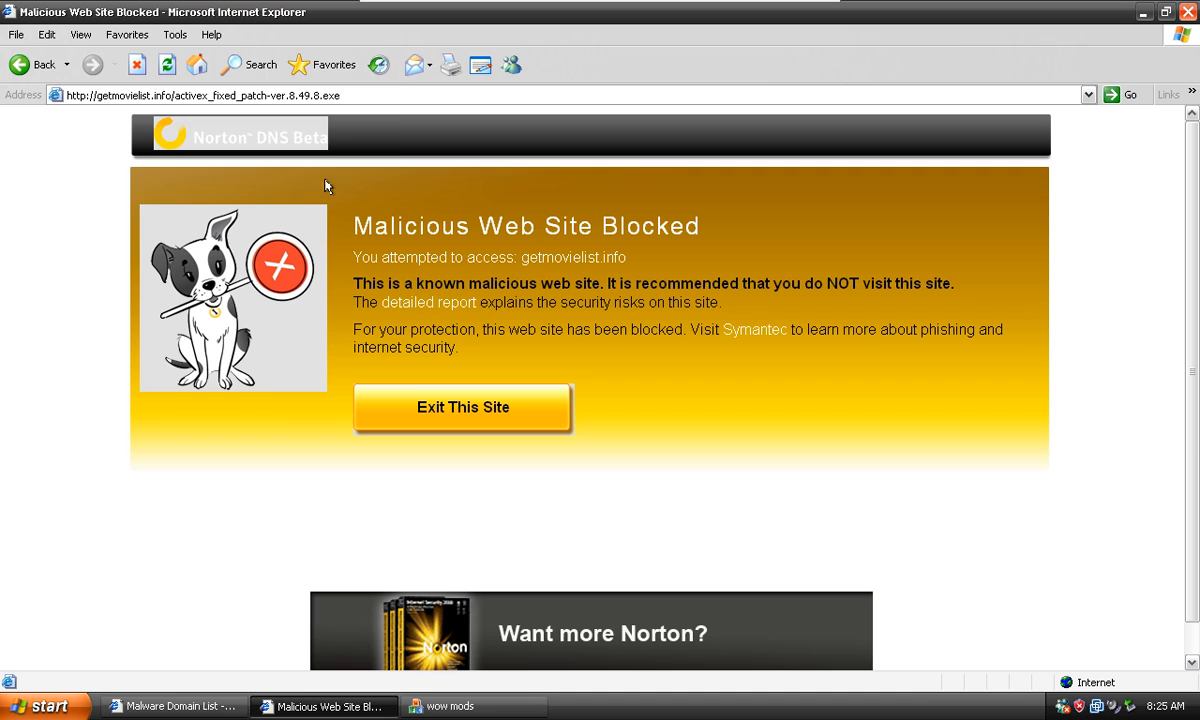
text(movieszenga.info/divx_full_update.9.6084.8.exe)
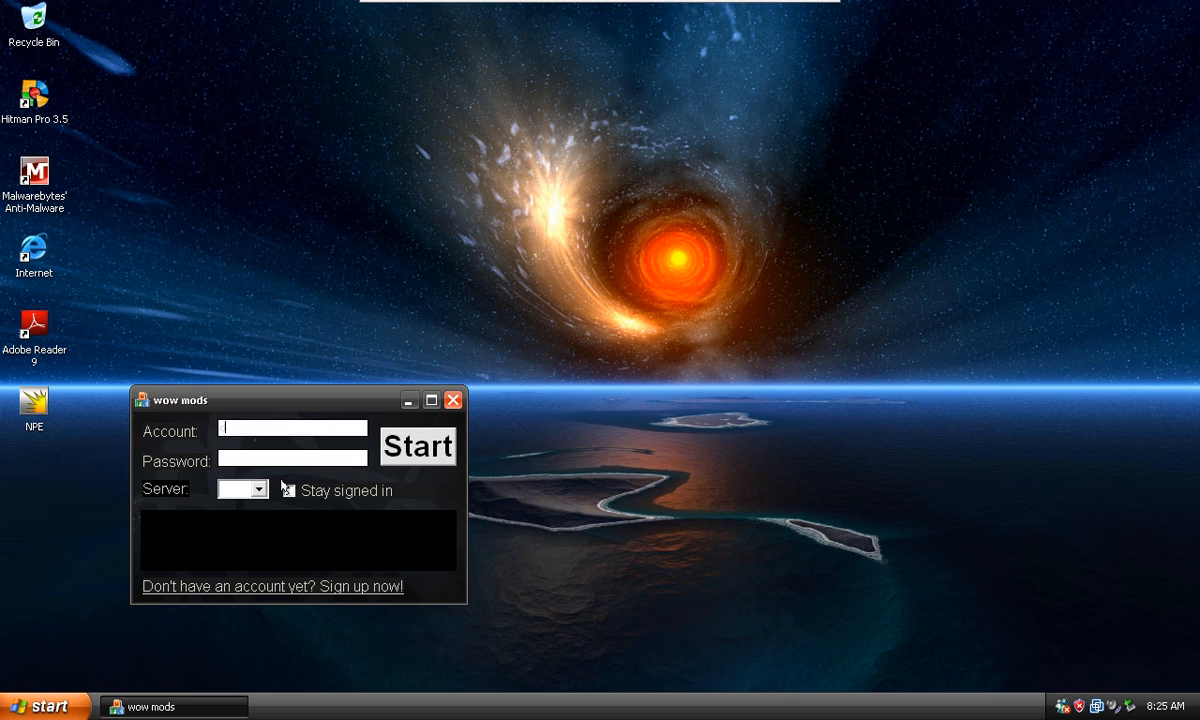
- Submit the wow mods login with the EU server selected
click(258, 489)
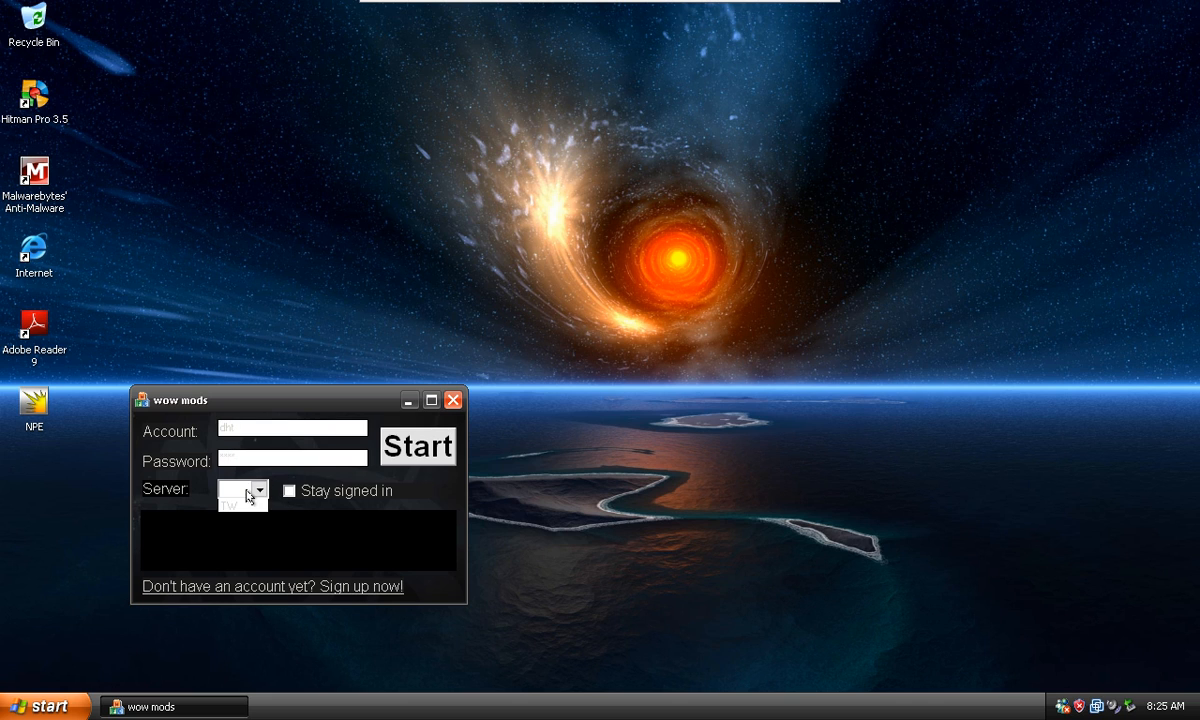
click(242, 490)
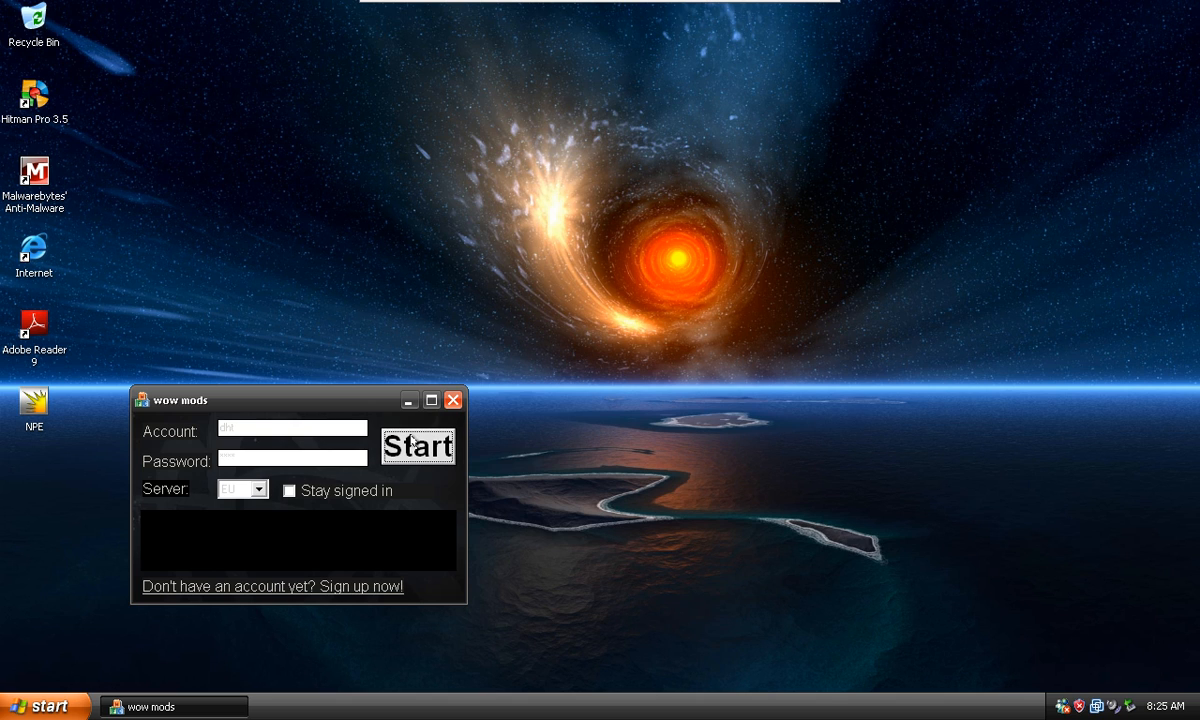
click(417, 446)
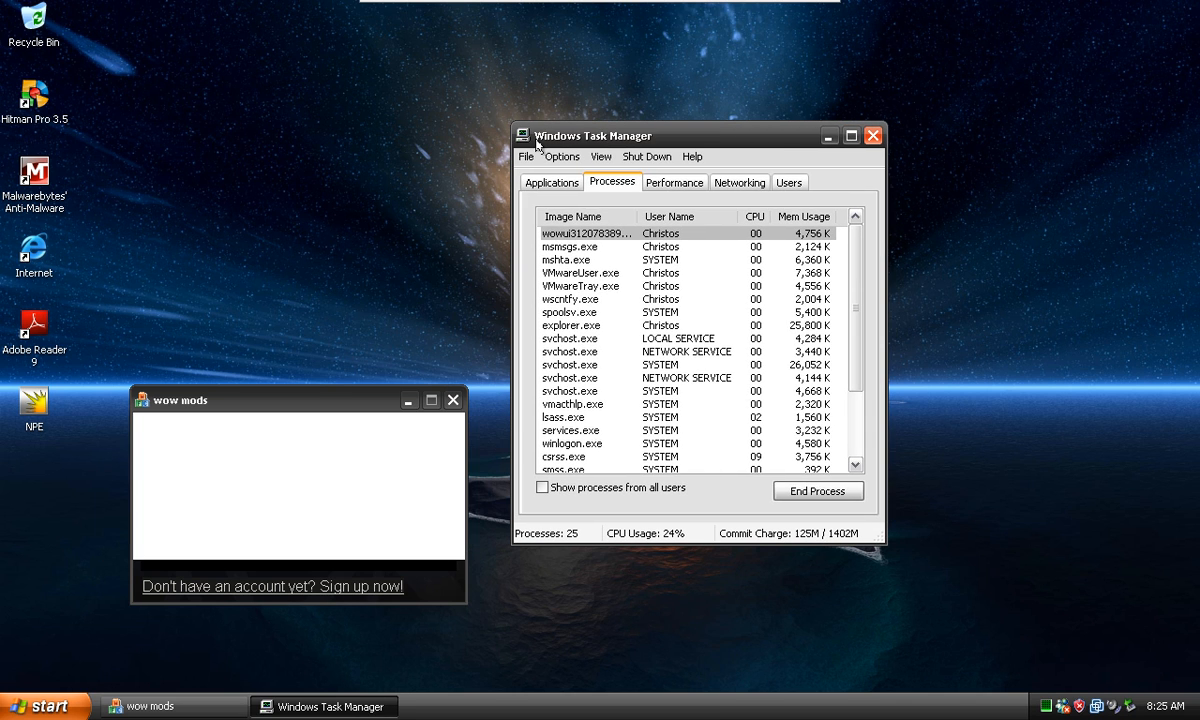
- End the fake wowui process in Task Manager
right_click(573, 234)
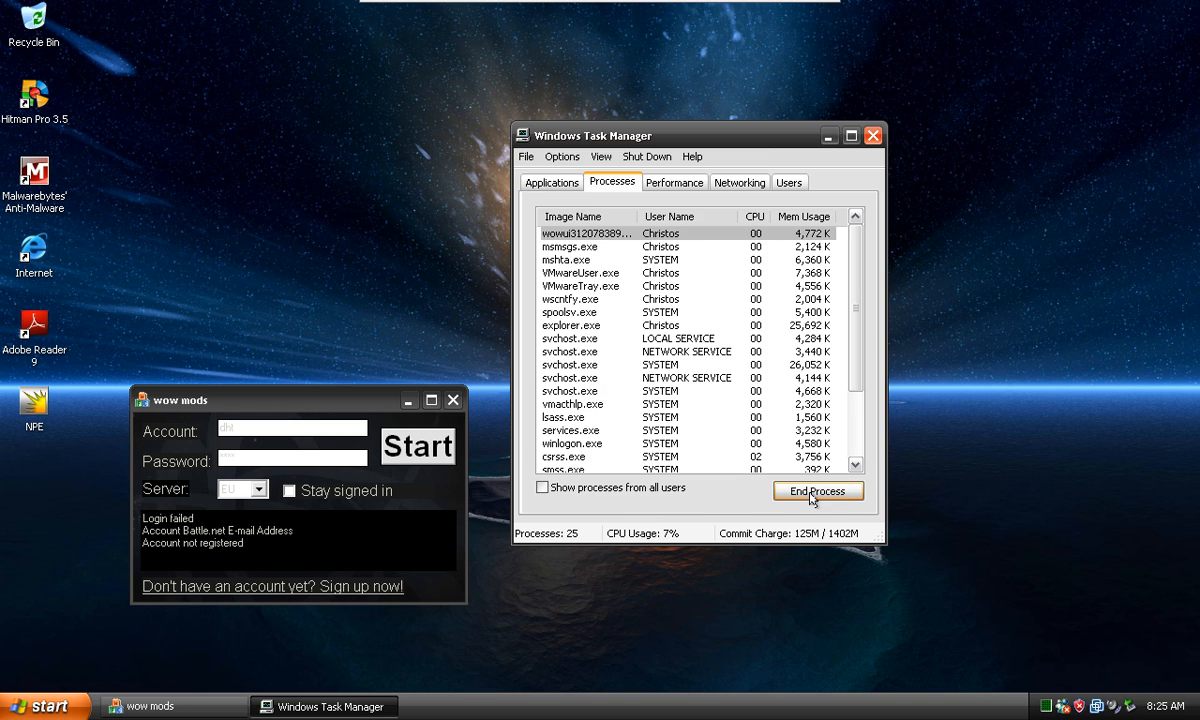
click(817, 491)
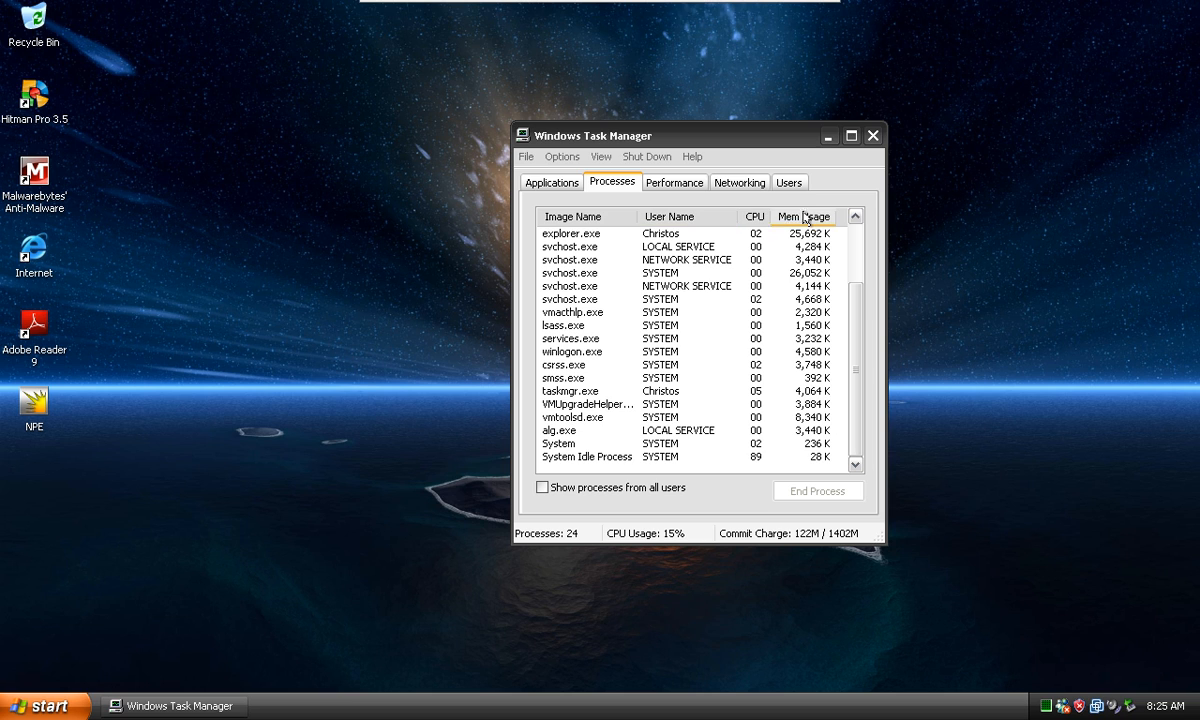
click(872, 135)
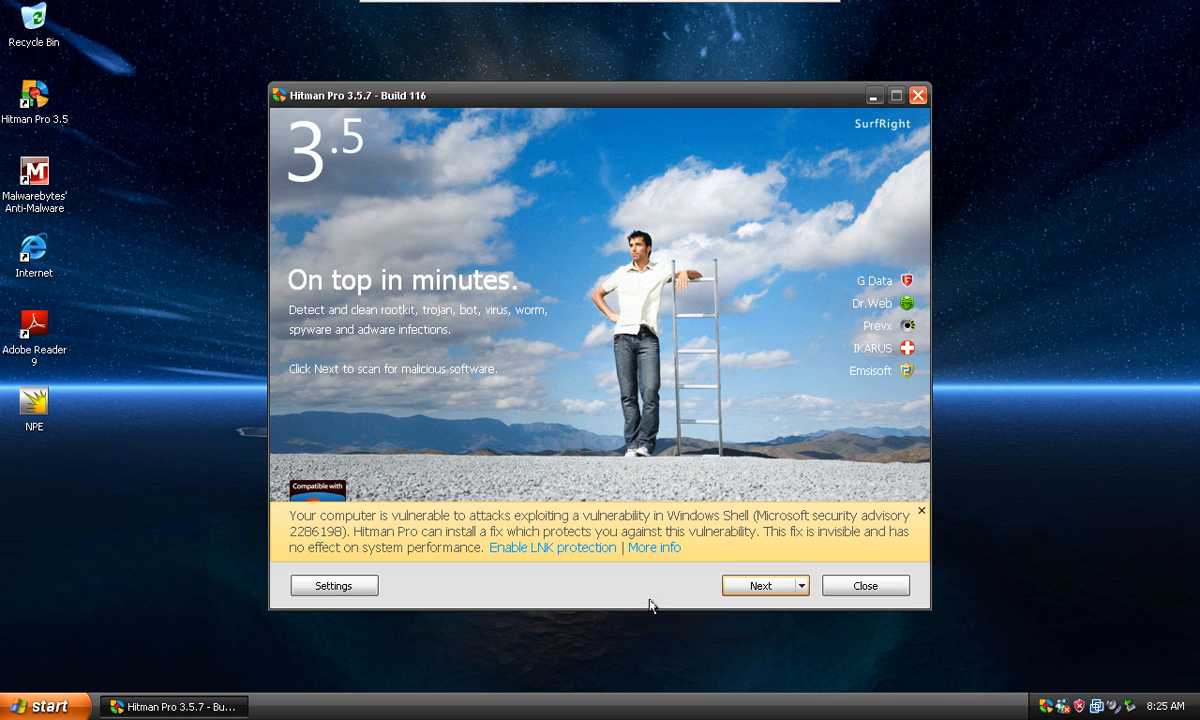
- Close the Windows Shell vulnerability banner and start the Hitman Pro malware scan
click(920, 511)
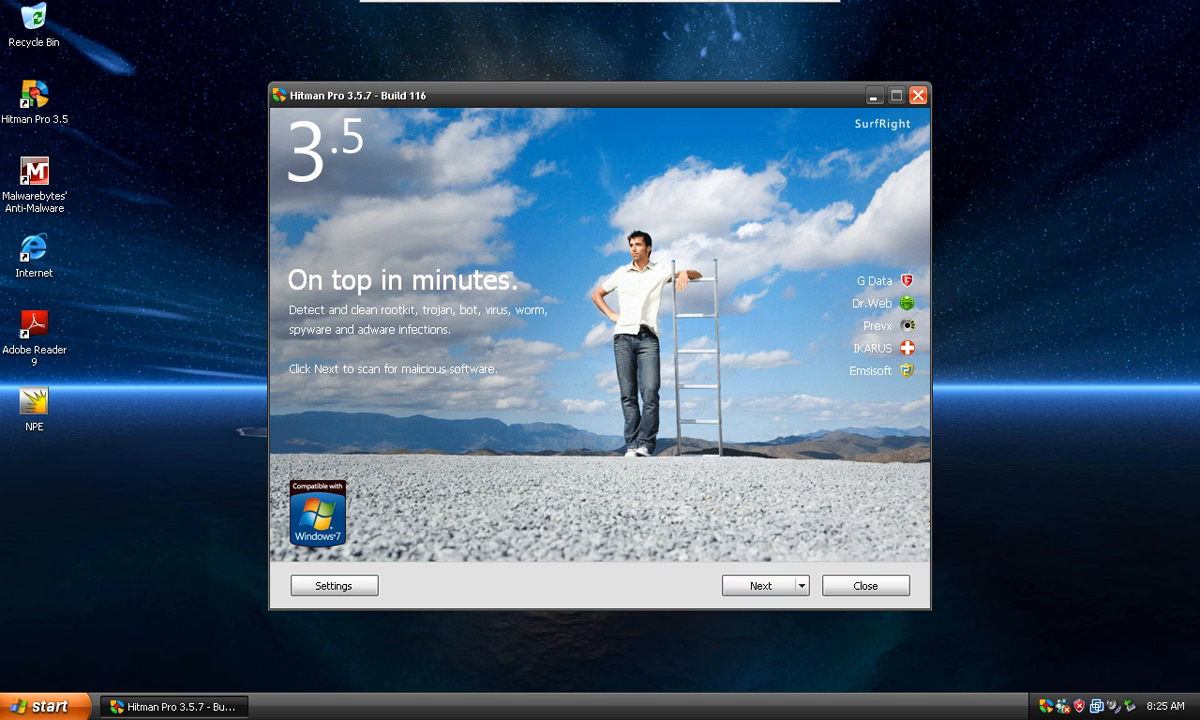
click(758, 585)
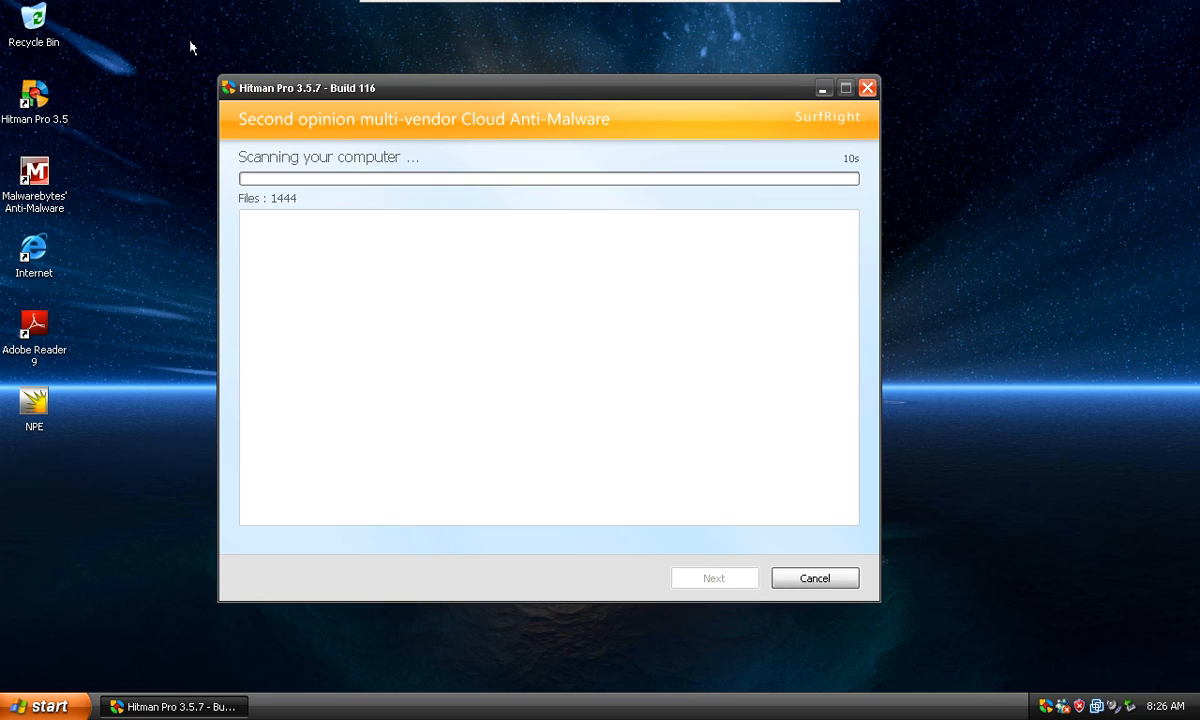
mouse_move(258, 107)
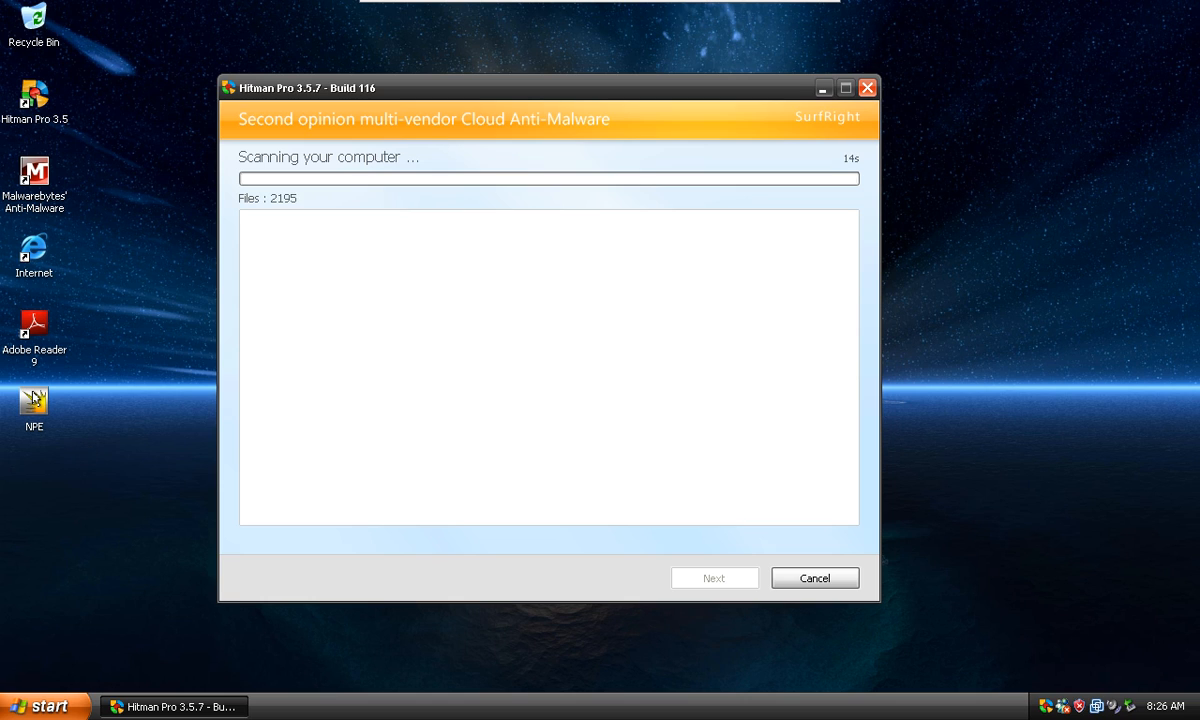
mouse_move(80, 352)
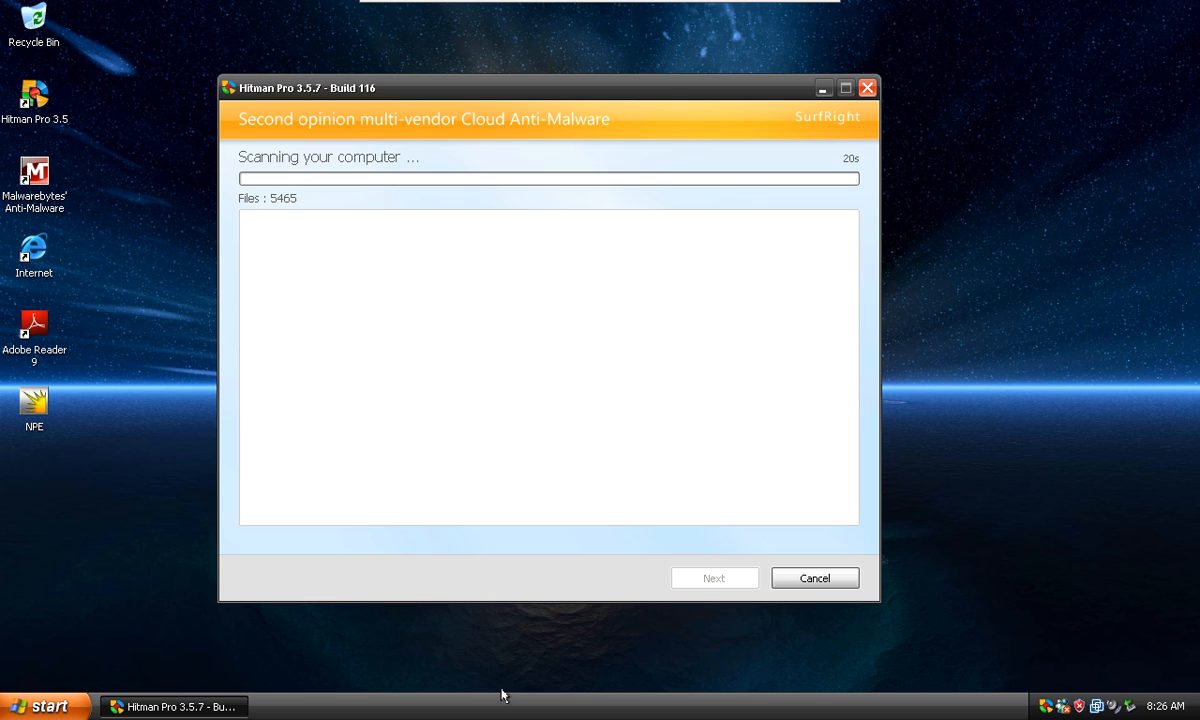
right_click(504, 630)
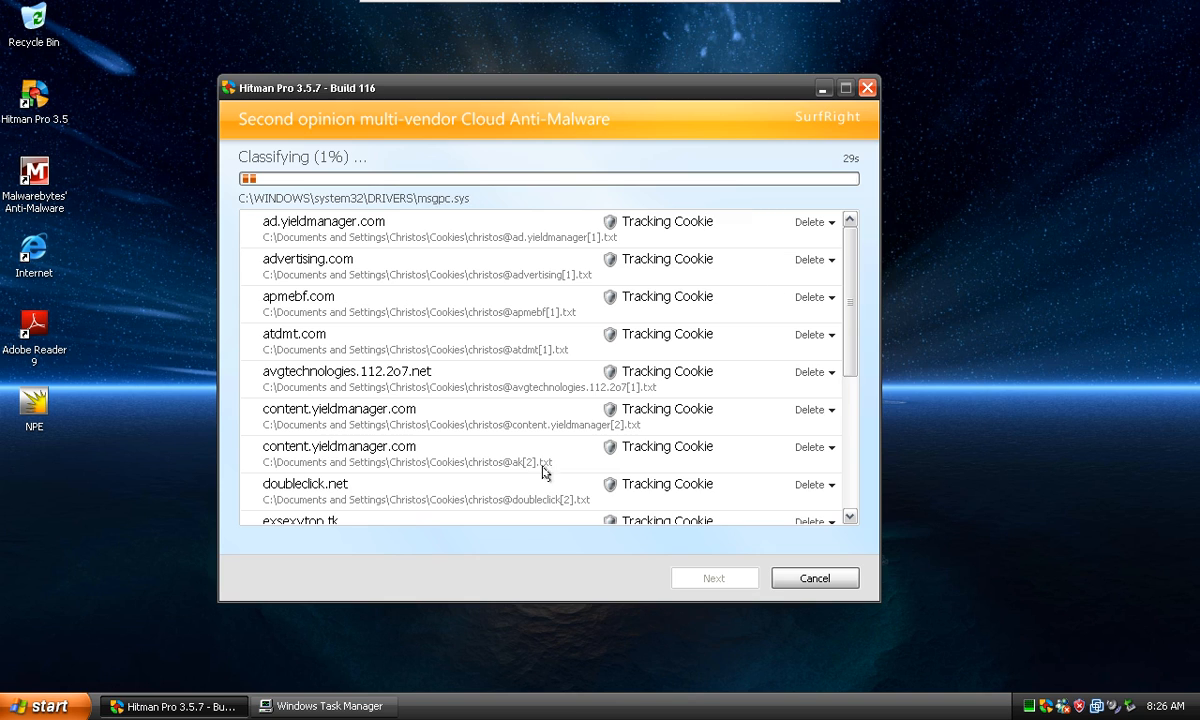
- Switch between Task Manager and Hitman Pro's running scan, then reopen Task Manager
click(322, 706)
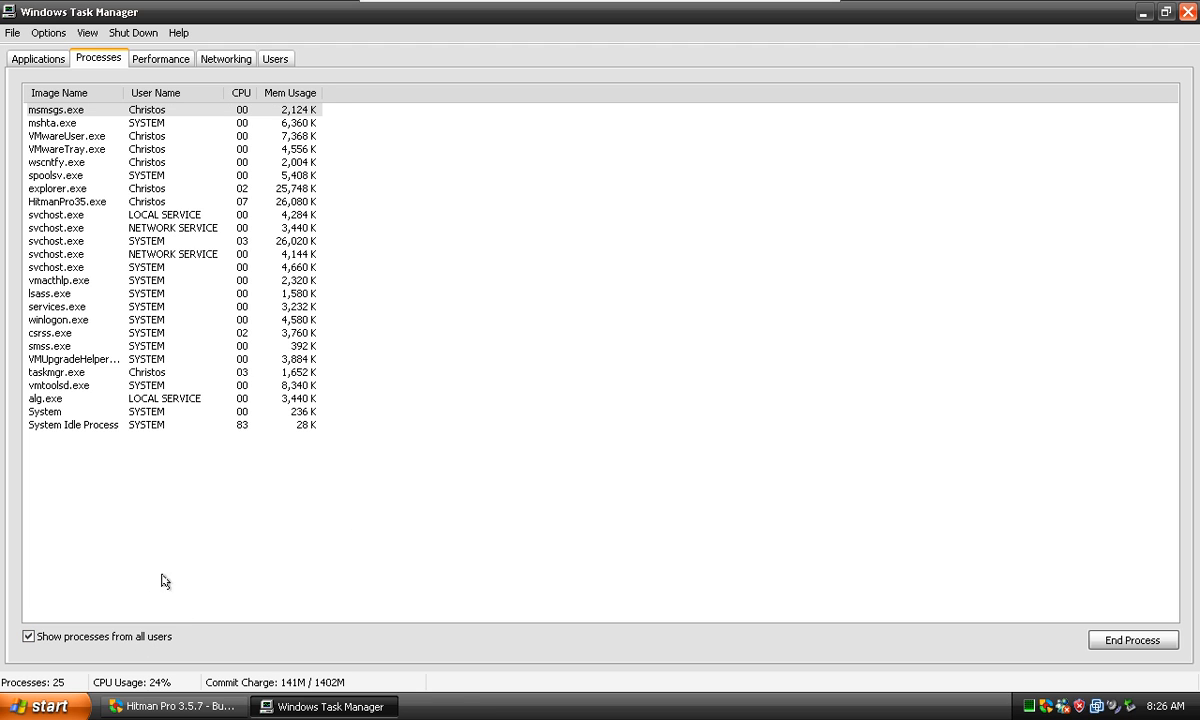
click(172, 706)
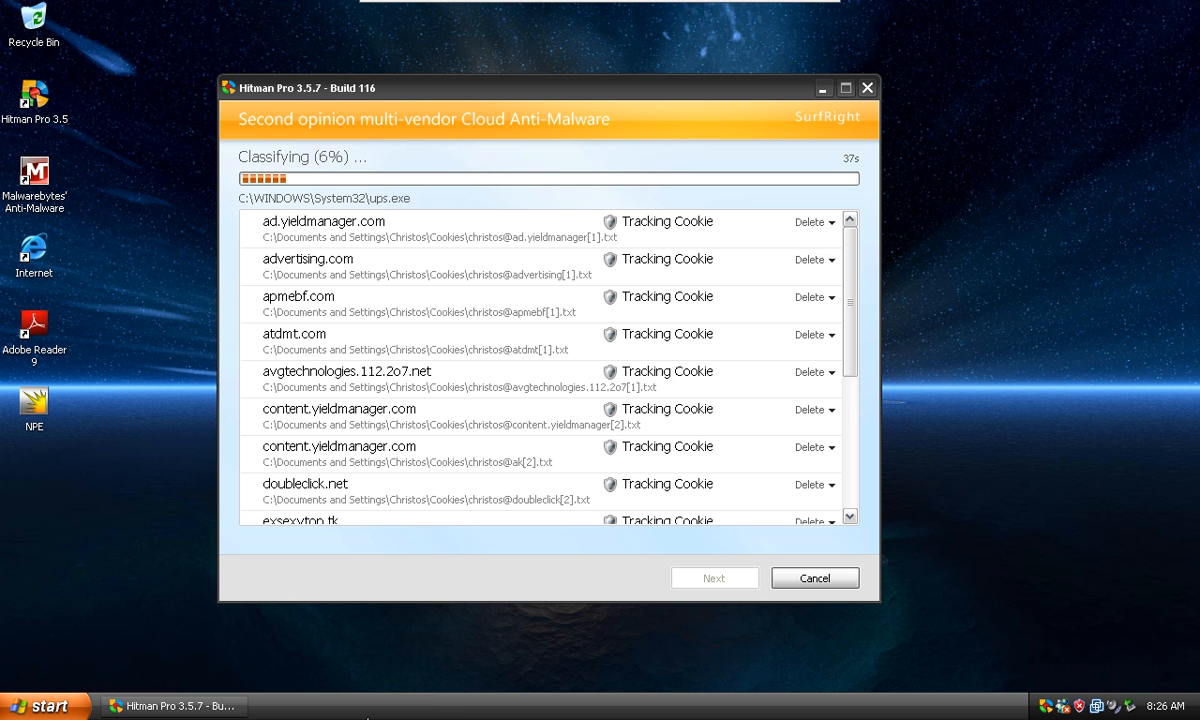
right_click(400, 705)
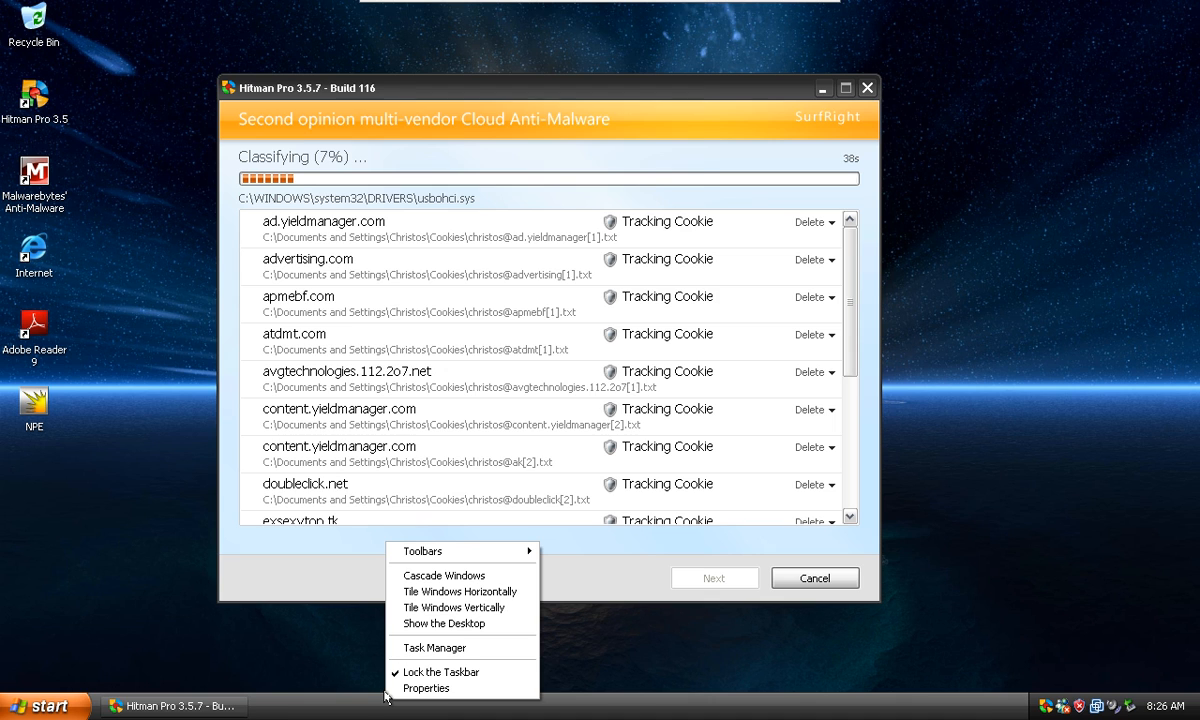
click(434, 647)
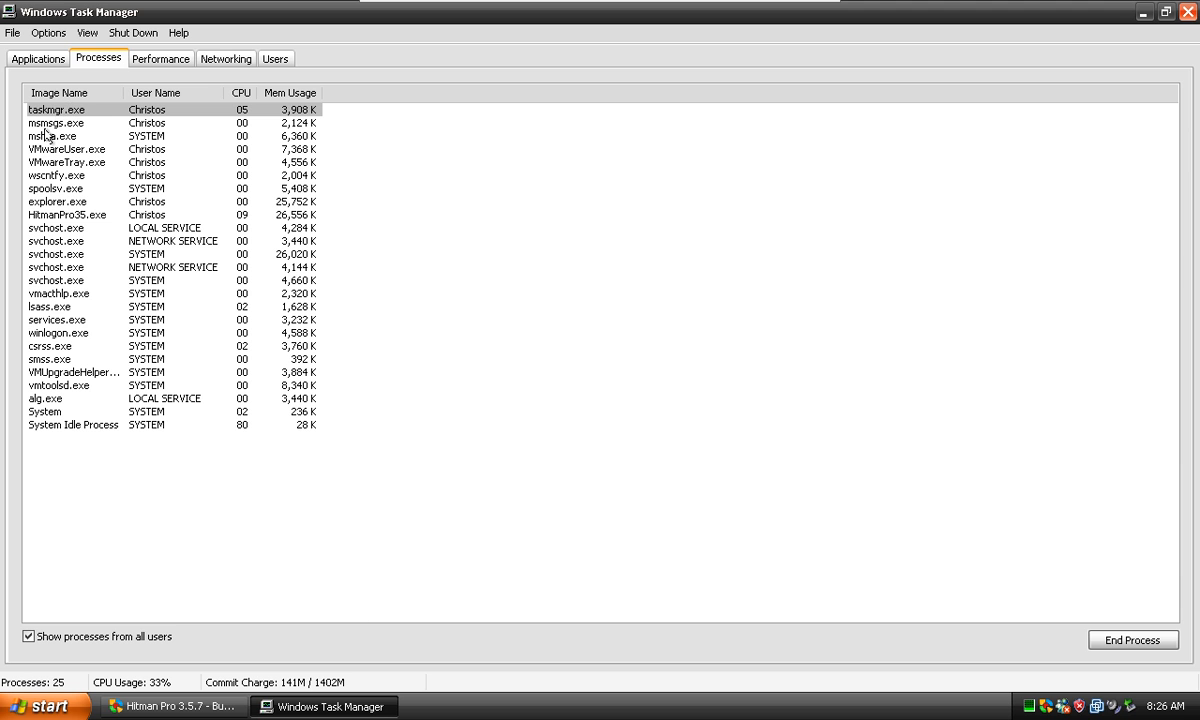
- Inspect the VMwareUser.exe and svchost.exe processes, close Task Manager, and use the Start menu
click(65, 149)
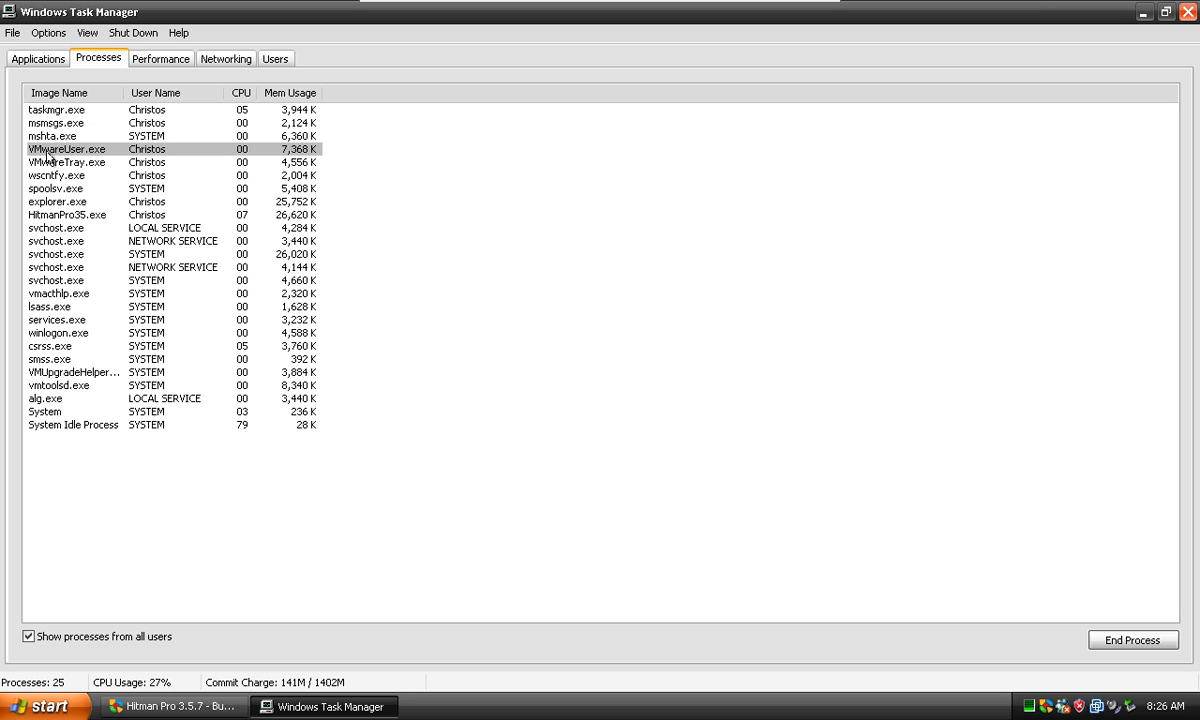
click(55, 227)
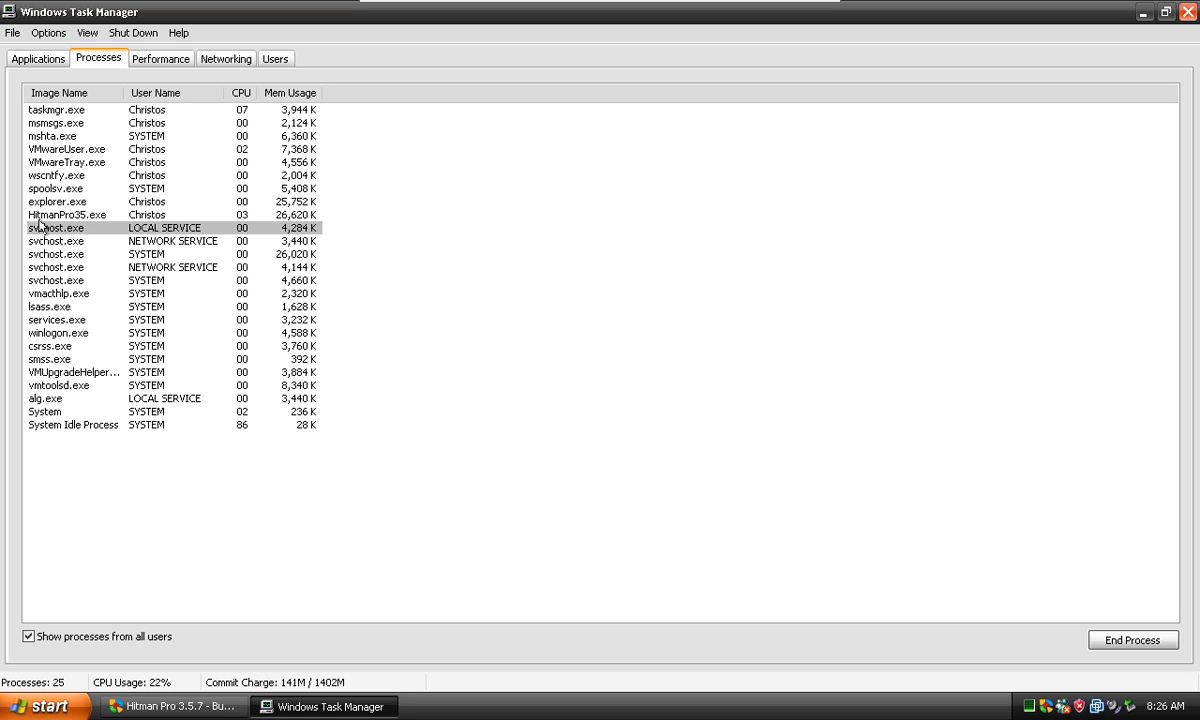
click(60, 293)
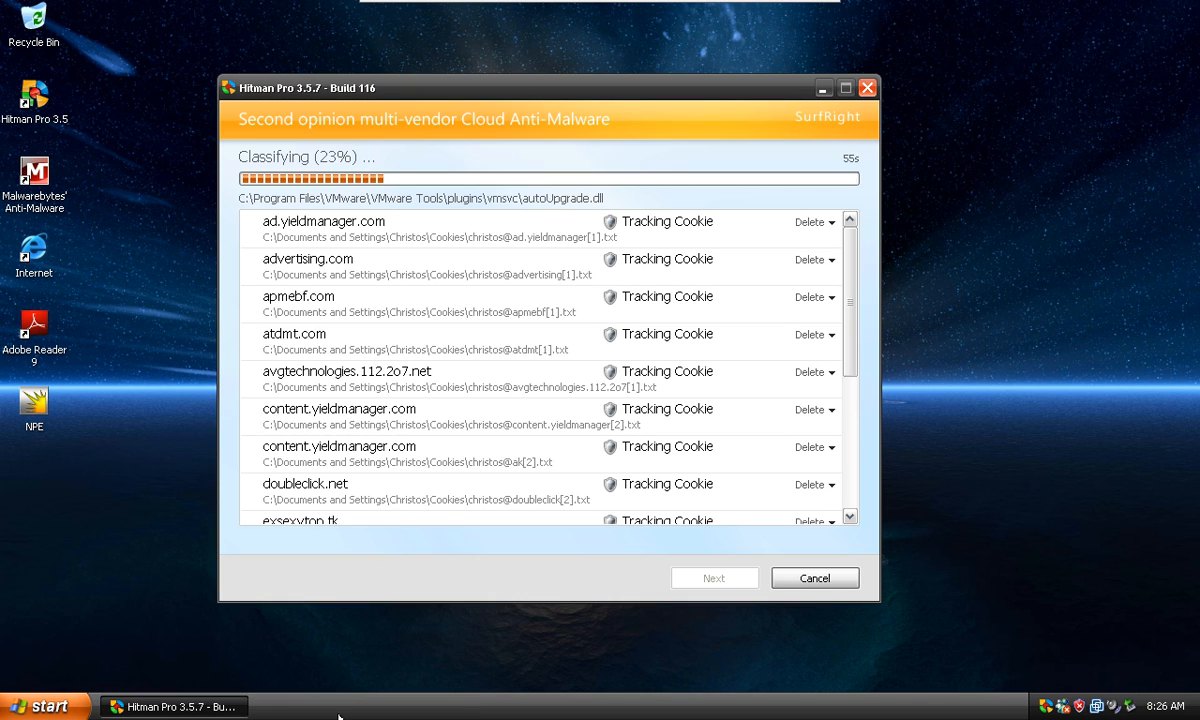
mouse_move(877, 336)
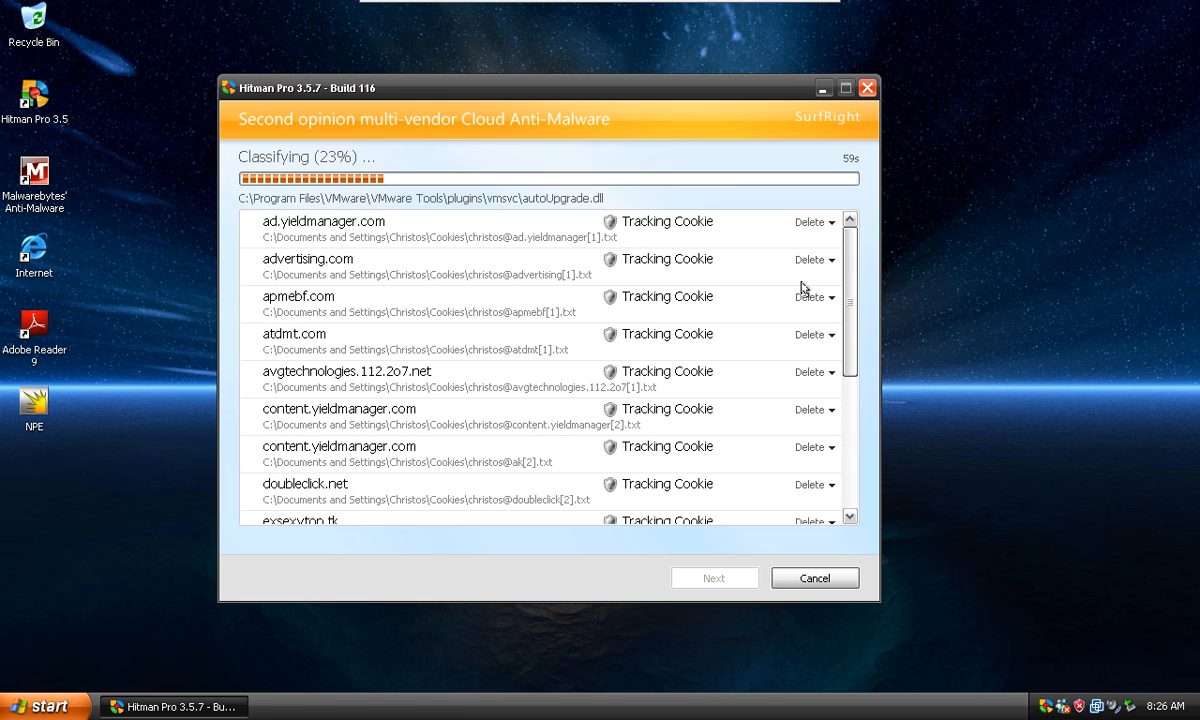
mouse_move(45, 693)
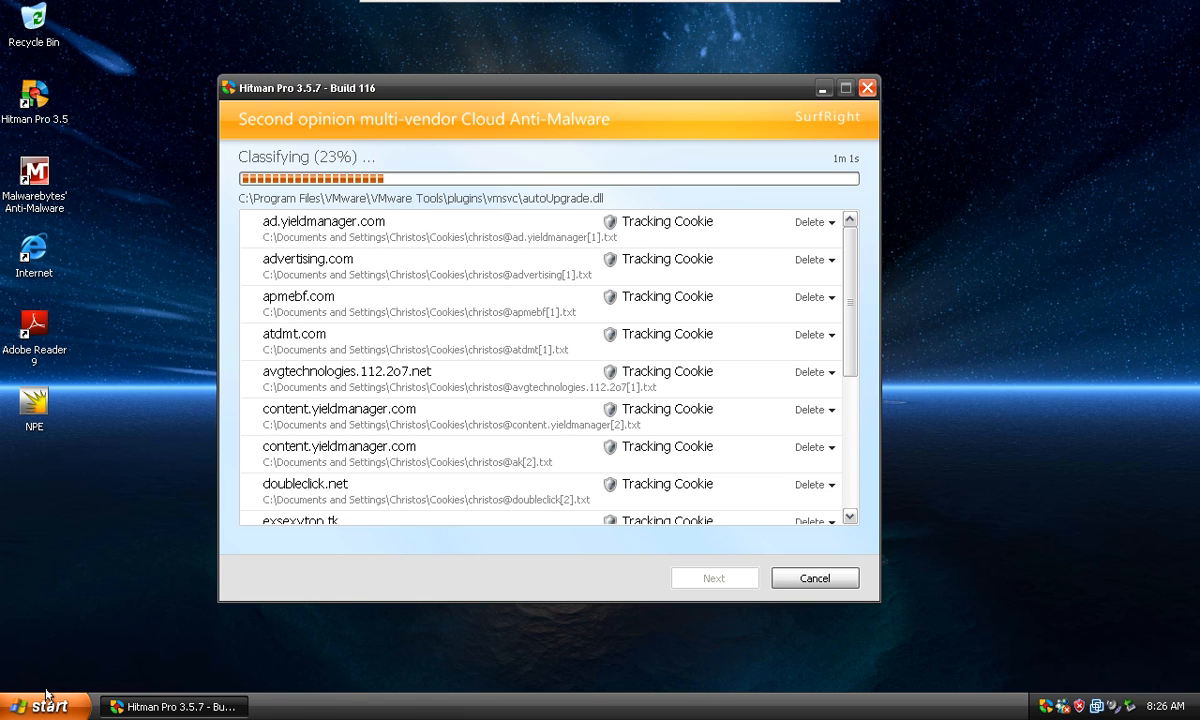
click(45, 705)
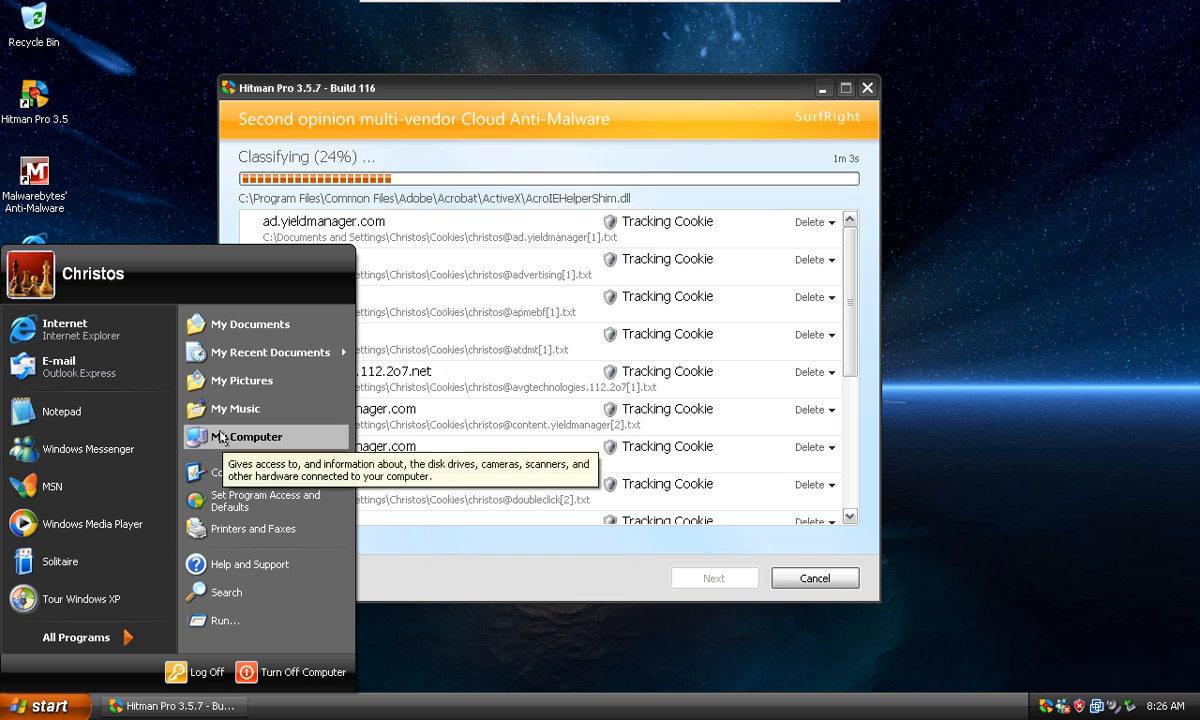
click(252, 436)
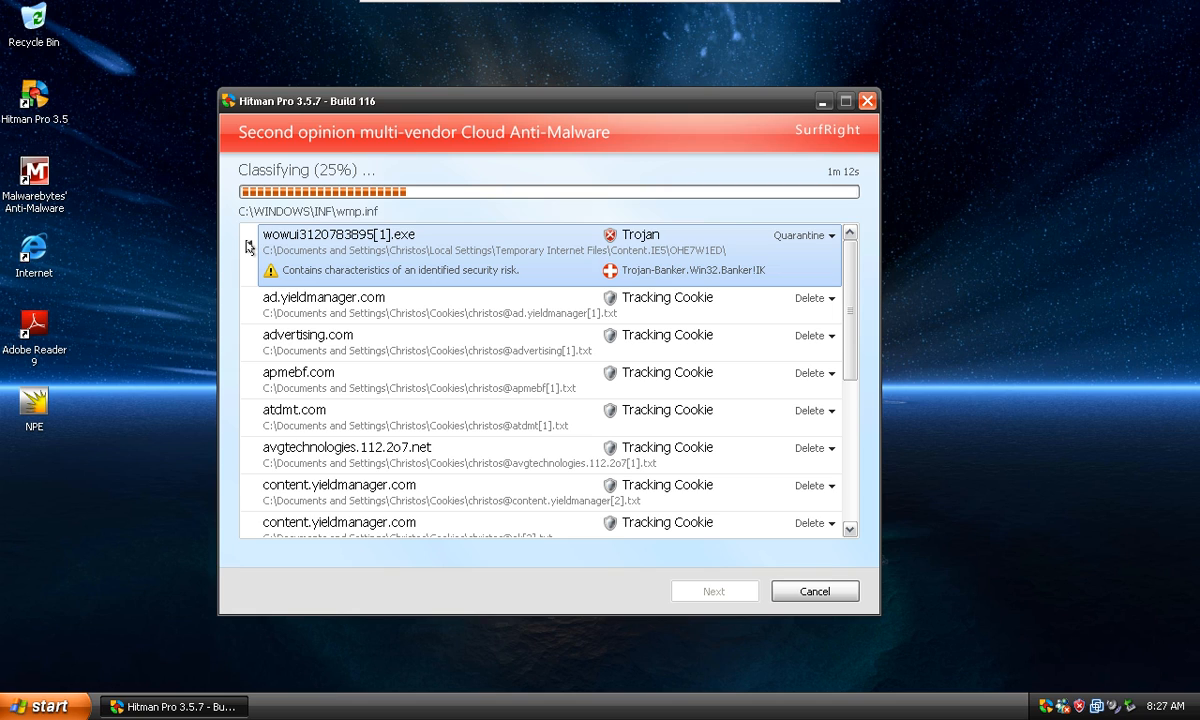
mouse_move(700, 287)
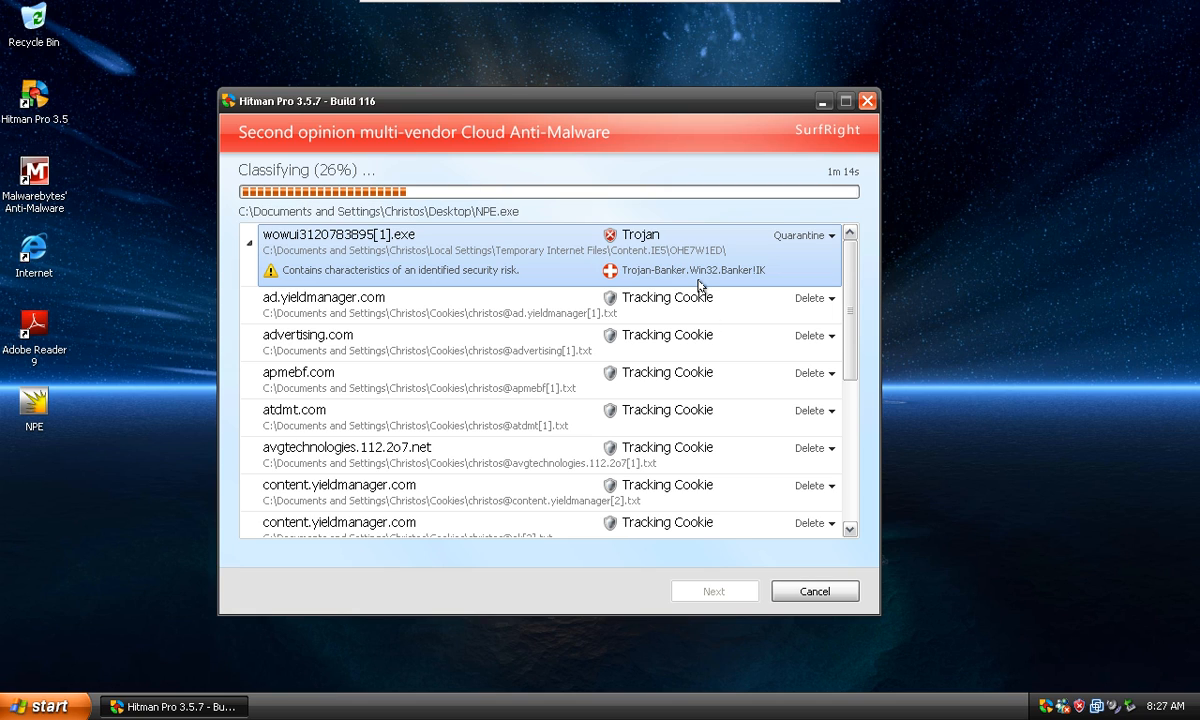
mouse_move(658, 276)
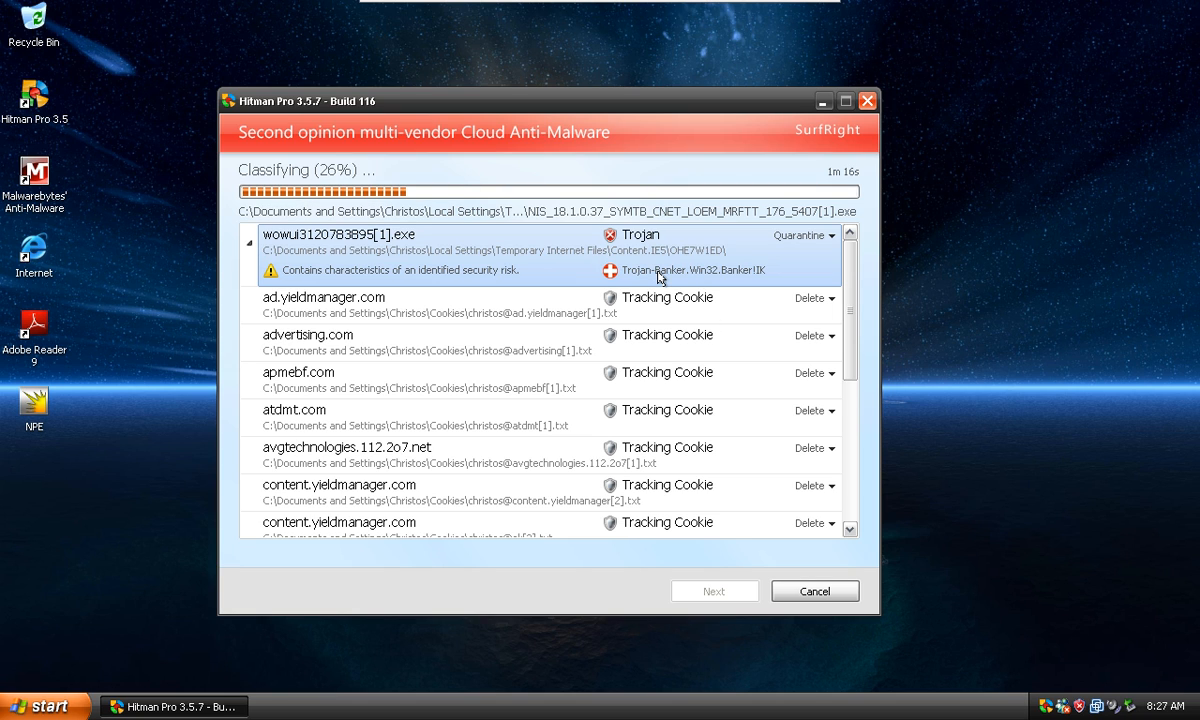
- Nudge the Hitman Pro window left as classification reaches 31%
drag(540, 100, 515, 139)
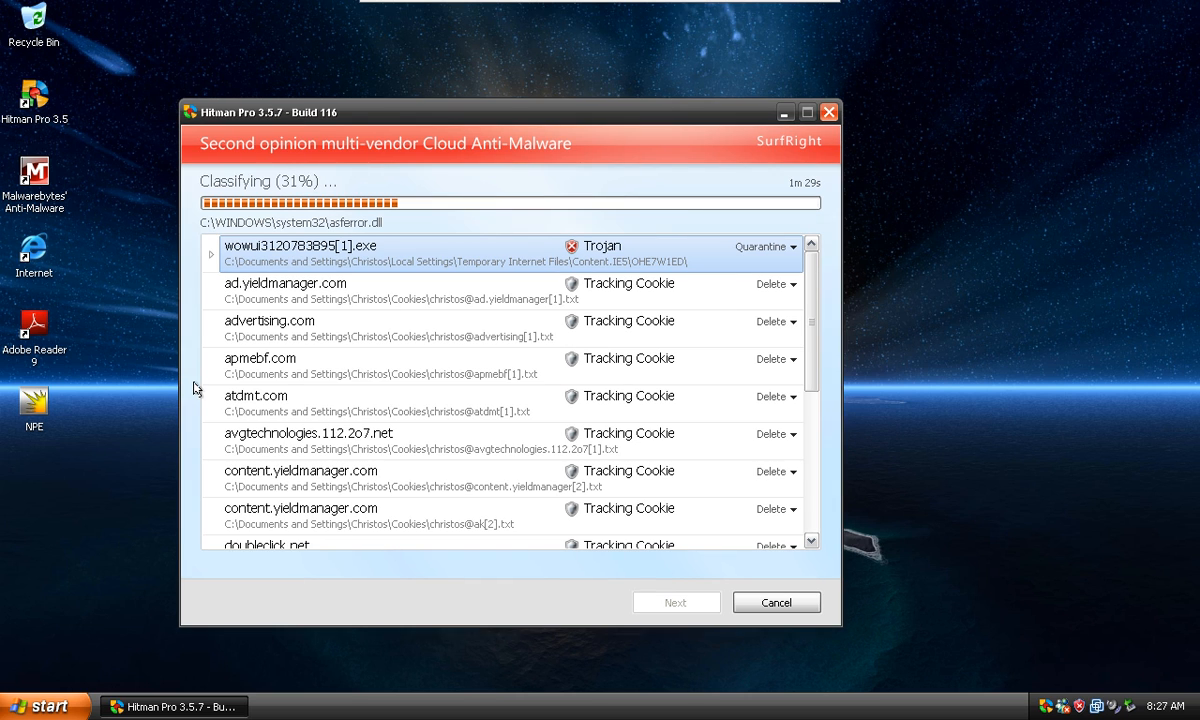
mouse_move(95, 248)
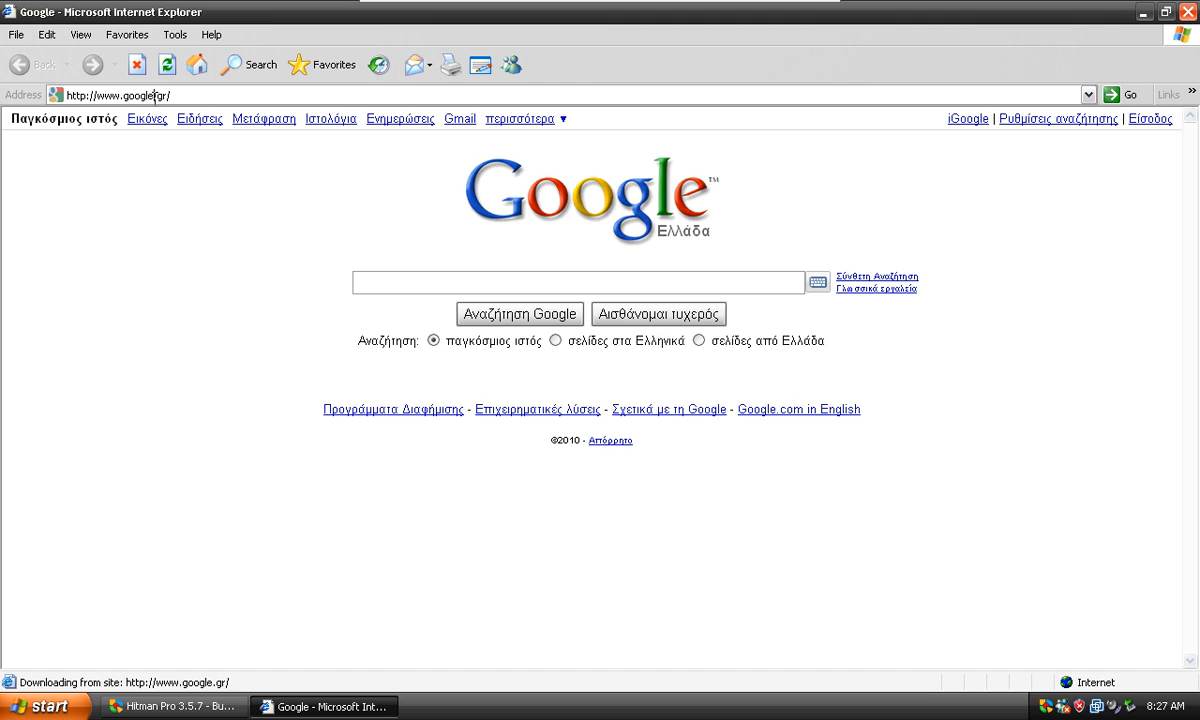
- Go to virustotal.com, scroll to Upload a file, and start browsing for a file
text(virustotal.com)
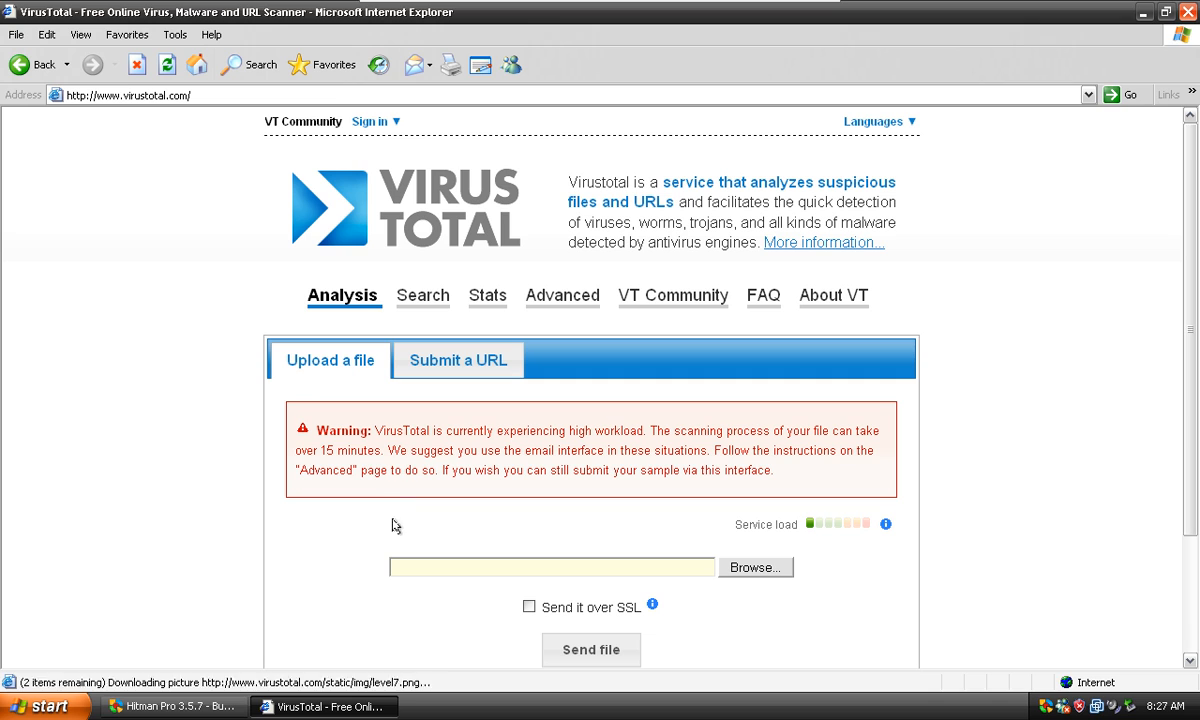
drag(371, 430, 773, 450)
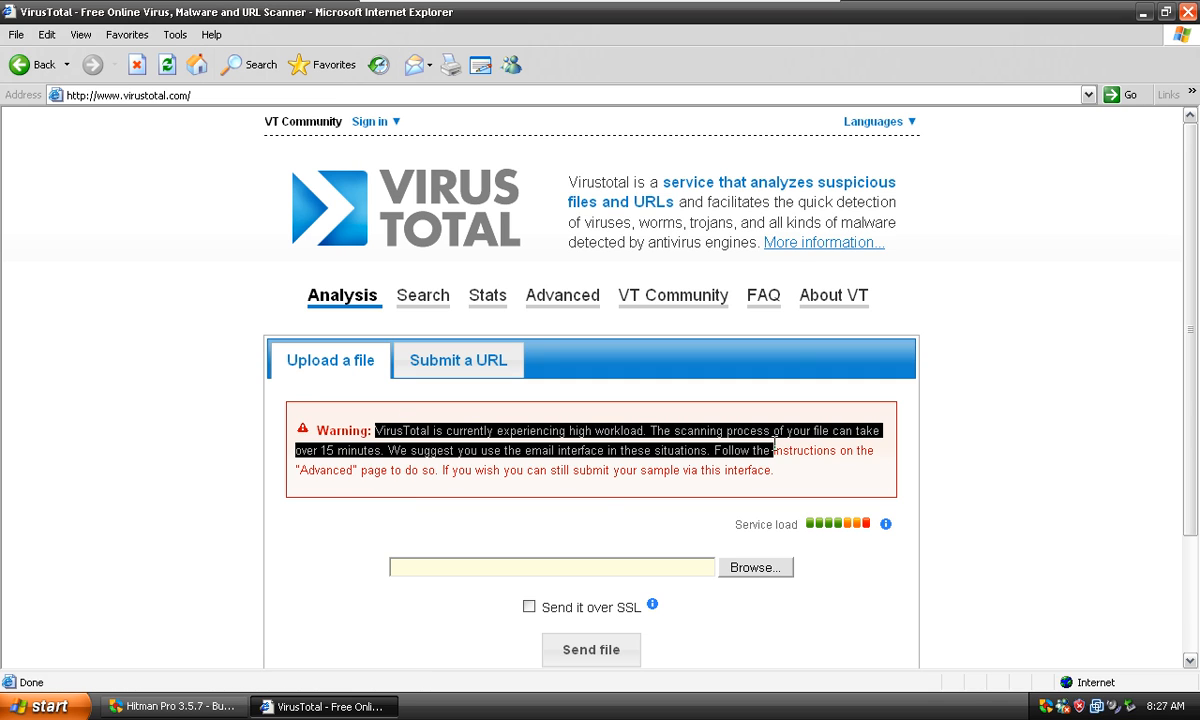
scroll(down, 3)
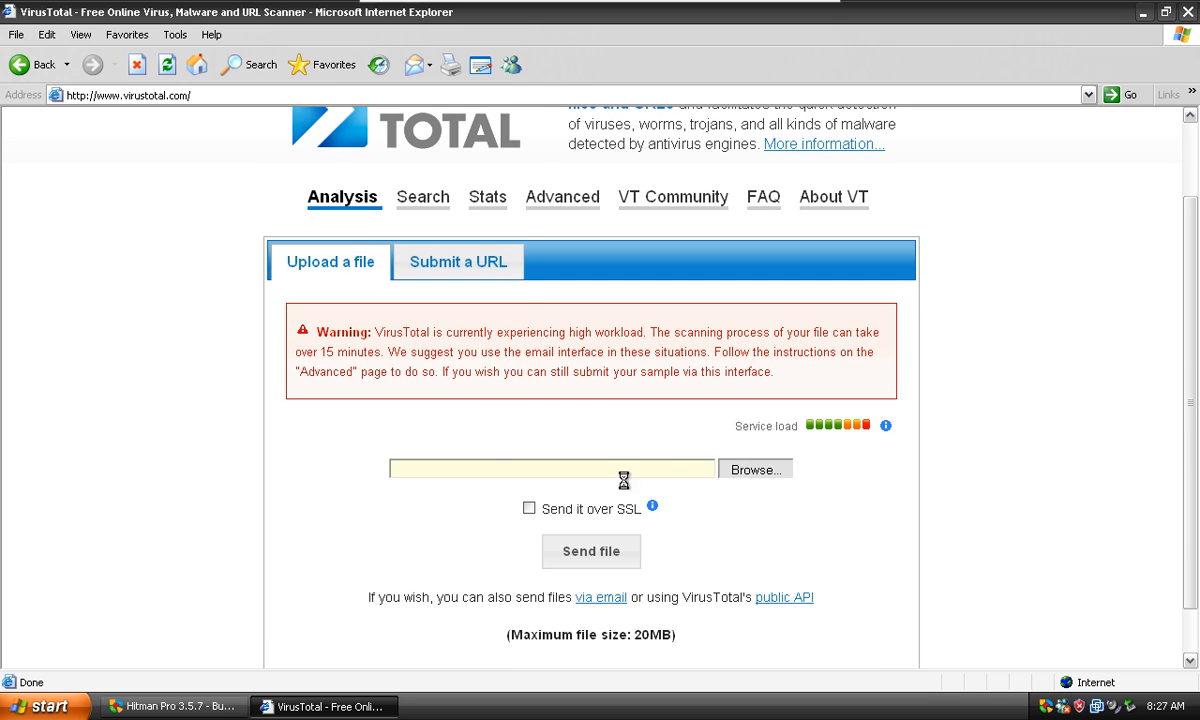
click(755, 469)
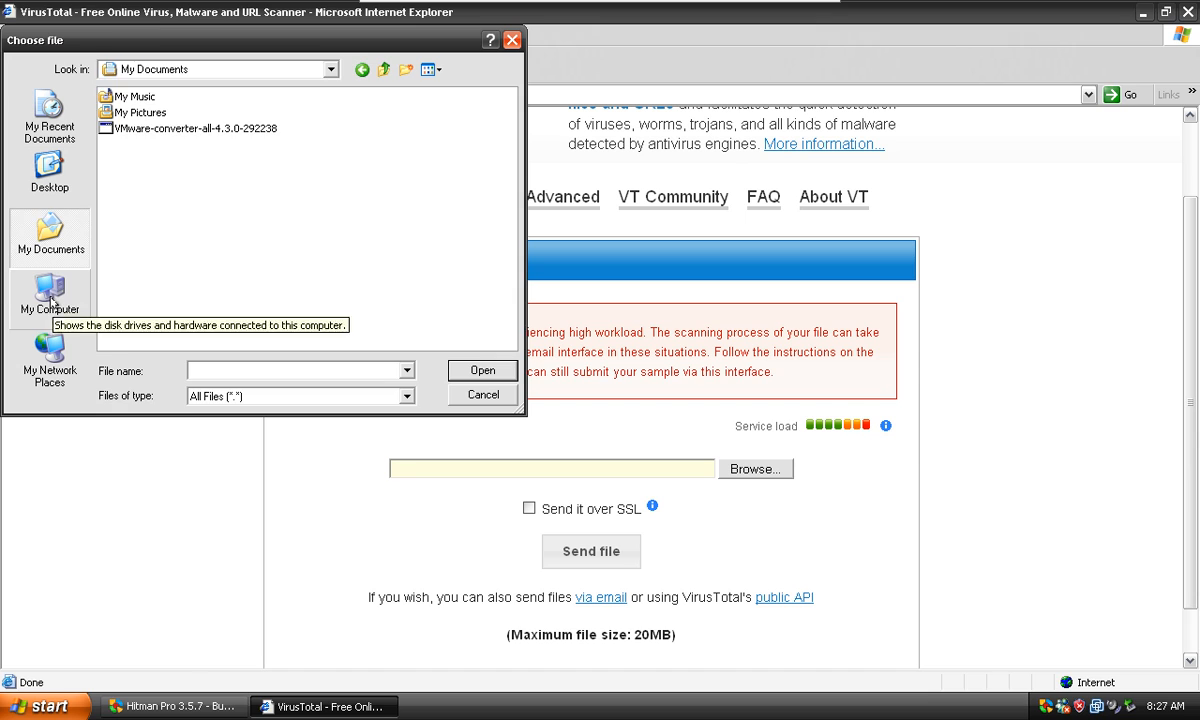
- Navigate the file picker from the user profile to Local Settings\Temporary Internet Files
click(49, 297)
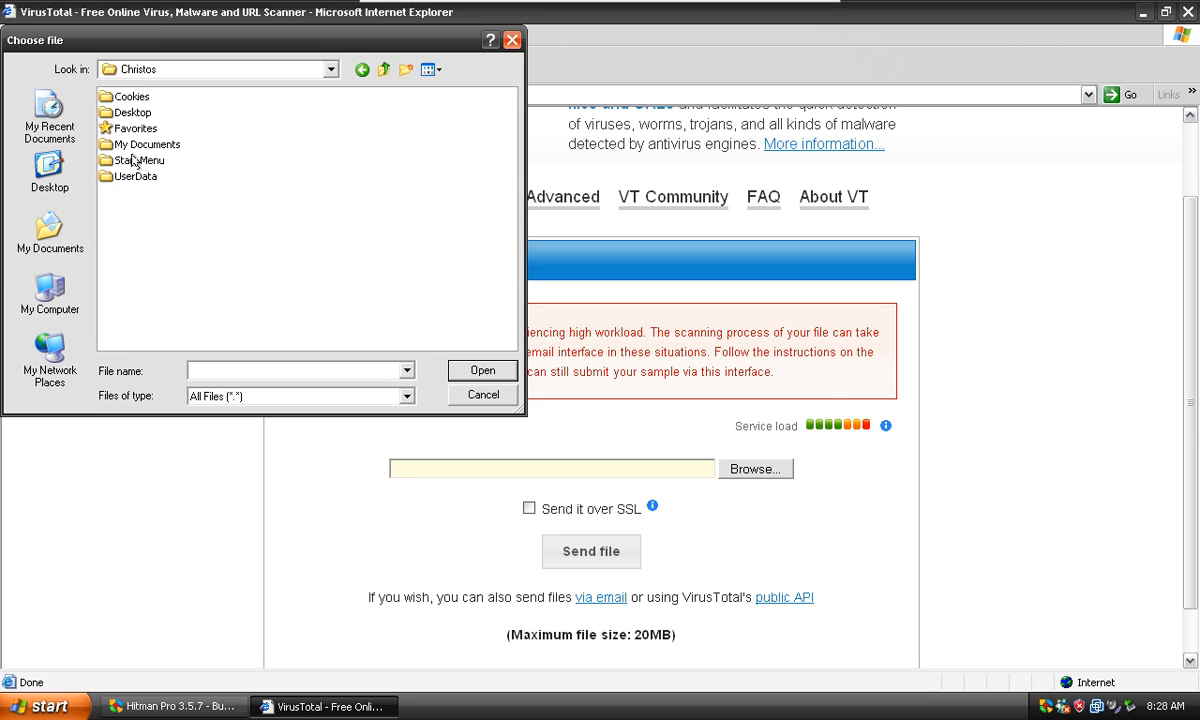
click(173, 705)
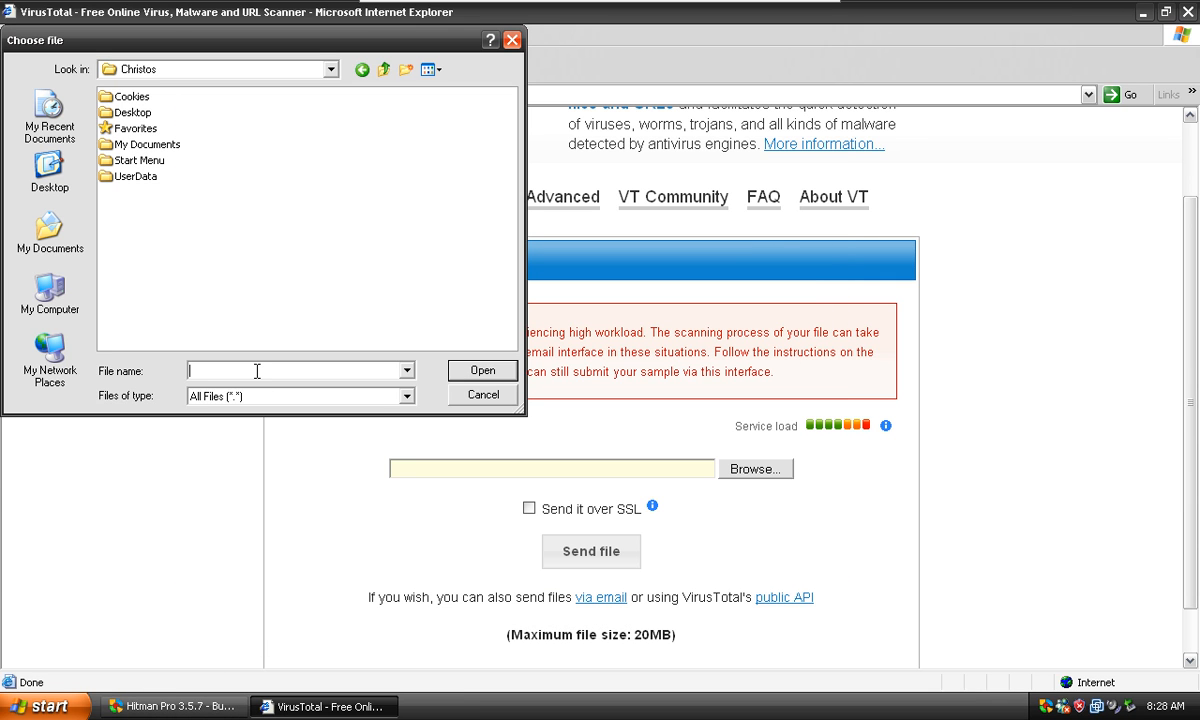
text(Local Settings)
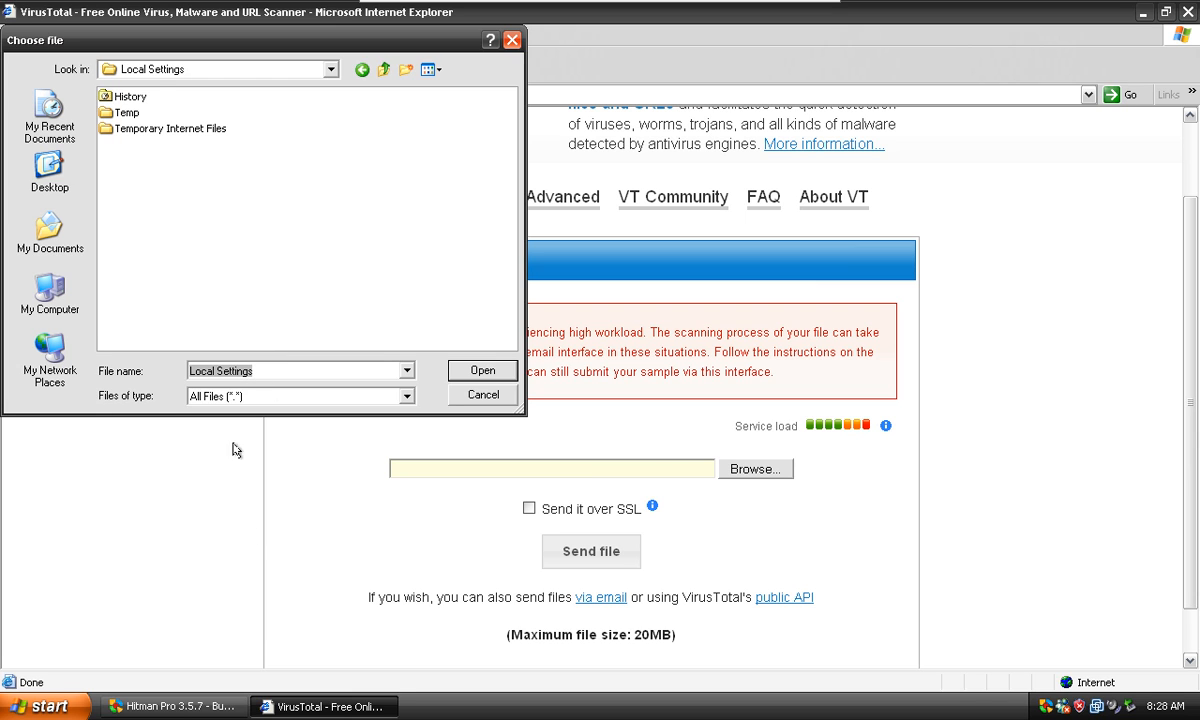
click(172, 128)
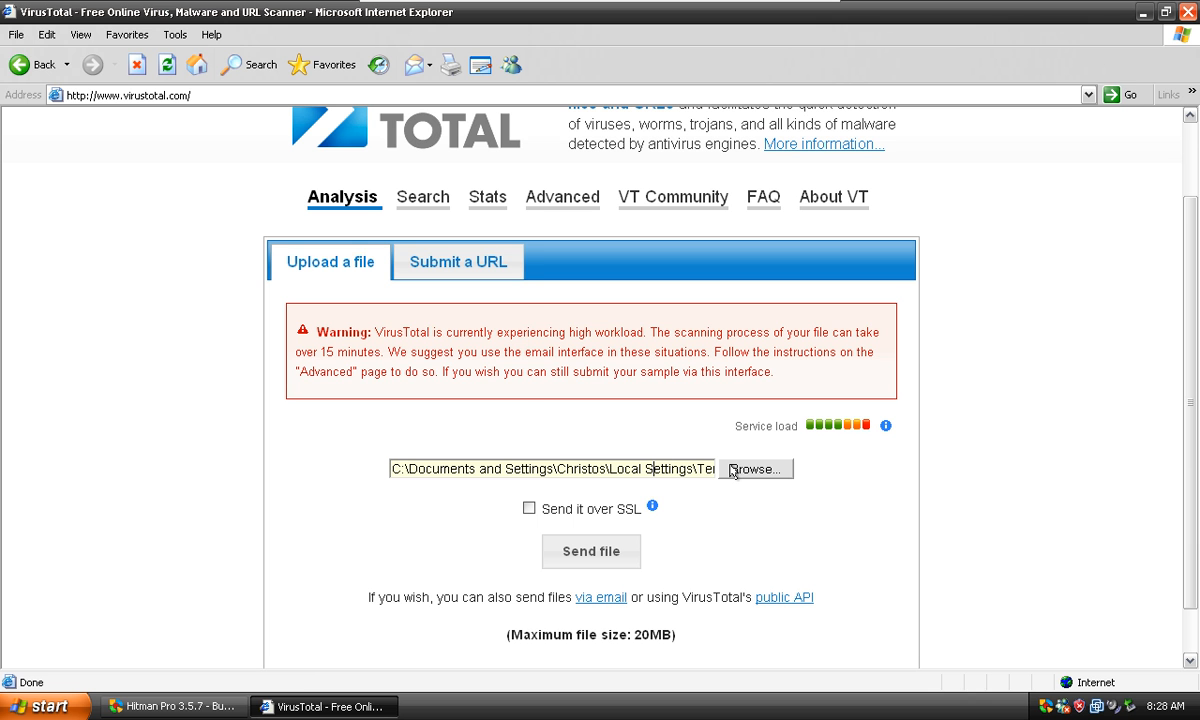
click(755, 469)
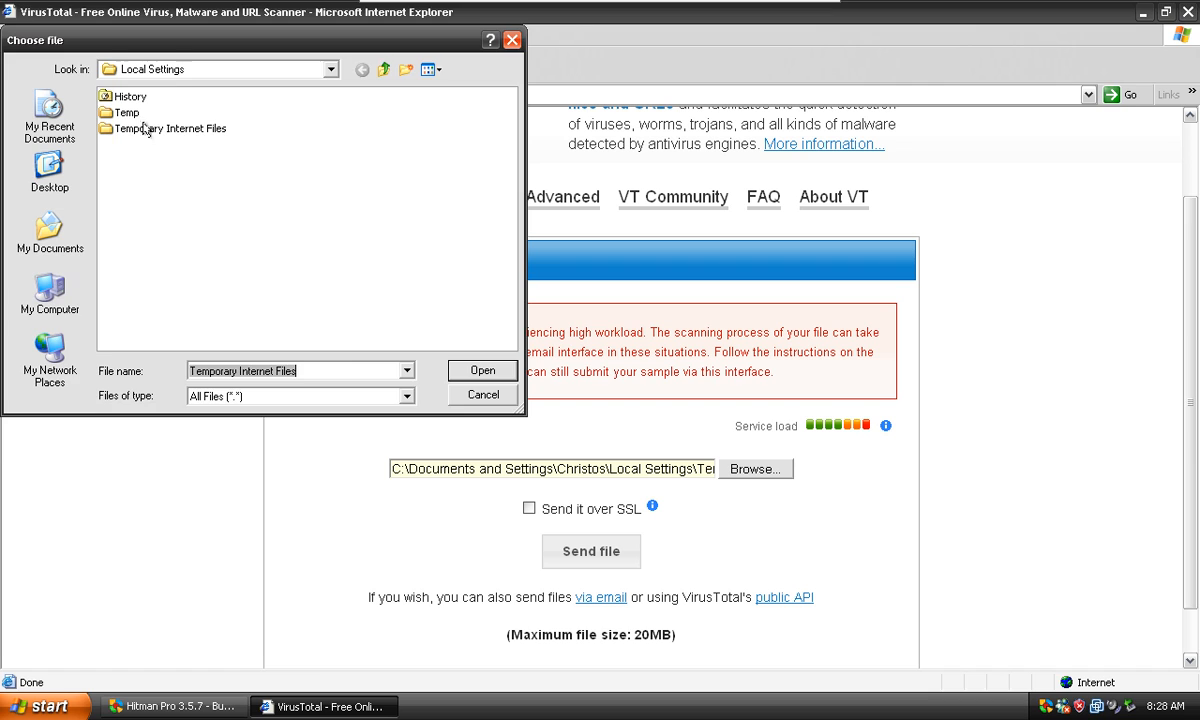
click(482, 370)
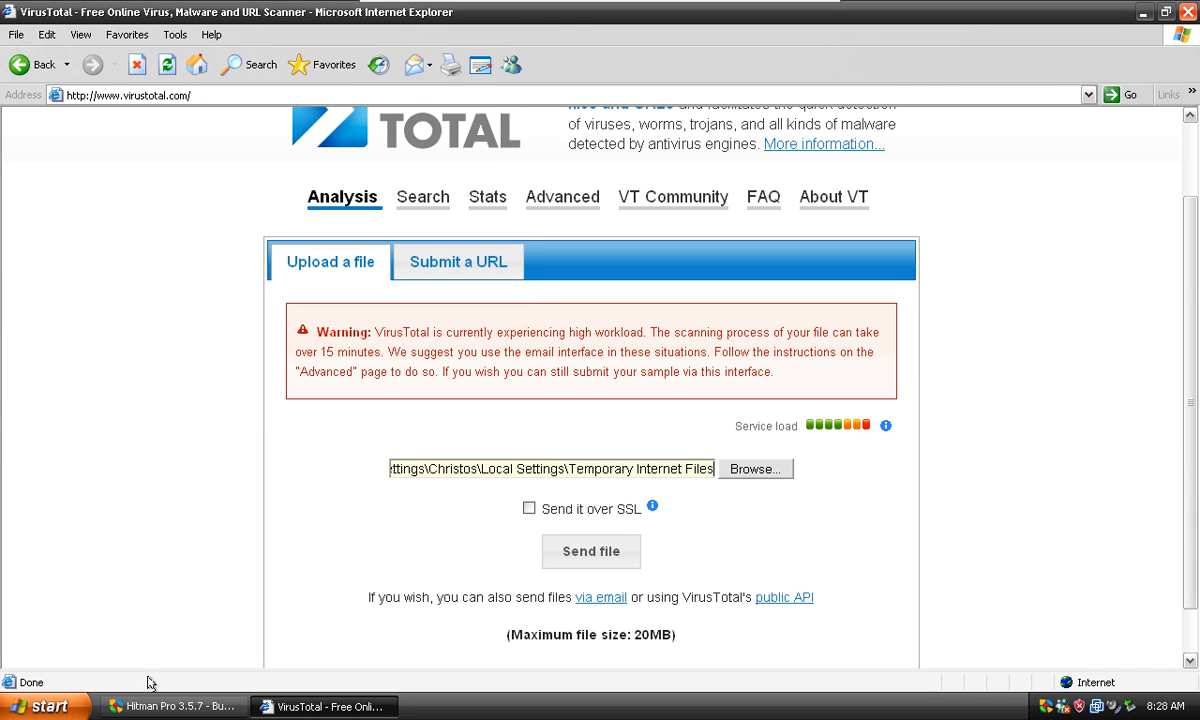
click(175, 706)
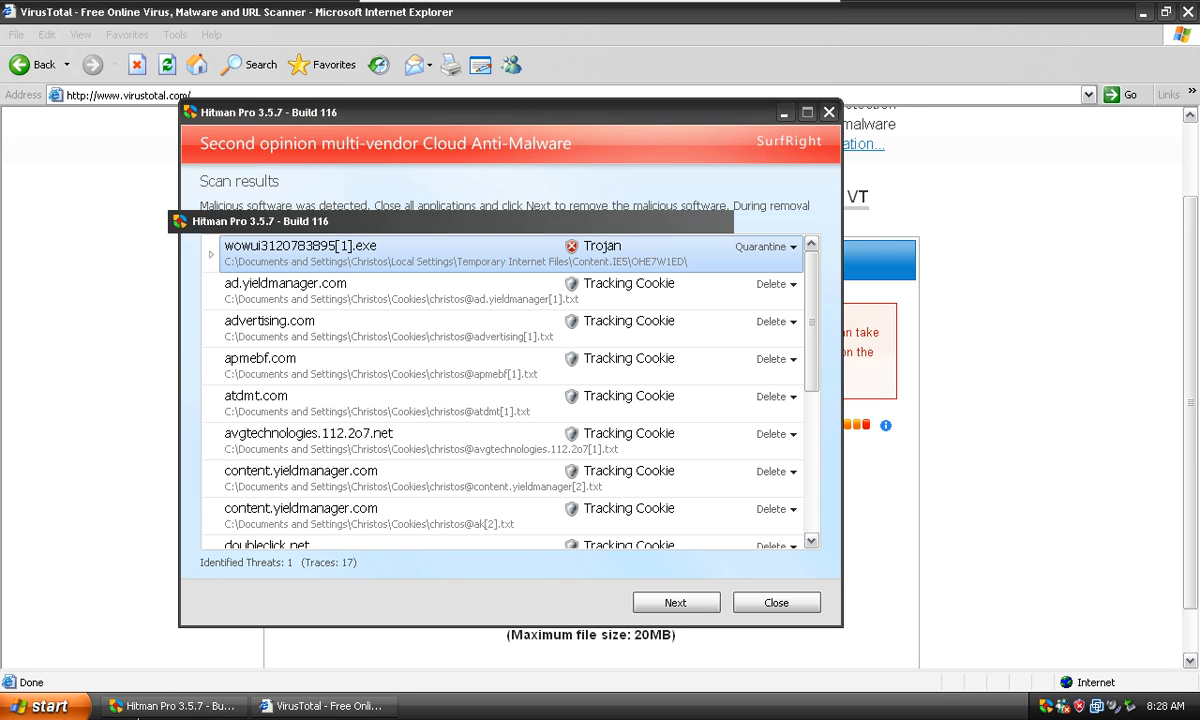
click(776, 601)
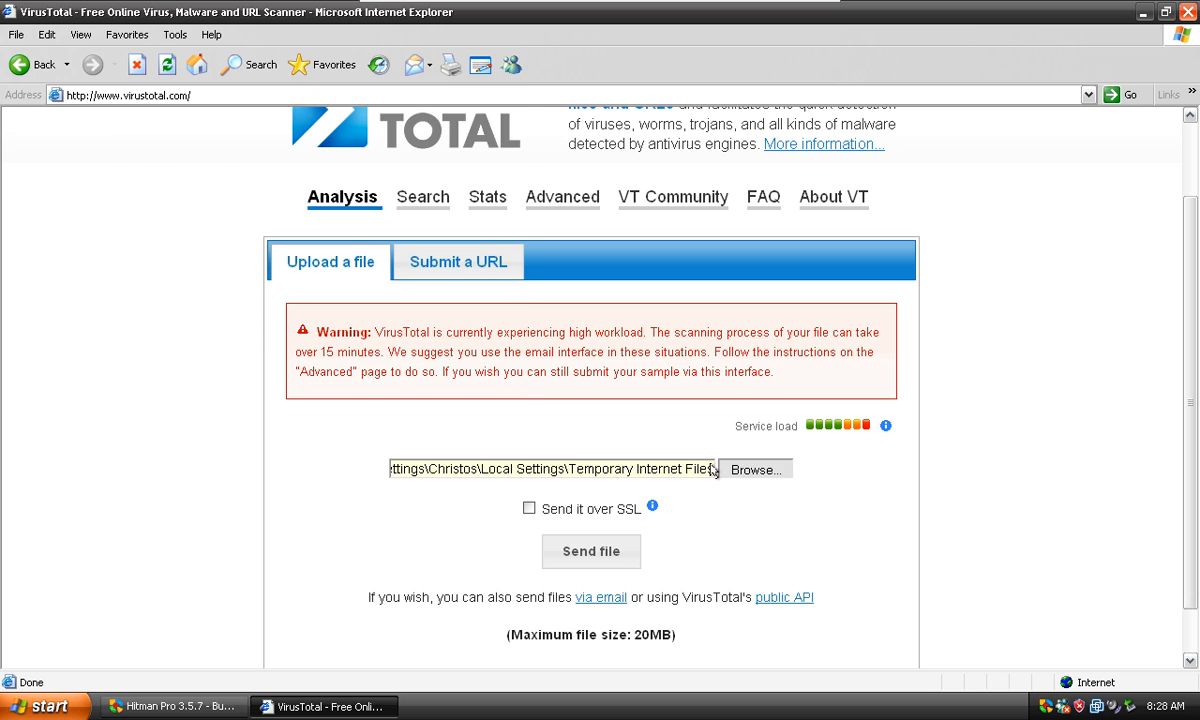
- Open Content.IE5 and choose the OHE7W1ED folder as the upload path
click(755, 469)
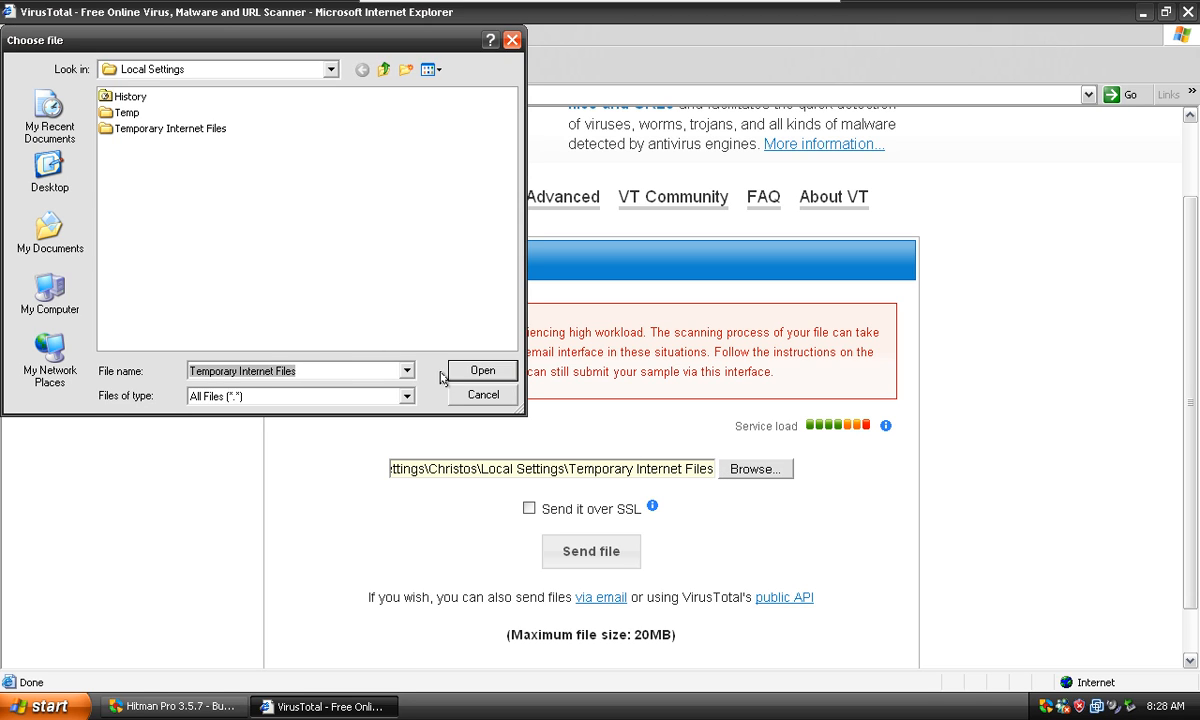
double_click(169, 128)
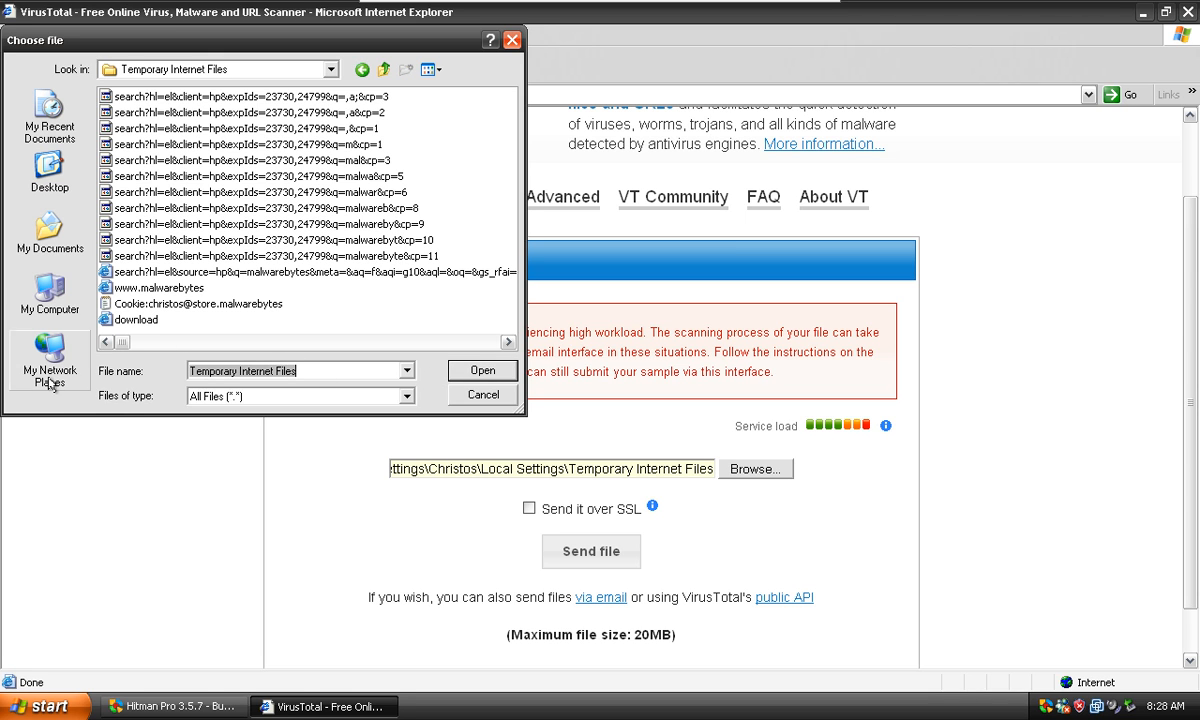
text(Co)
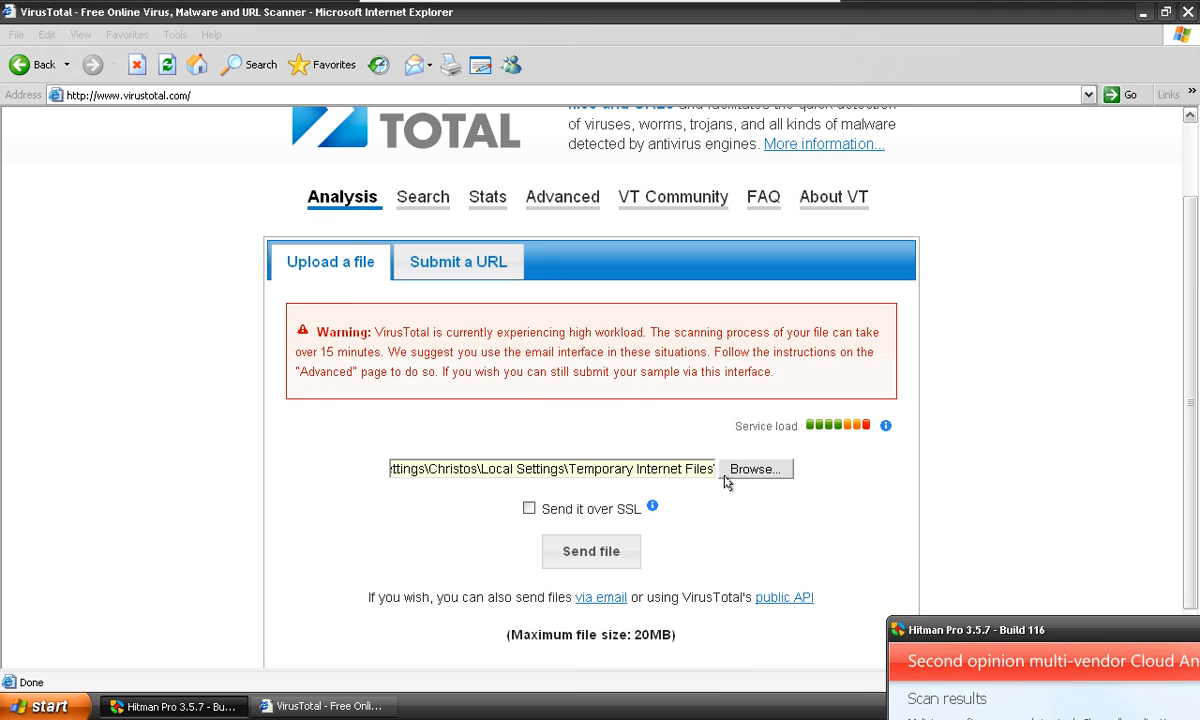
click(755, 469)
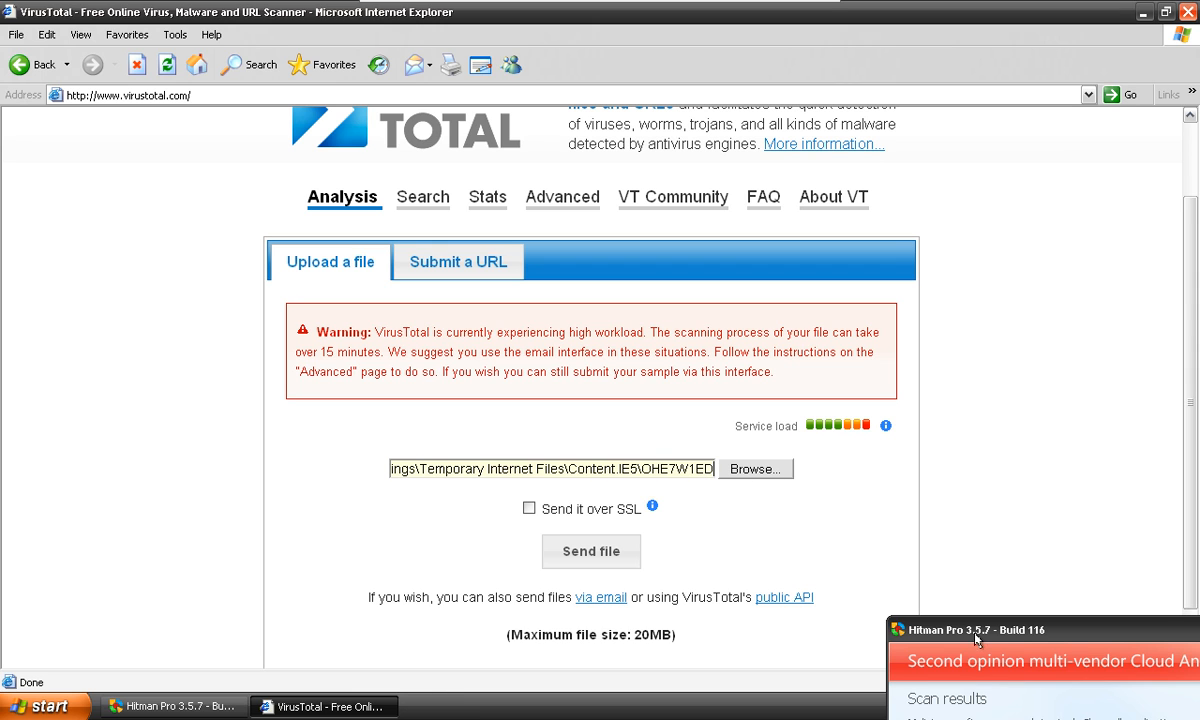
click(755, 468)
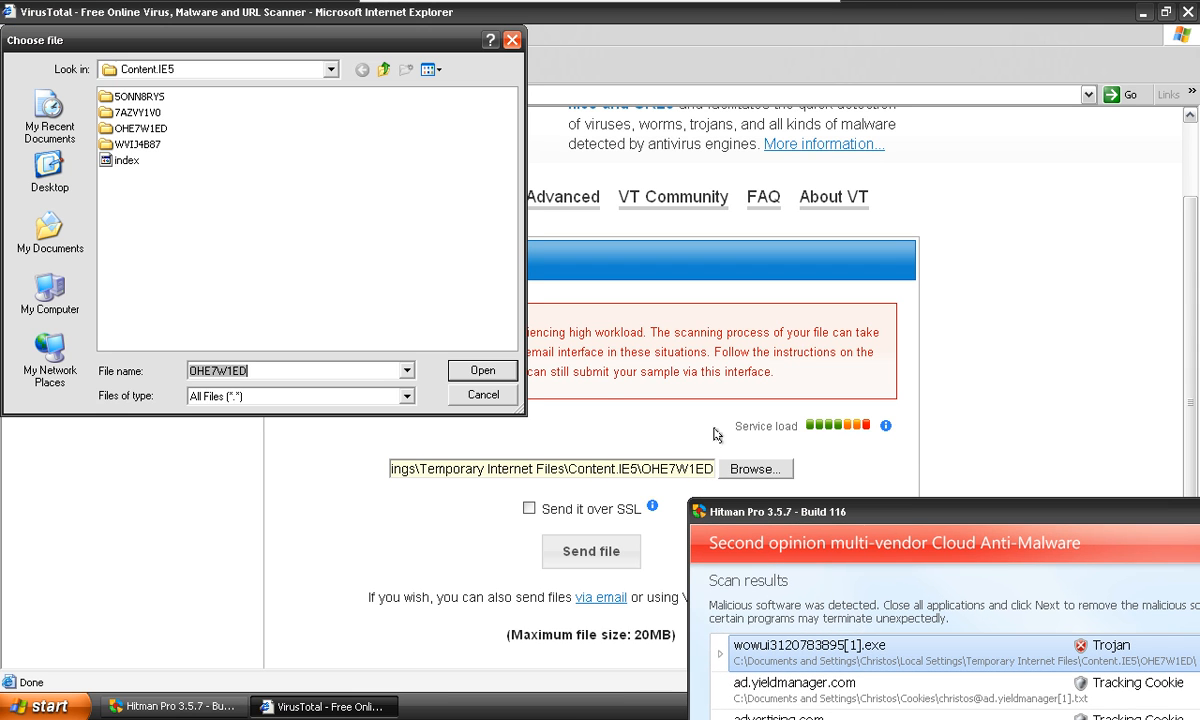
click(140, 128)
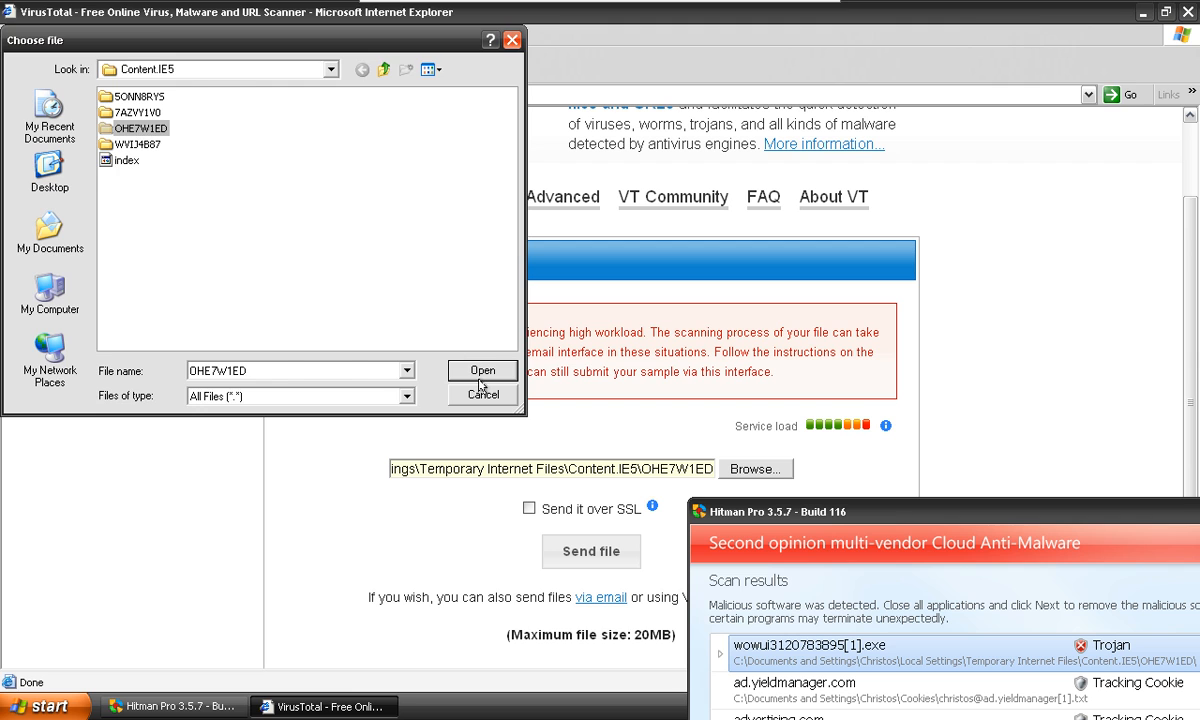
click(482, 370)
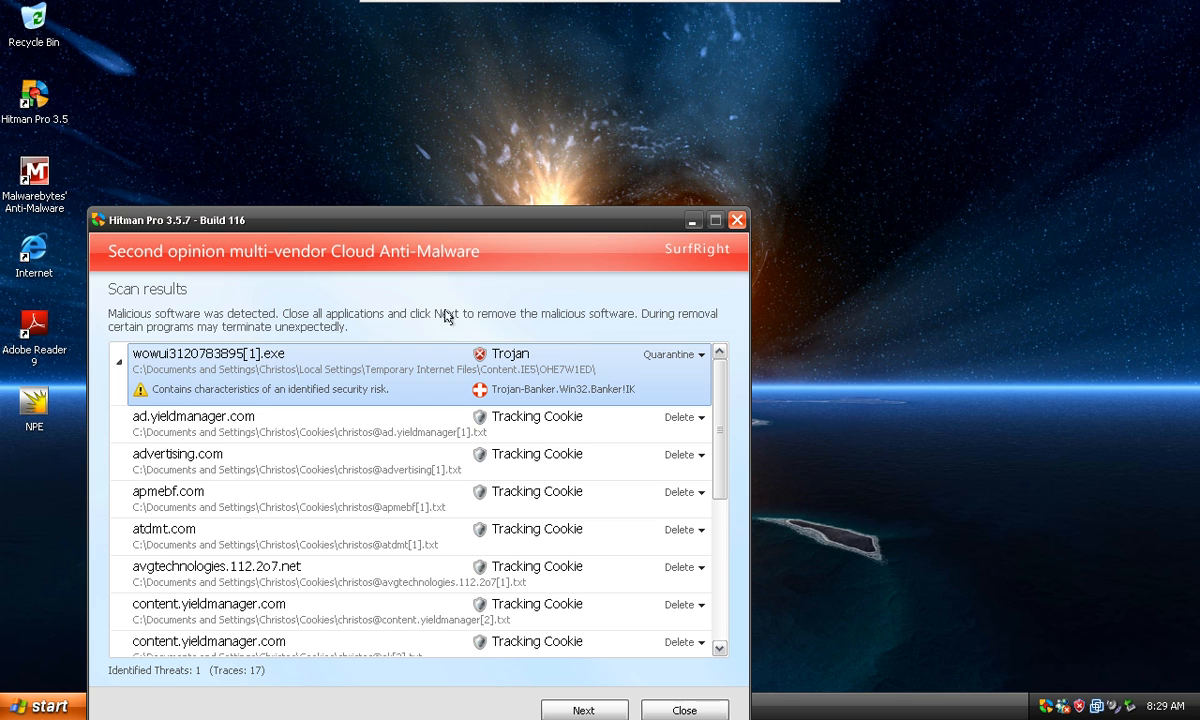
- Close the Hitman Pro scan results and the VirusTotal window, leaving the XP desktop
click(684, 710)
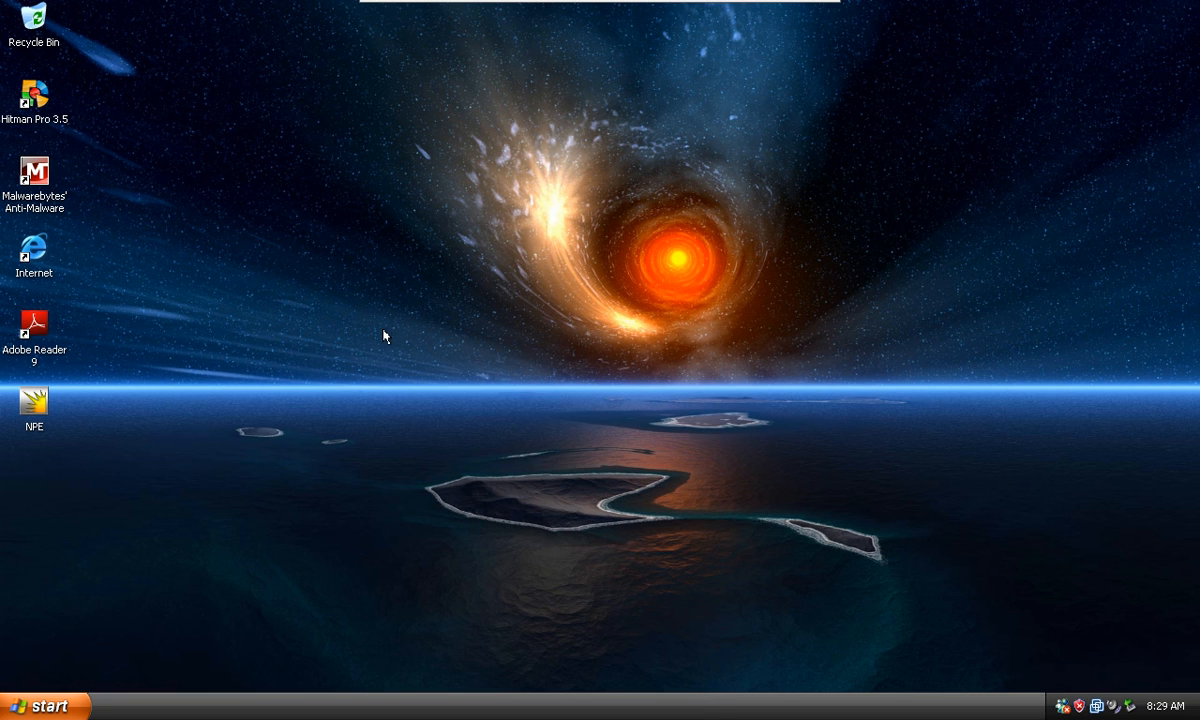
click(40, 704)
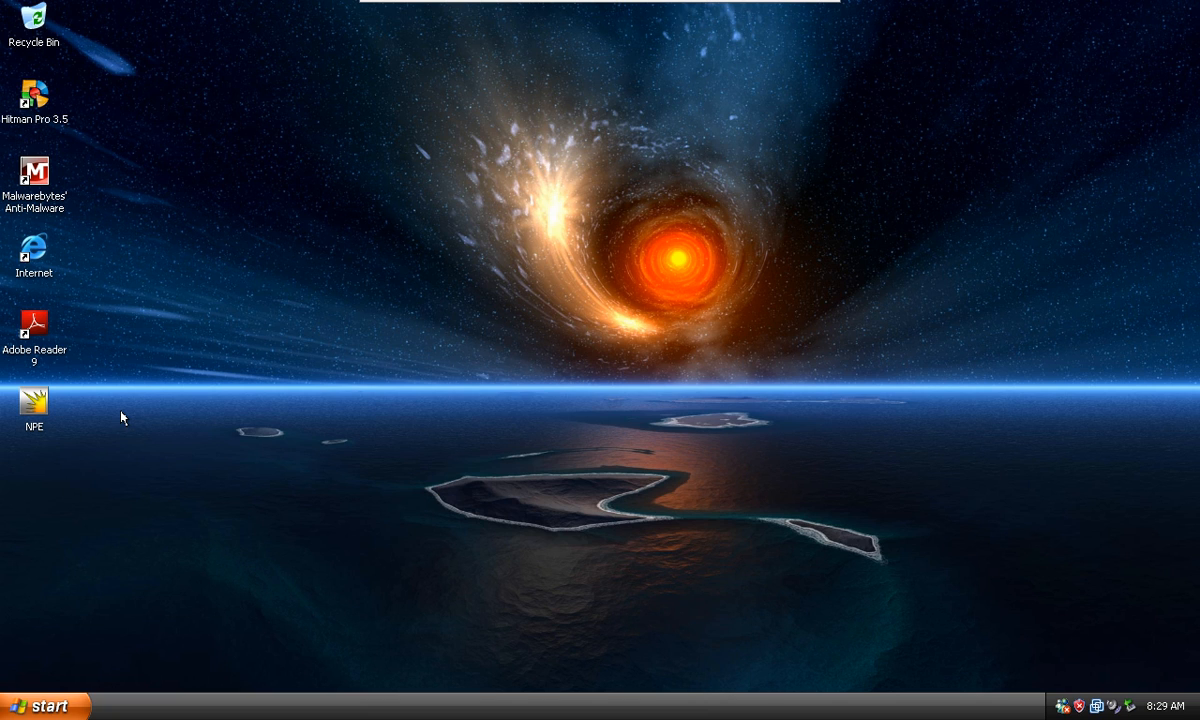
mouse_move(52, 312)
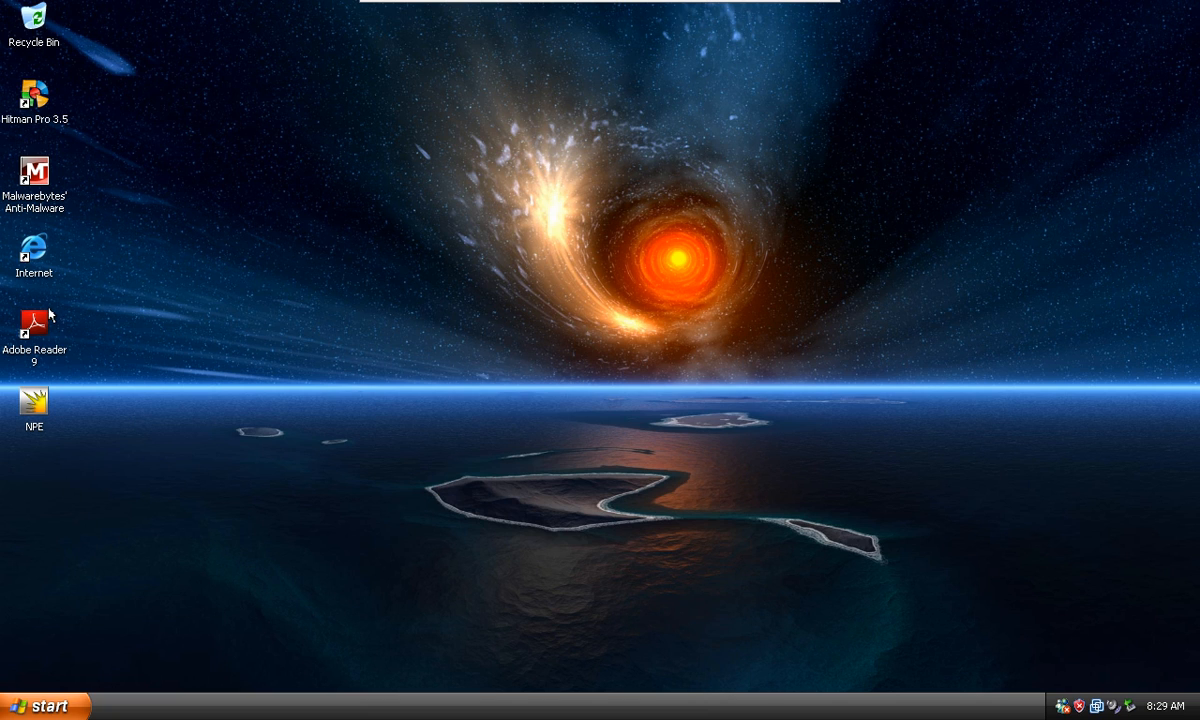
mouse_move(40, 405)
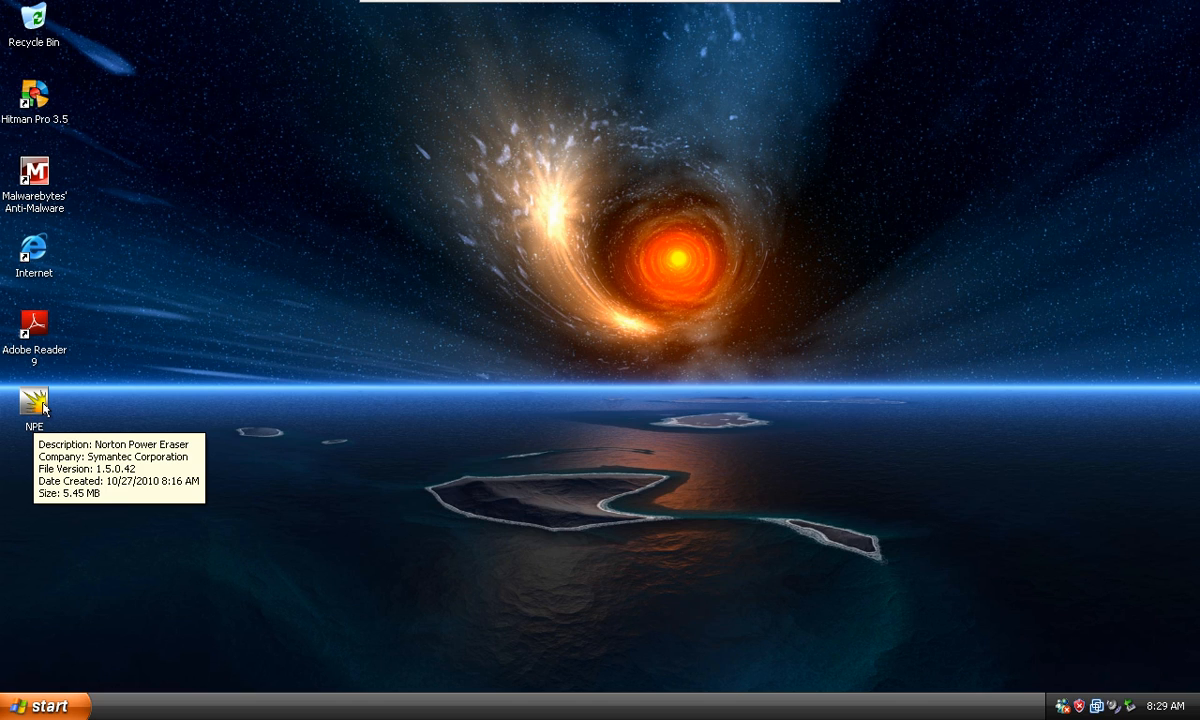
mouse_move(70, 337)
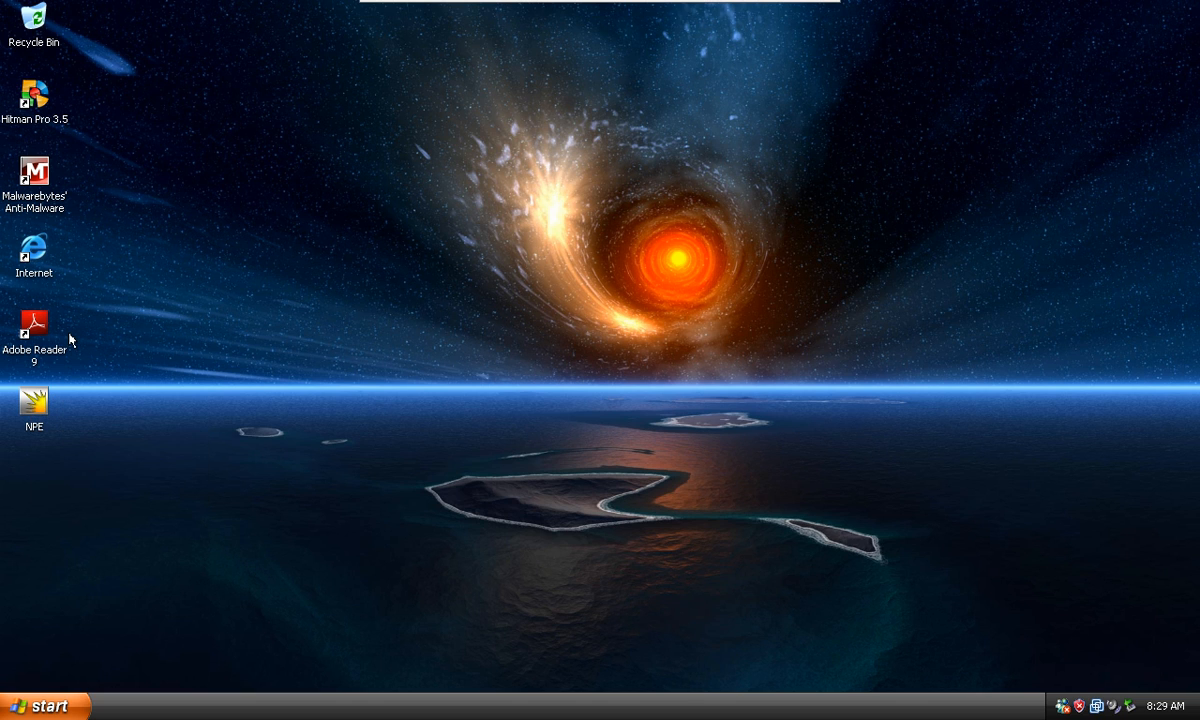
- Open VMware's VM menu to reach the Power > Shut Down Guest option
click(708, 13)
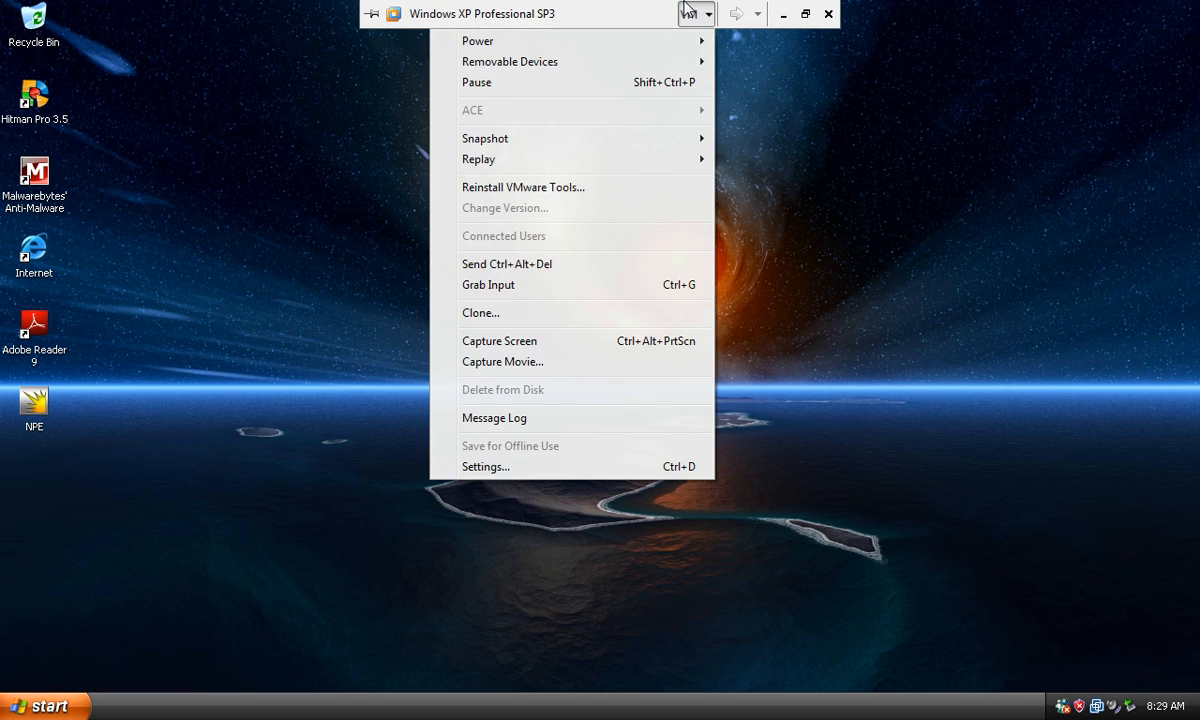
mouse_move(478, 159)
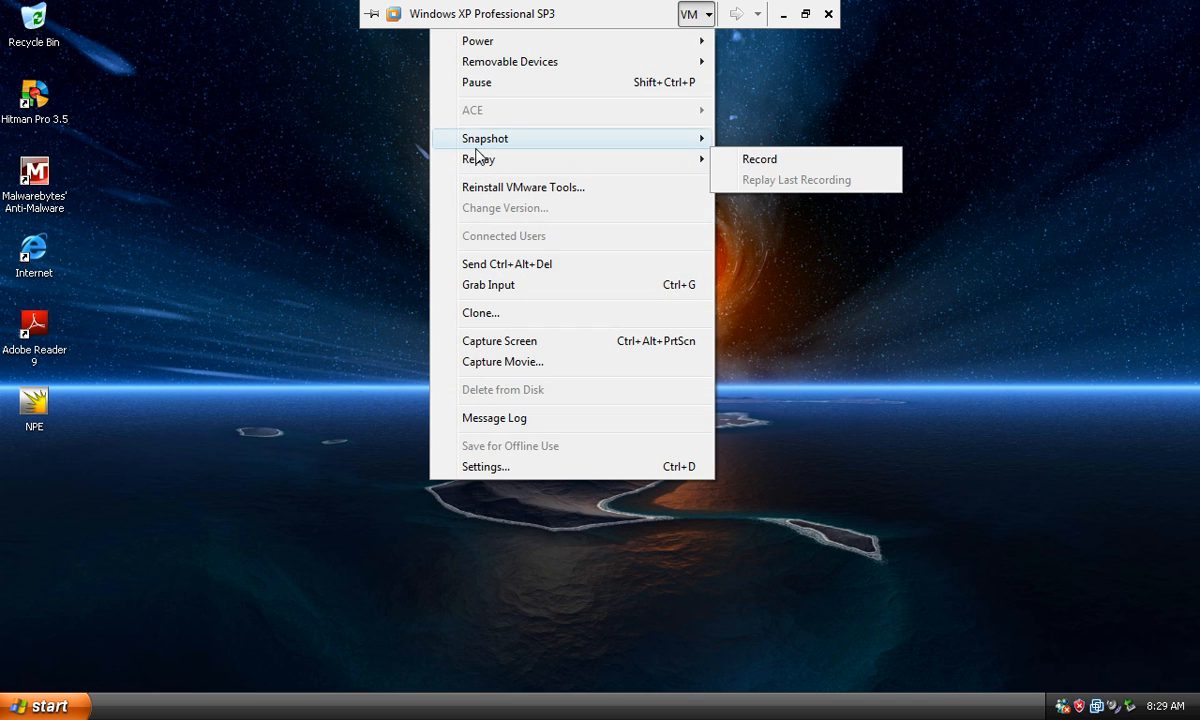
mouse_move(478, 40)
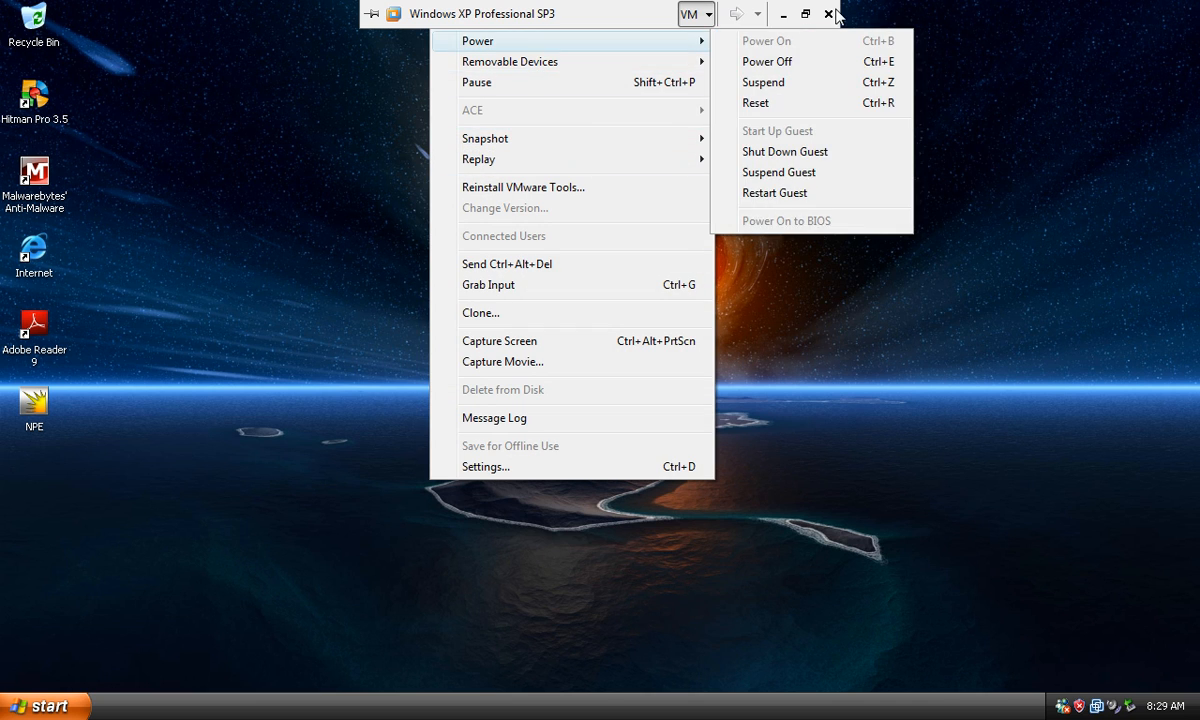